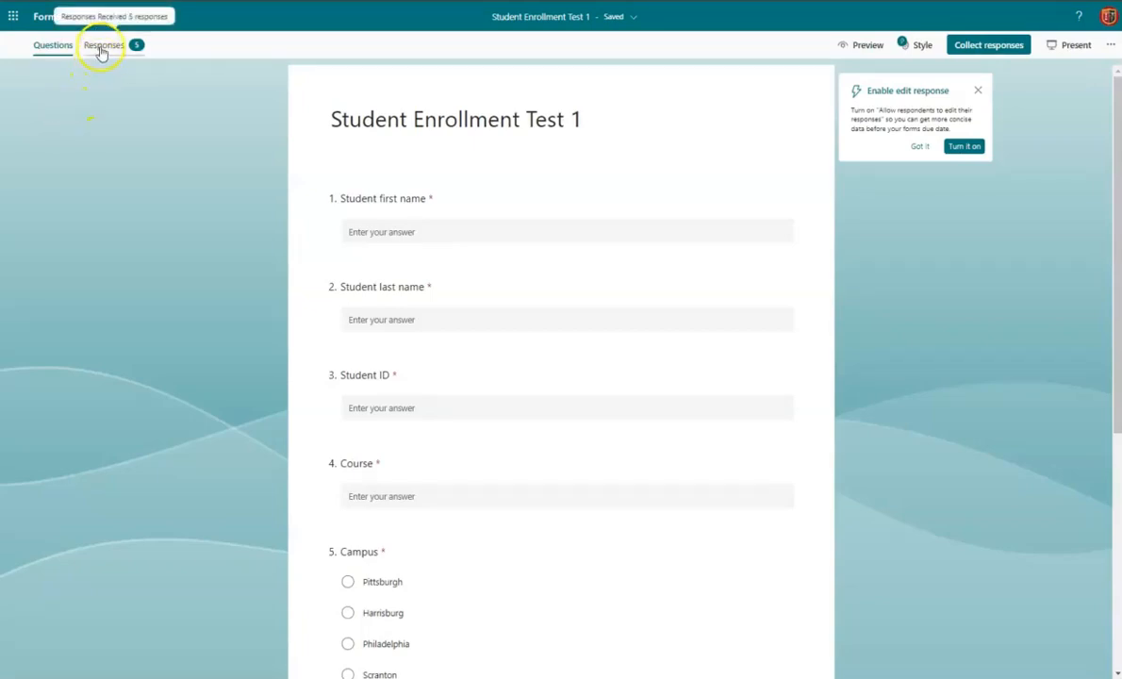
# Step: Open the Student Enrollment Test 1 results and step through individual respondents' submissions
pyautogui.click(104, 44)
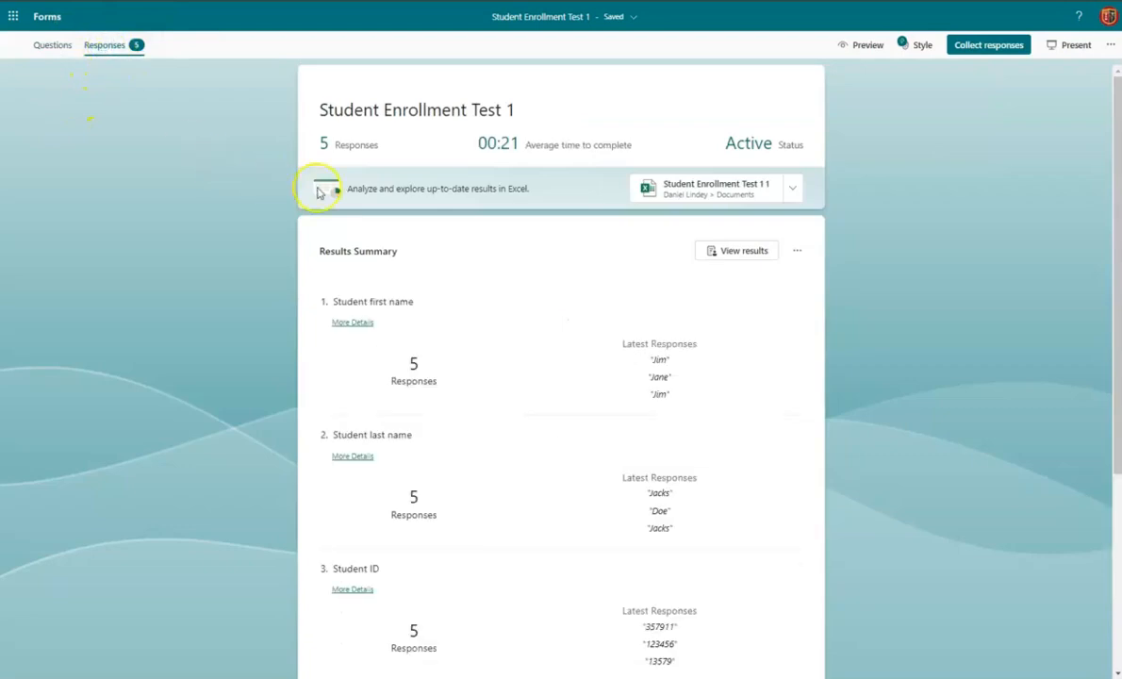
pyautogui.moveTo(498, 327)
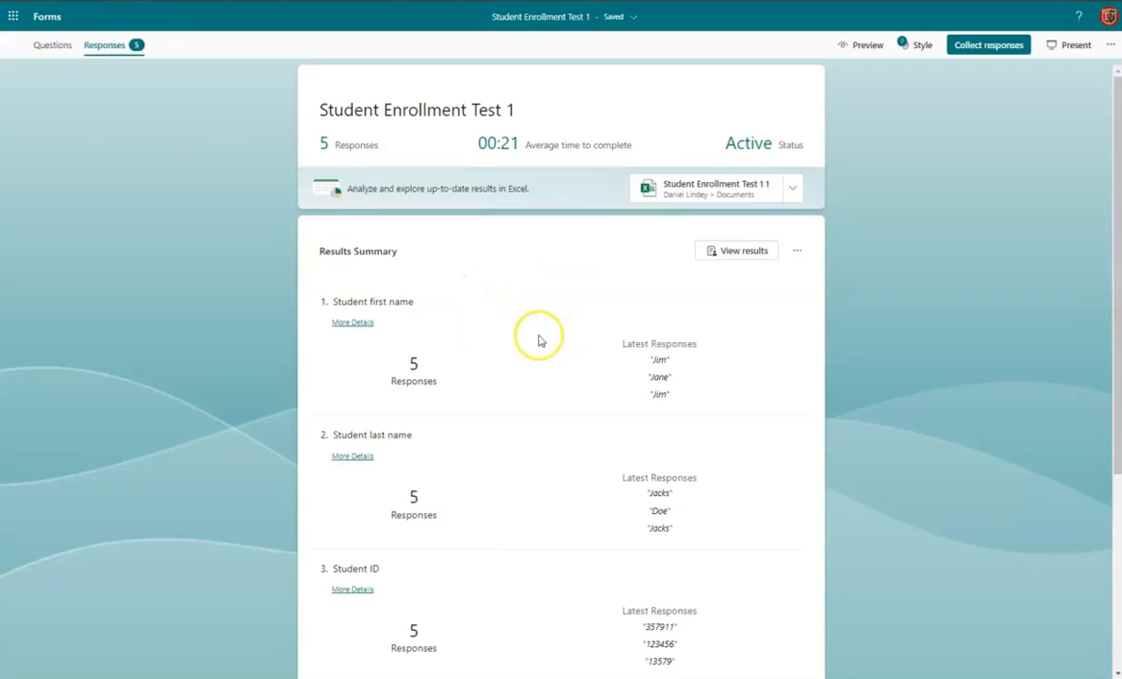
pyautogui.moveTo(470, 354)
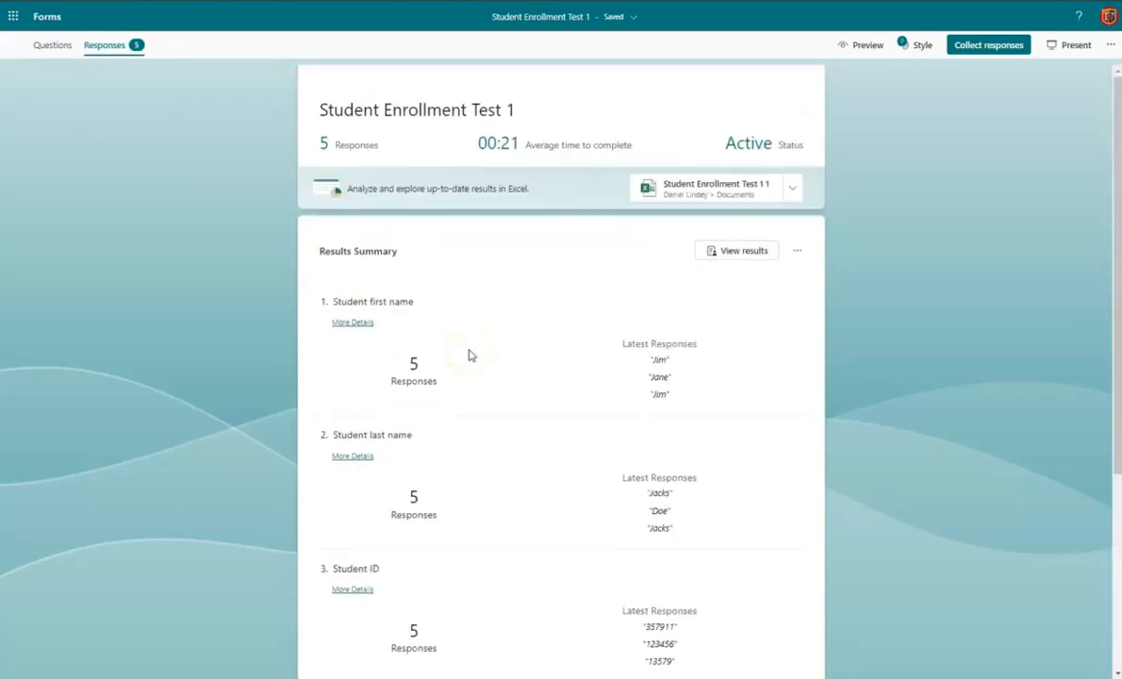
pyautogui.click(743, 250)
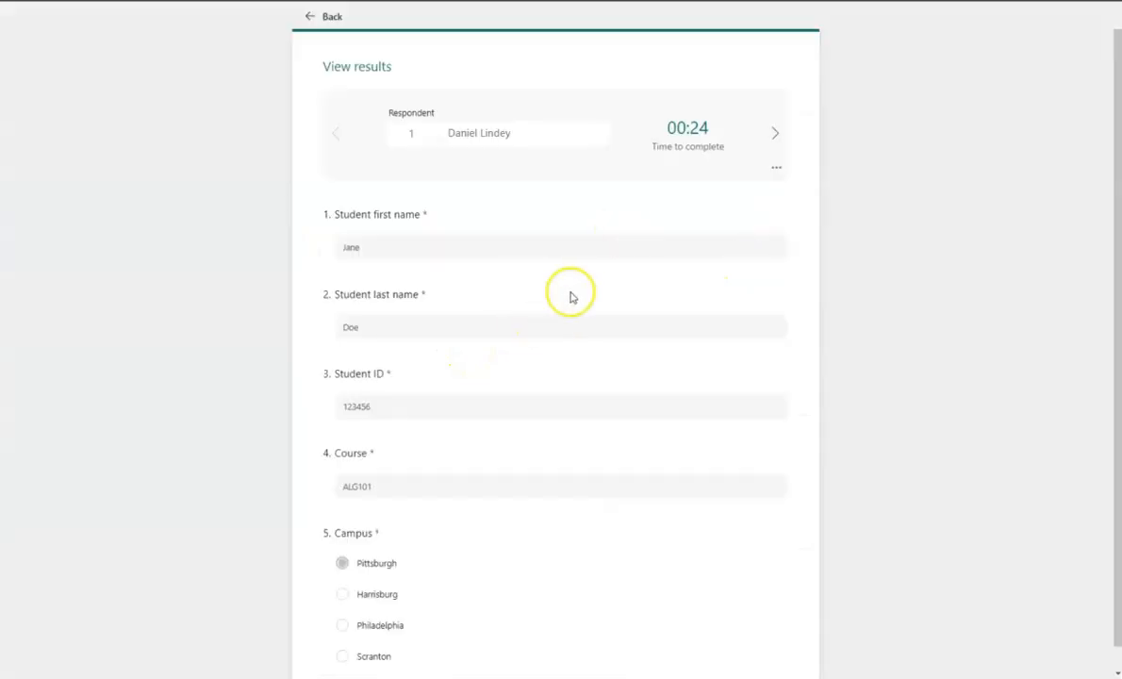
pyautogui.moveTo(370, 138)
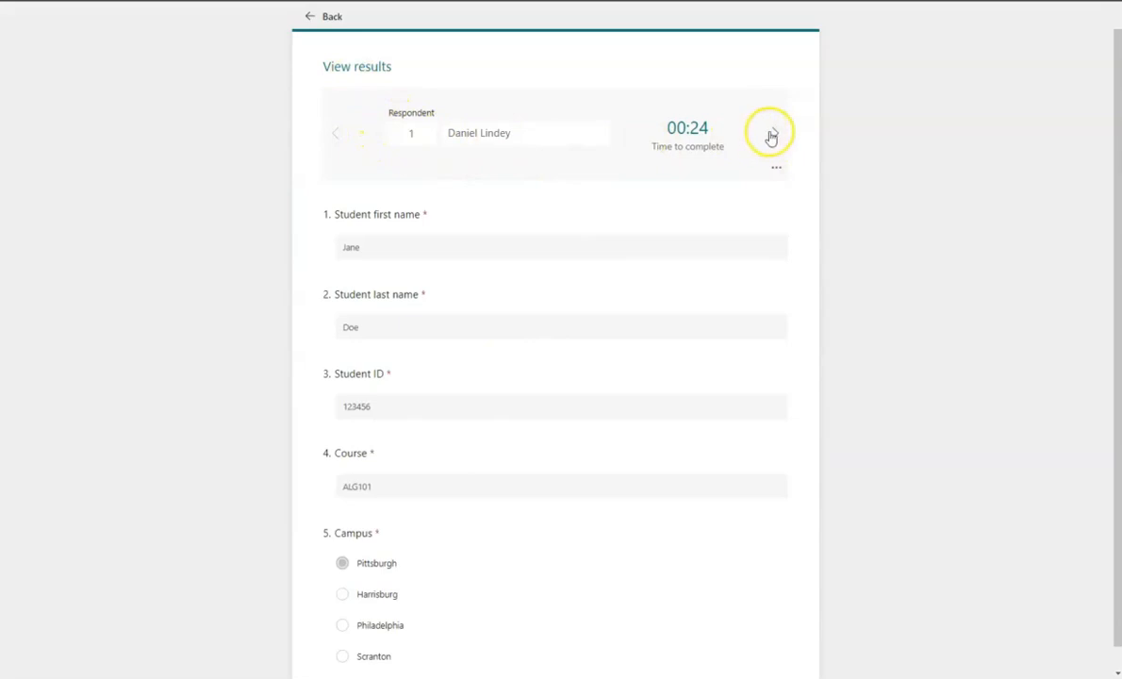
pyautogui.click(325, 16)
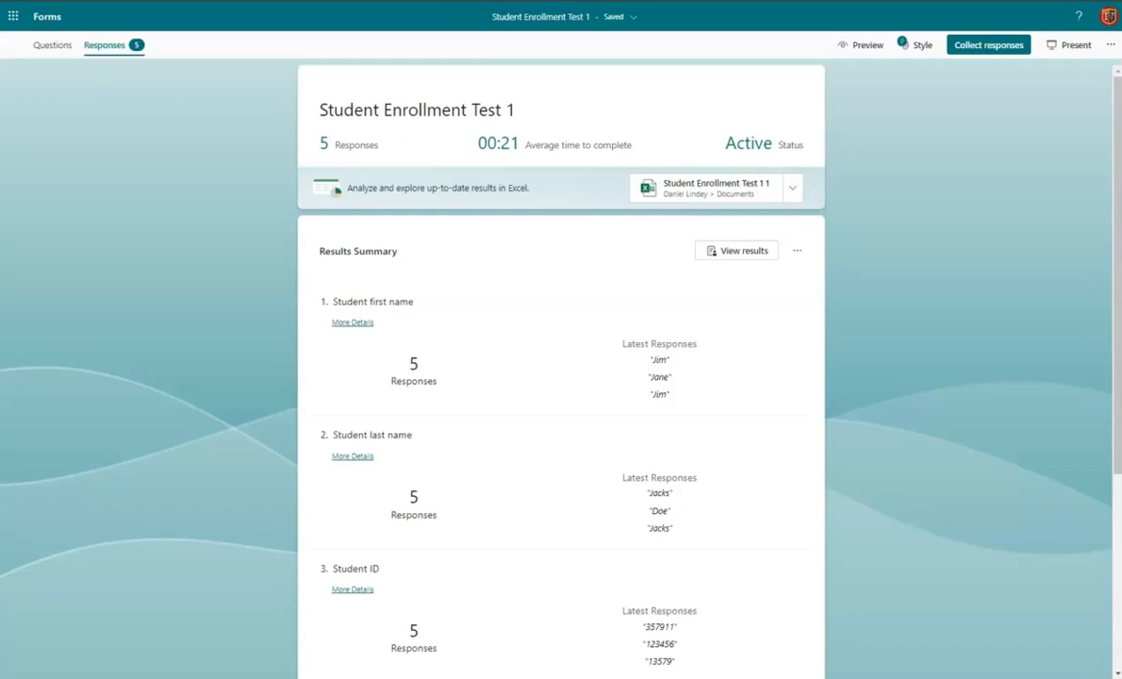
pyautogui.moveTo(473, 8)
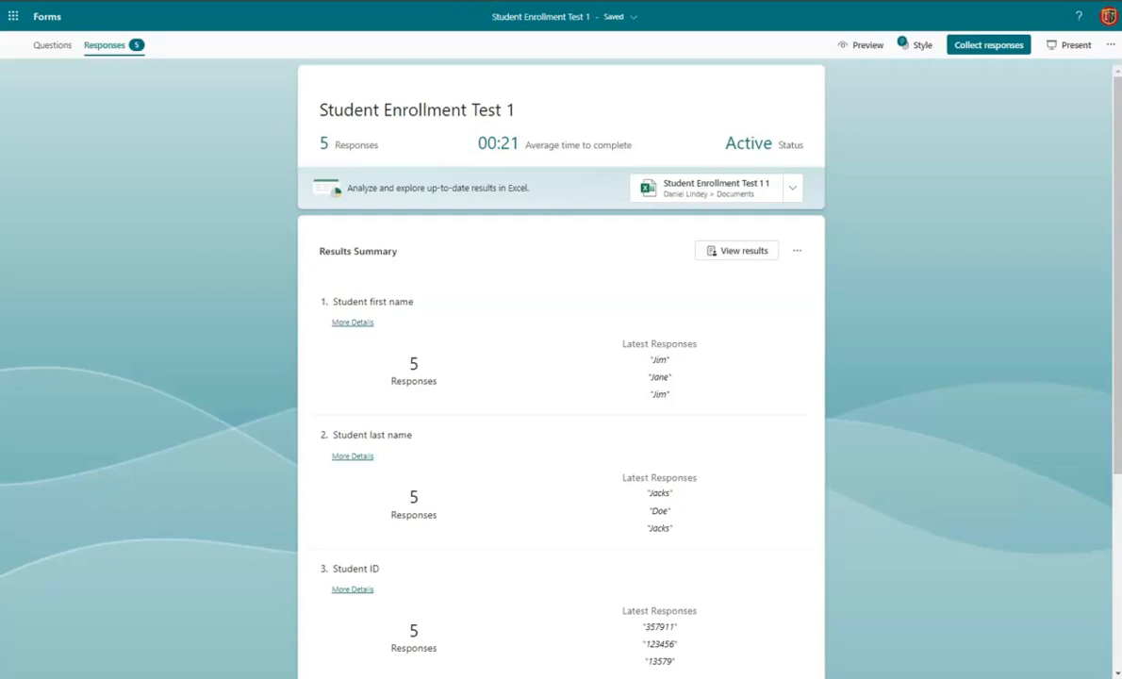
# Step: In the Questions editor, check that student first name is required and scroll to Campus
pyautogui.click(52, 44)
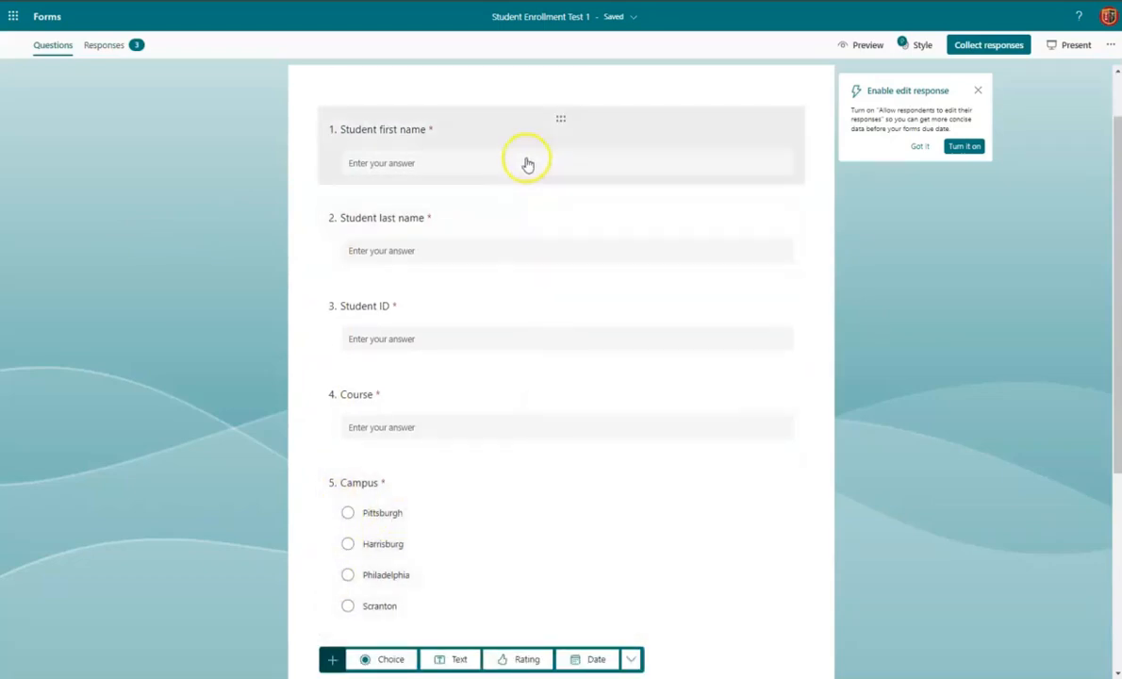
pyautogui.click(527, 160)
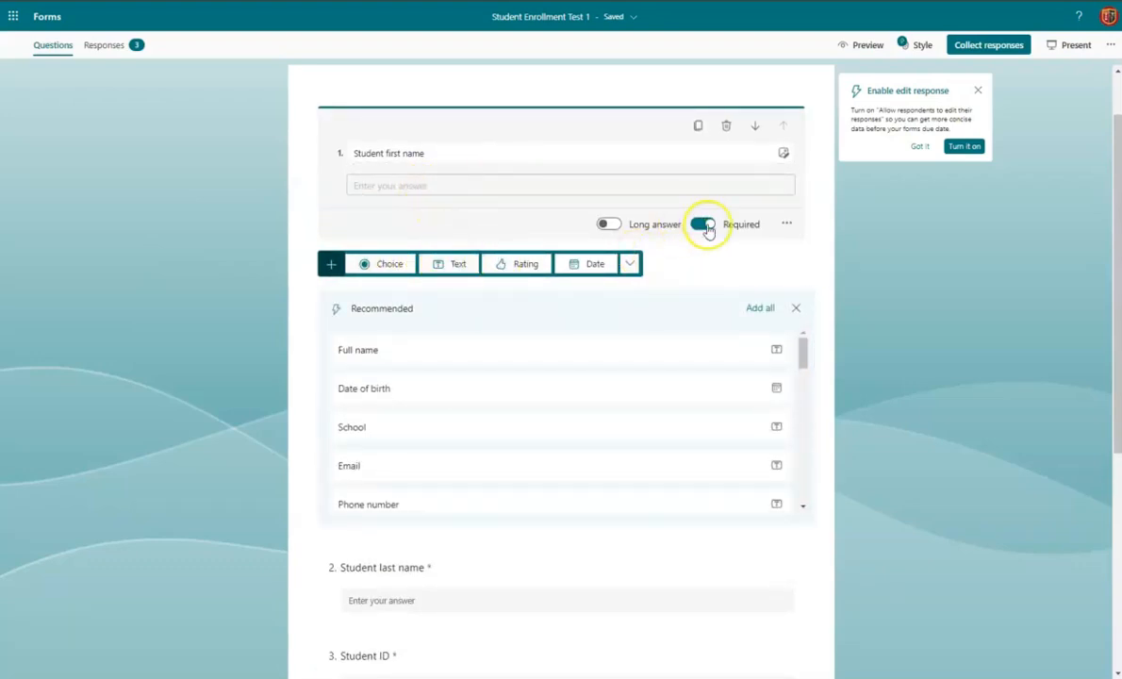
pyautogui.moveTo(747, 263)
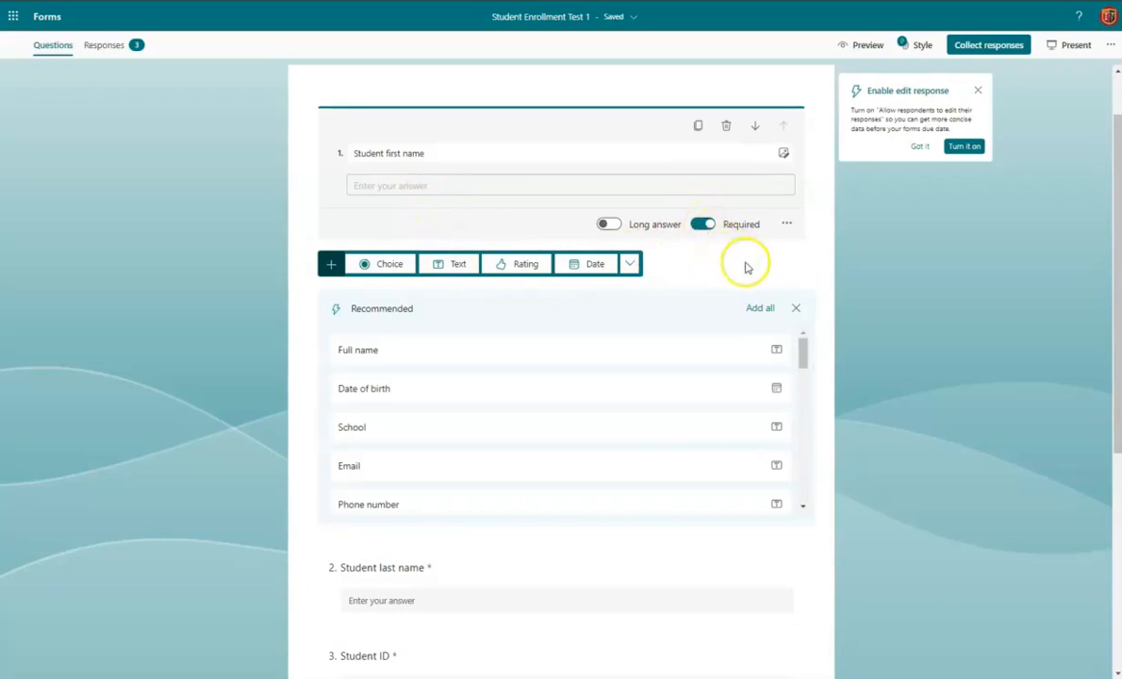
pyautogui.scroll(-3)
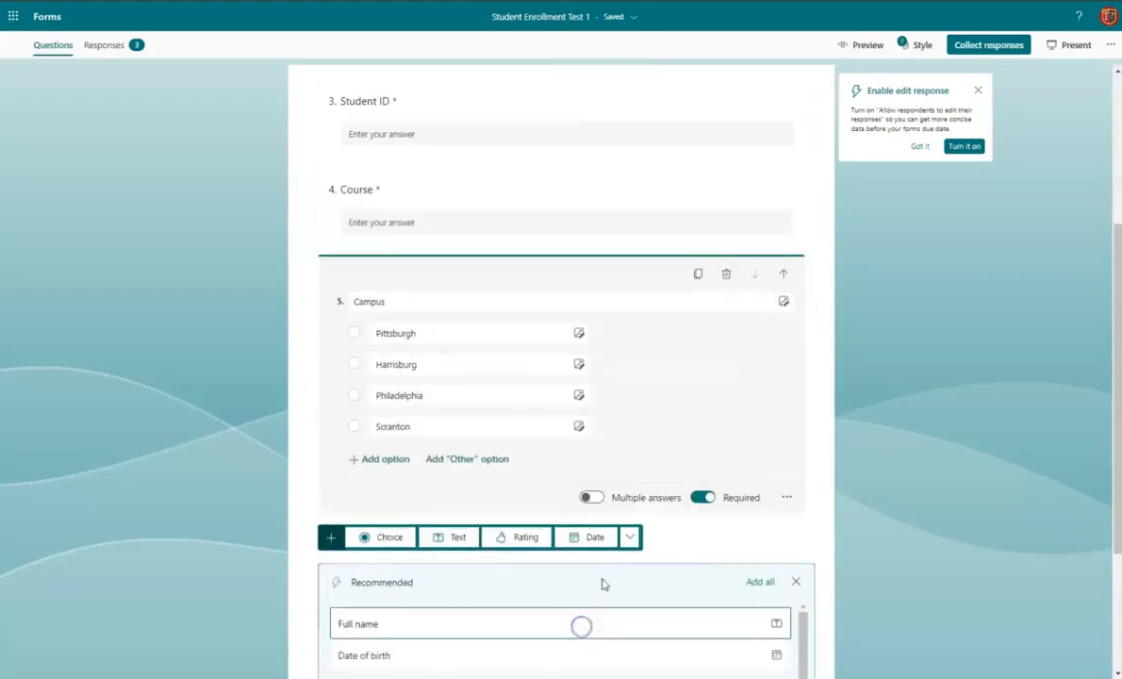
pyautogui.scroll(-3)
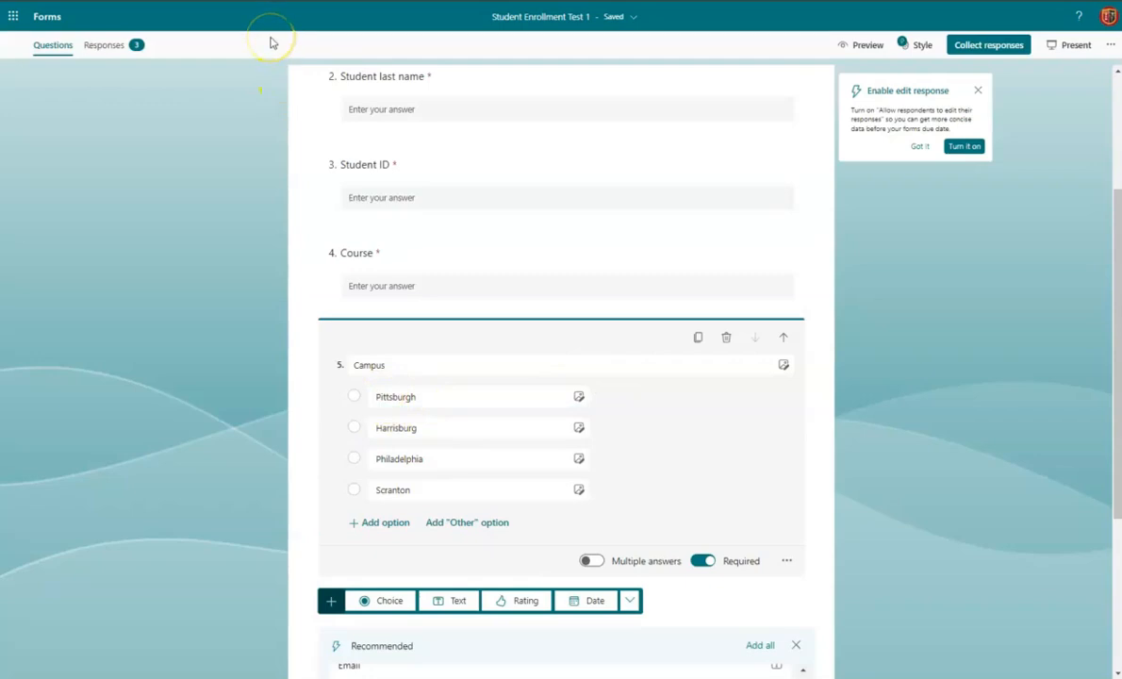
pyautogui.moveTo(295, 43)
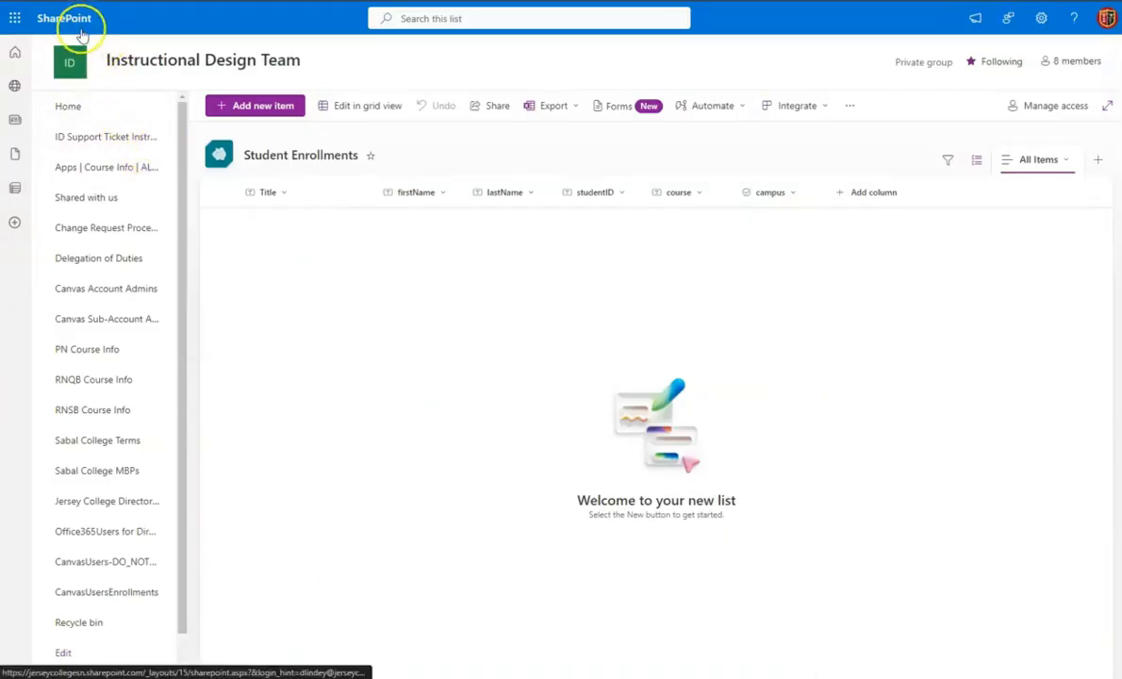
pyautogui.moveTo(219, 60)
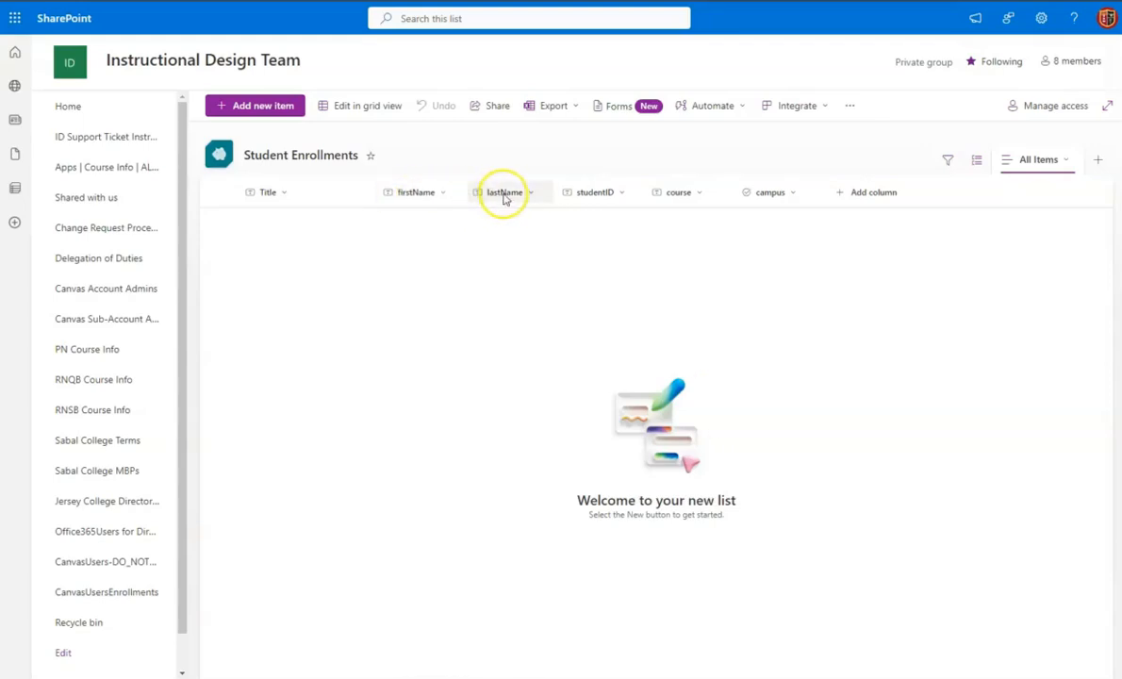
pyautogui.moveTo(600, 198)
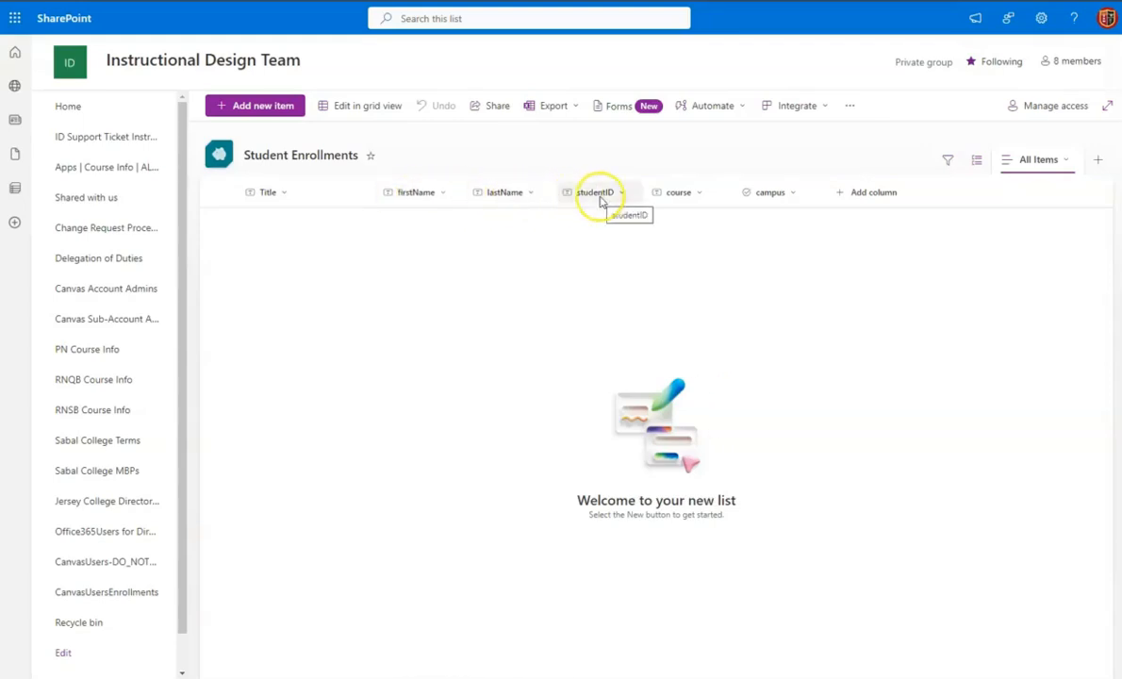
pyautogui.moveTo(770, 192)
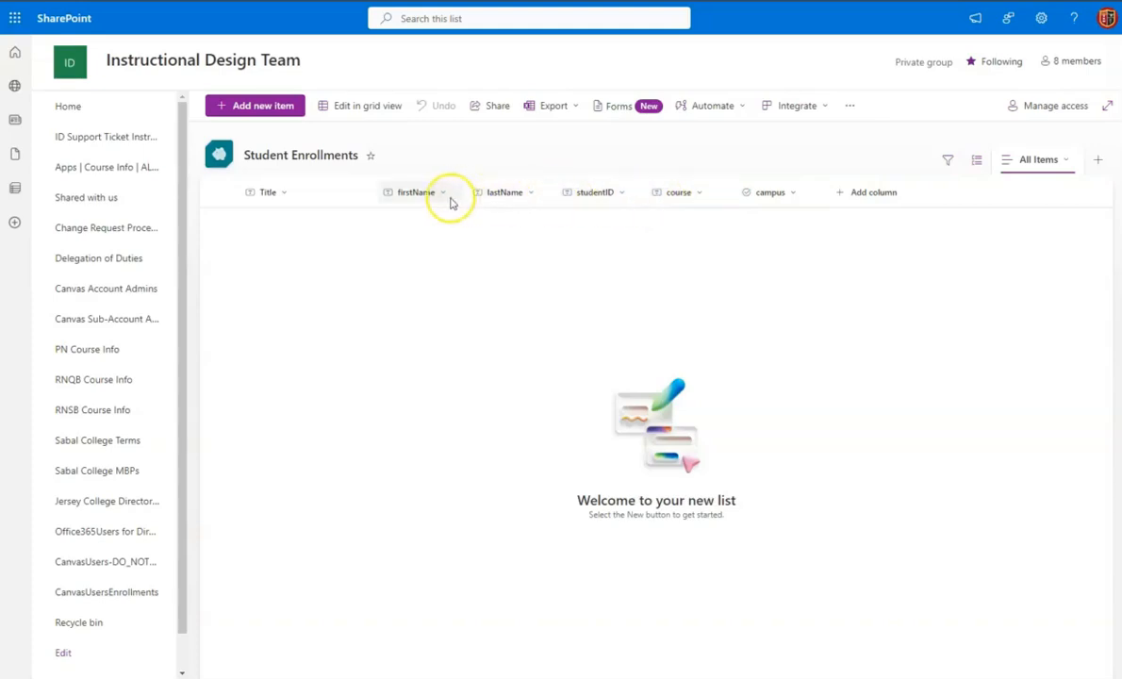
pyautogui.click(441, 193)
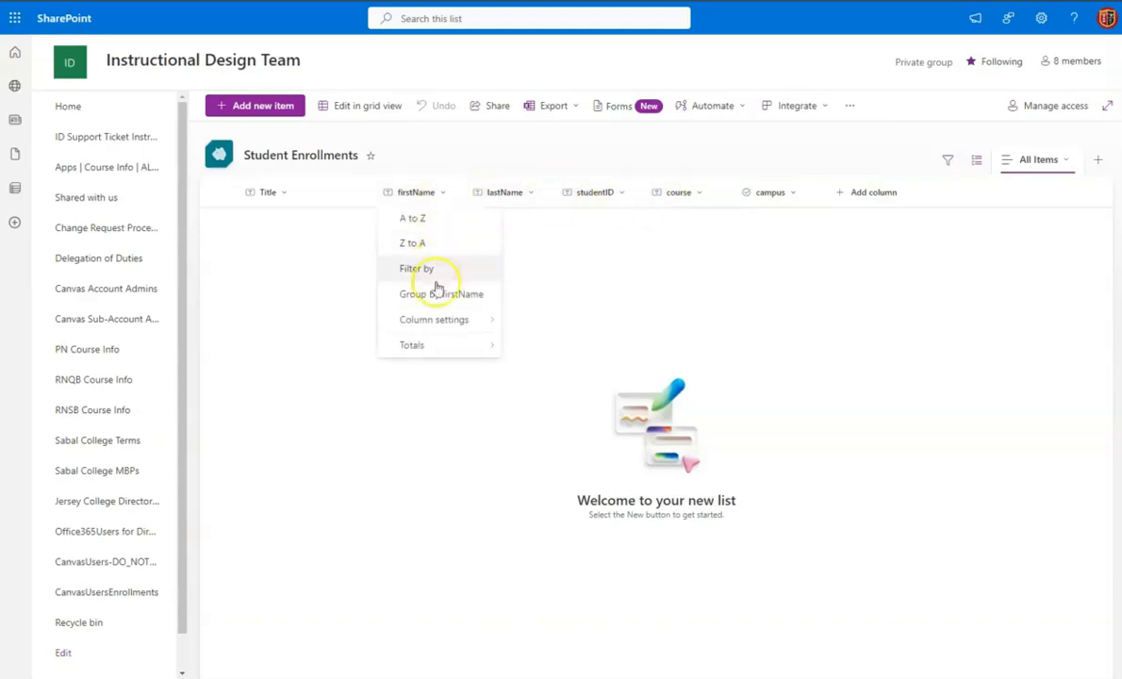
pyautogui.moveTo(434, 319)
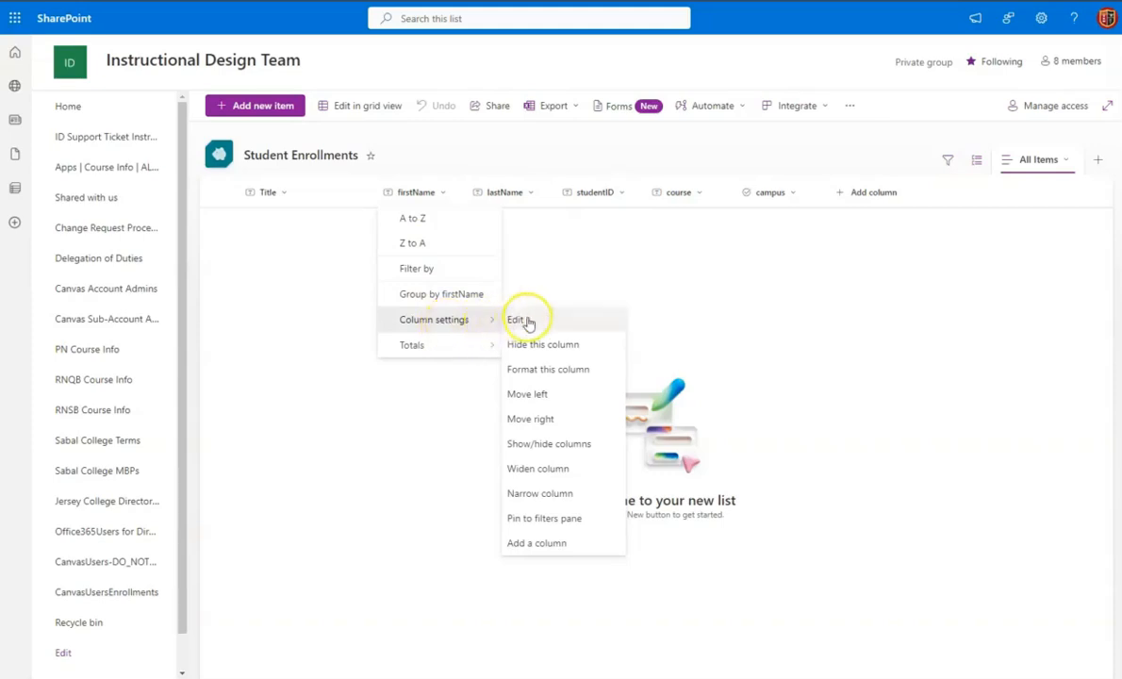
pyautogui.click(516, 320)
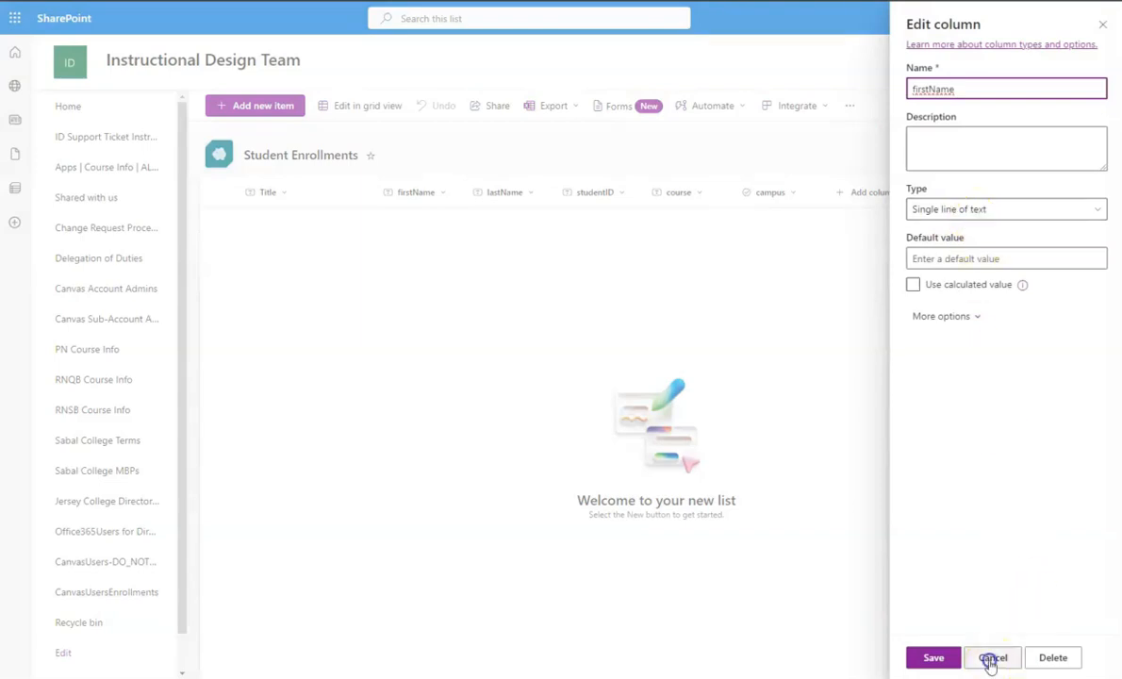
pyautogui.click(992, 657)
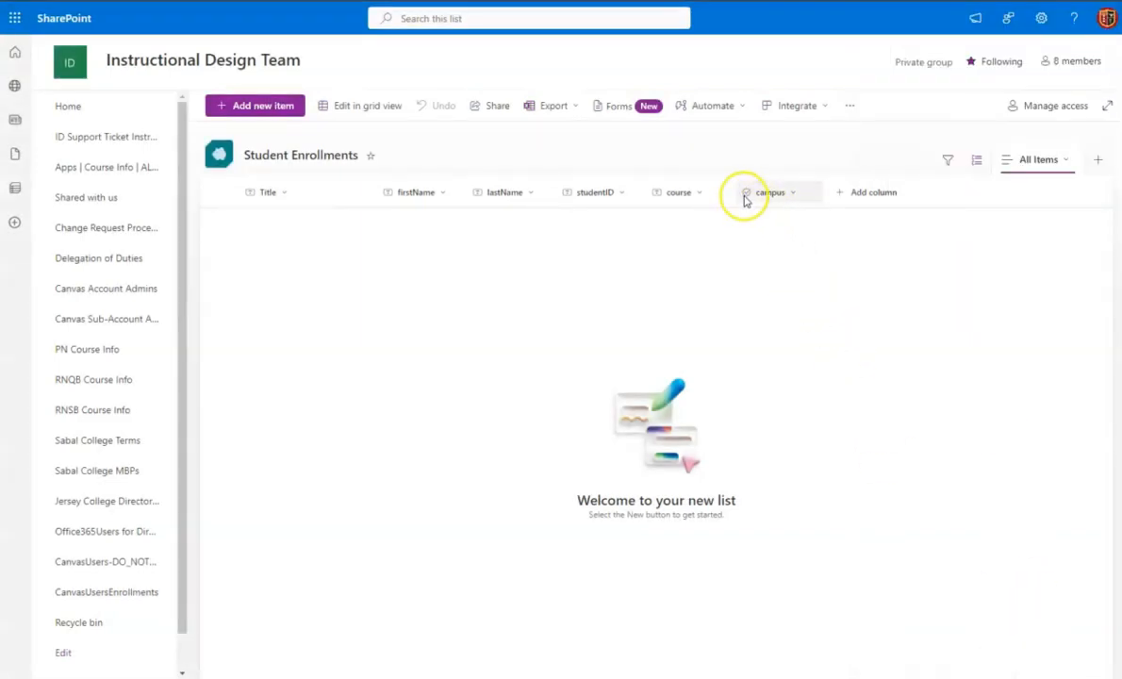
pyautogui.click(771, 192)
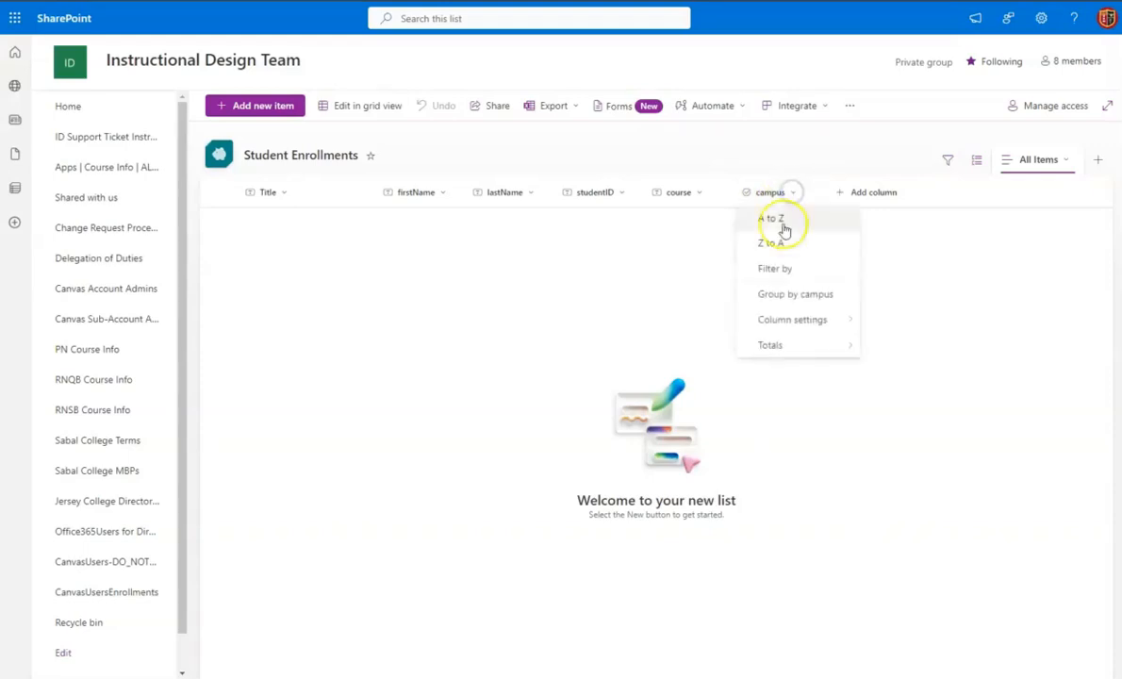
pyautogui.click(792, 319)
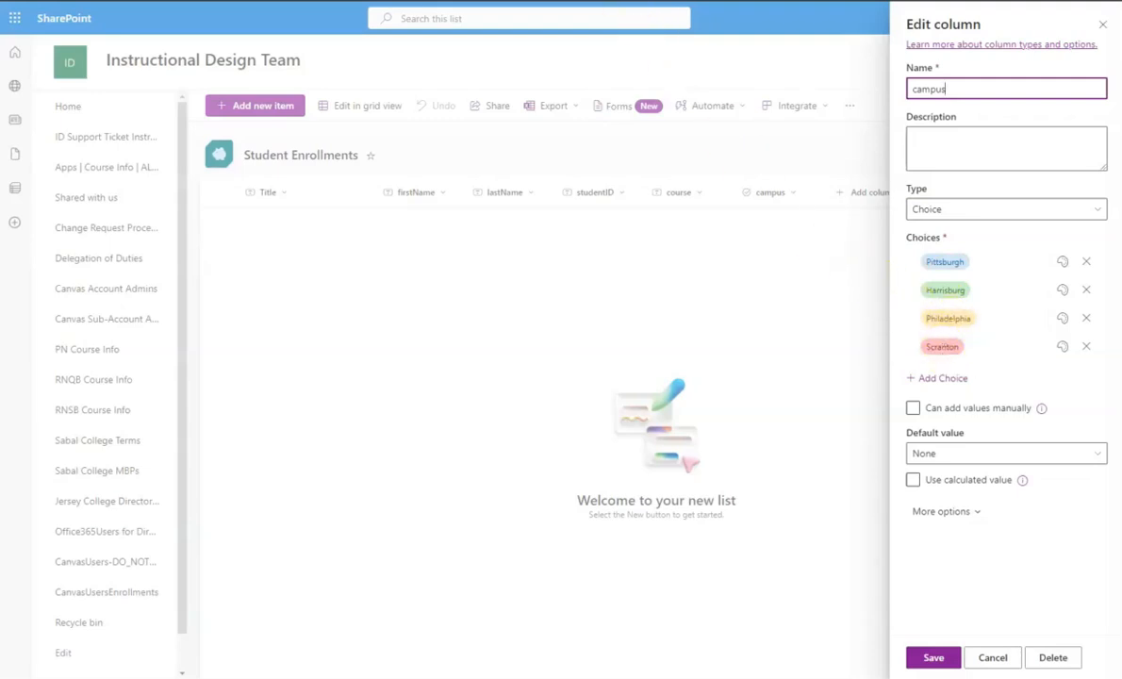
pyautogui.click(992, 658)
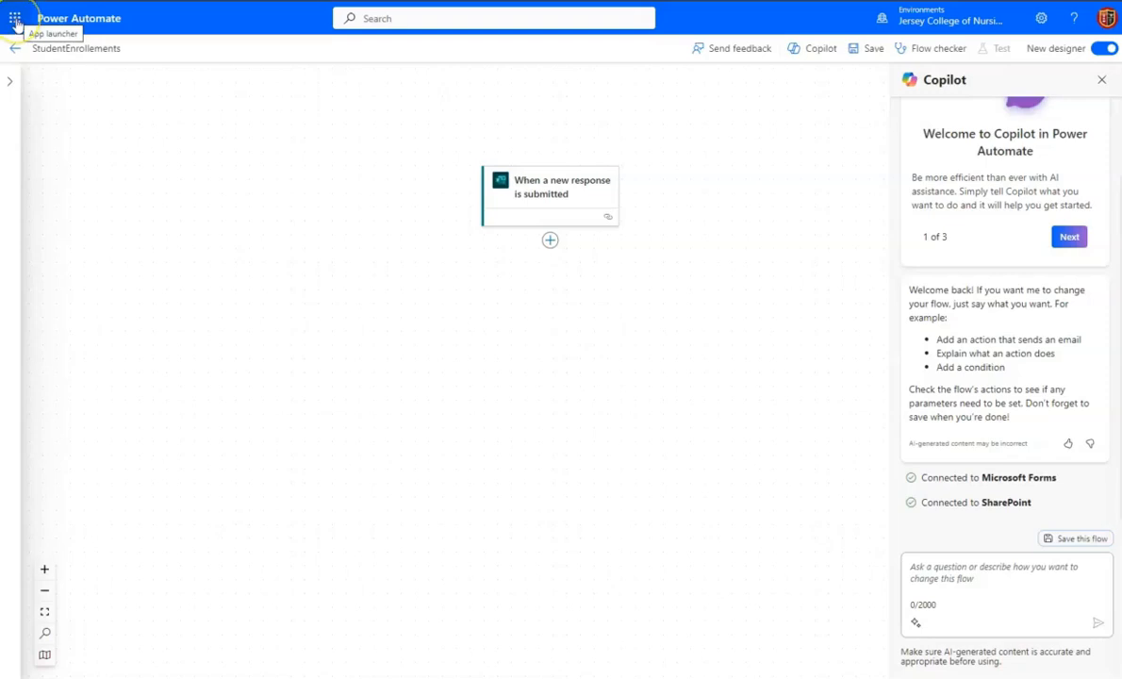
# Step: Open the 'When a new response is submitted' trigger to view its Student Enrollment Test 1 Form Id
pyautogui.click(14, 17)
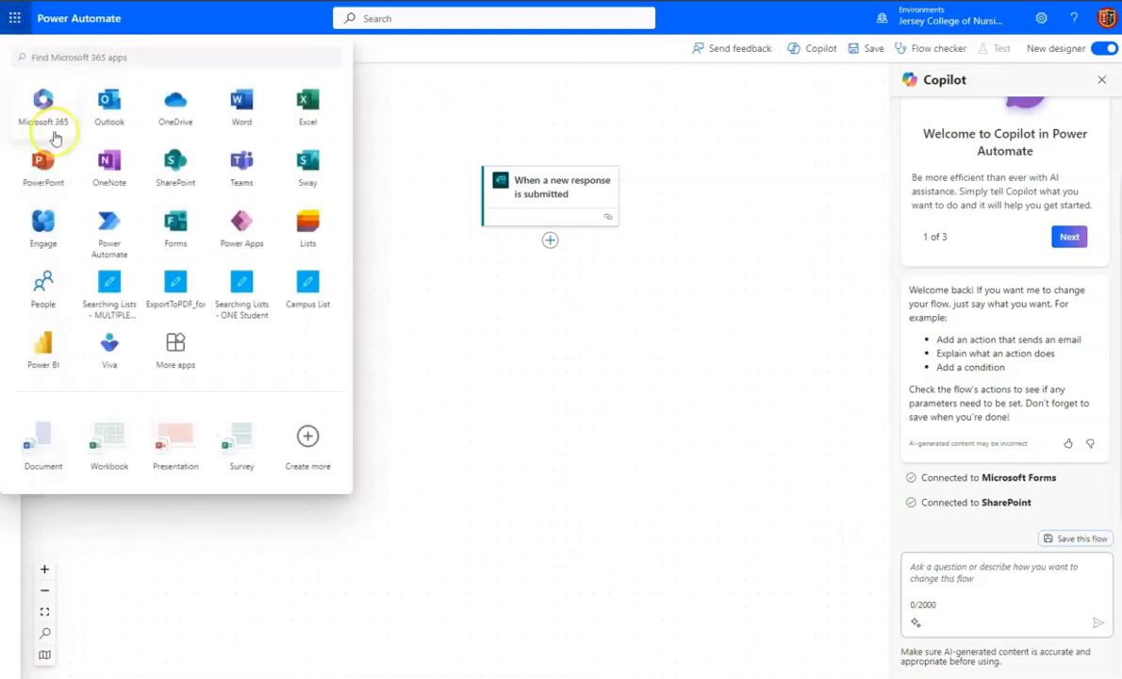
pyautogui.moveTo(109, 227)
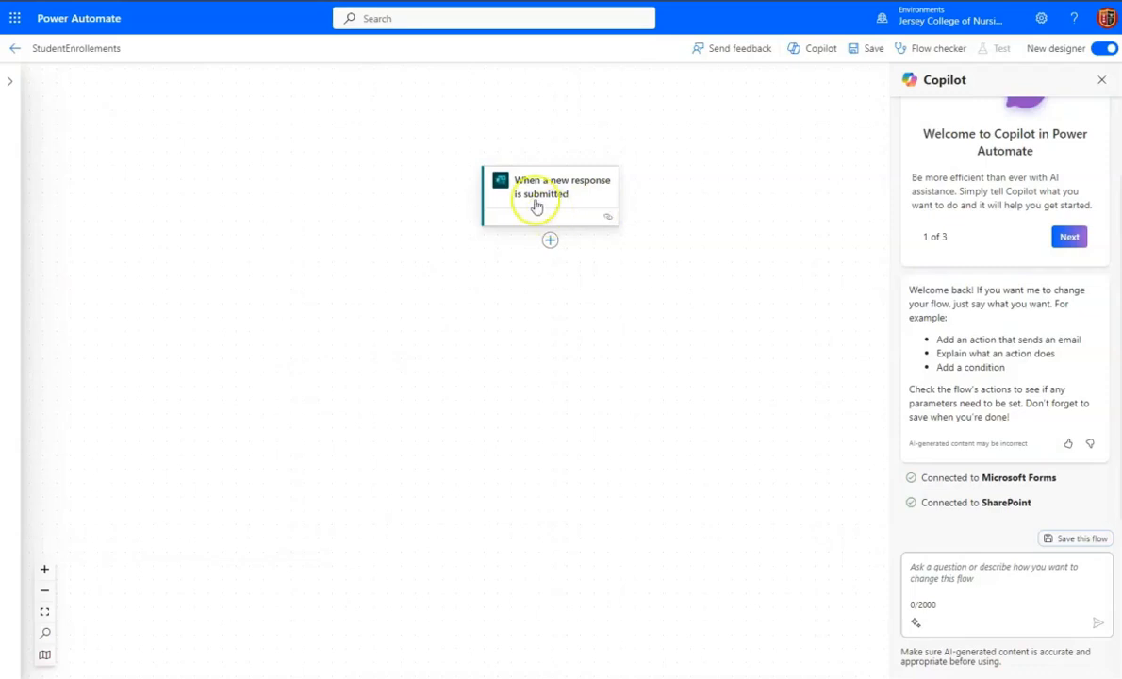
pyautogui.moveTo(553, 200)
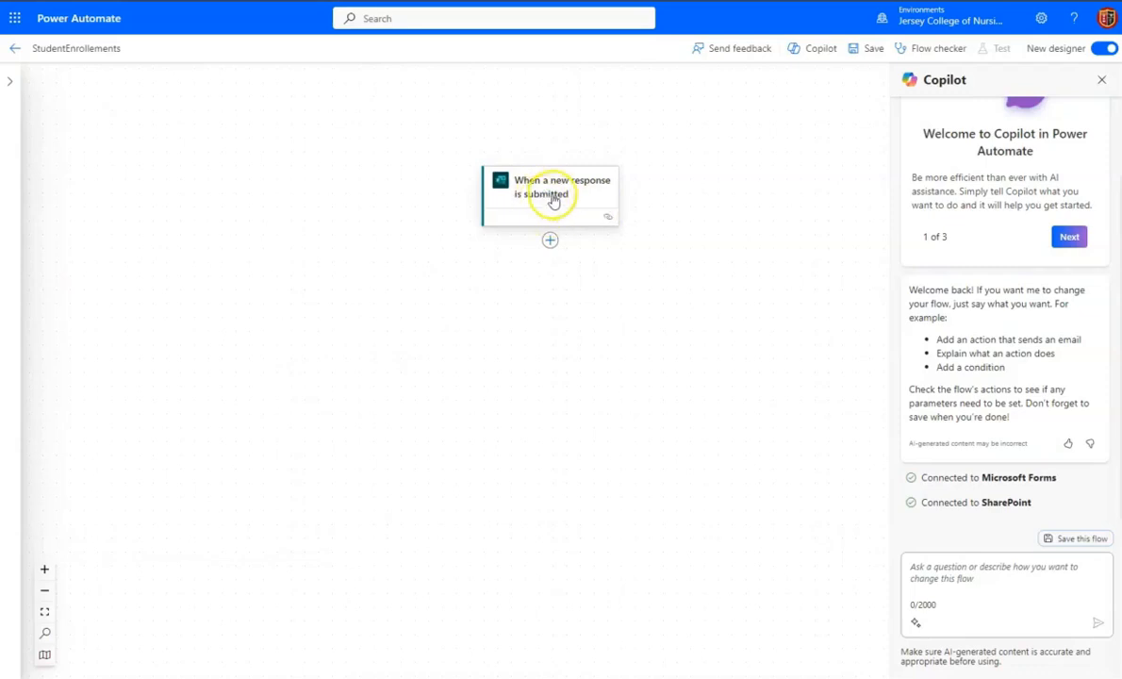
pyautogui.click(550, 194)
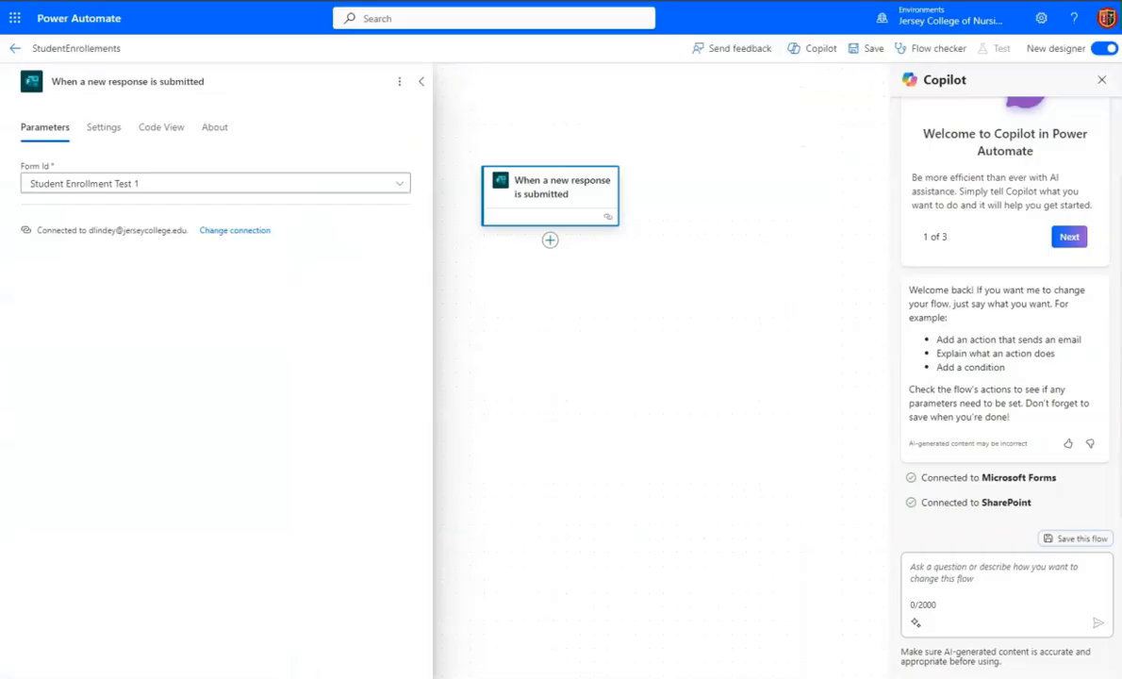
pyautogui.moveTo(550, 241)
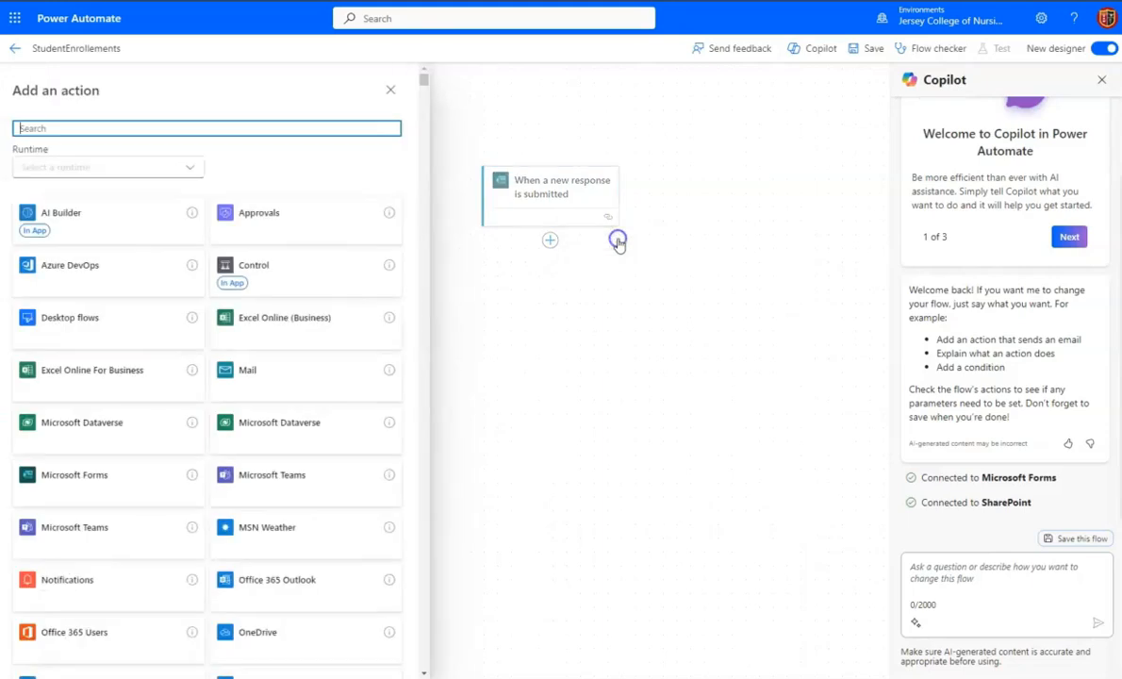
# Step: Add Forms 'Get response details' using form Student Enrollment Test 1 and the trigger's Response Id
pyautogui.write('g')
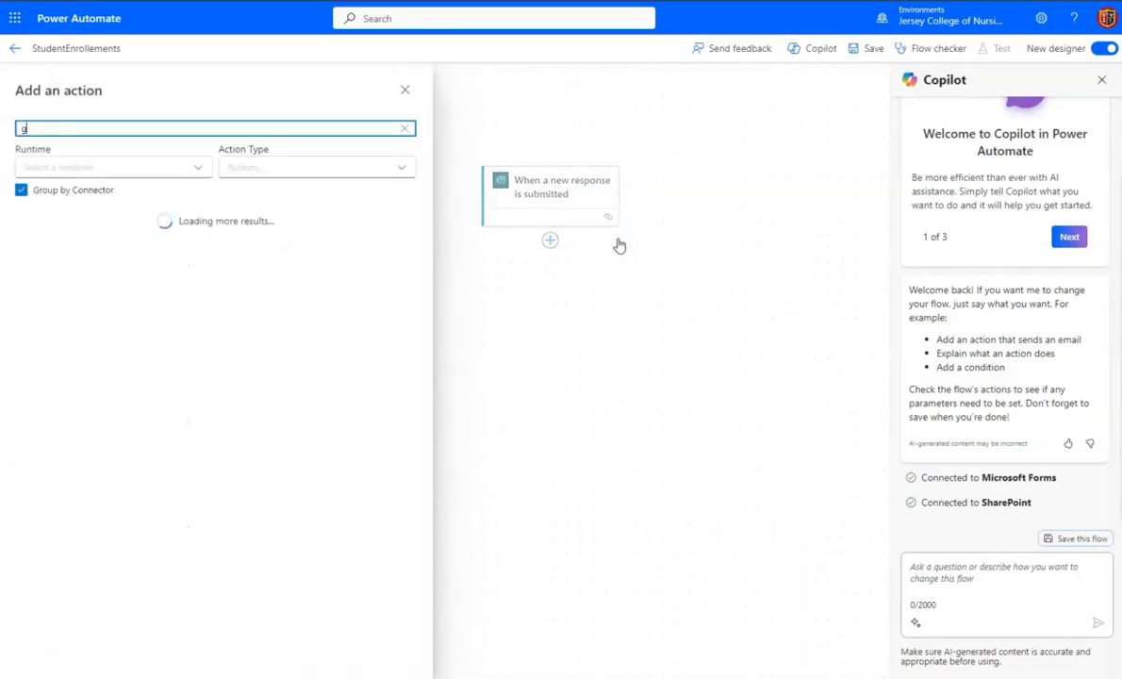
pyautogui.write('et response')
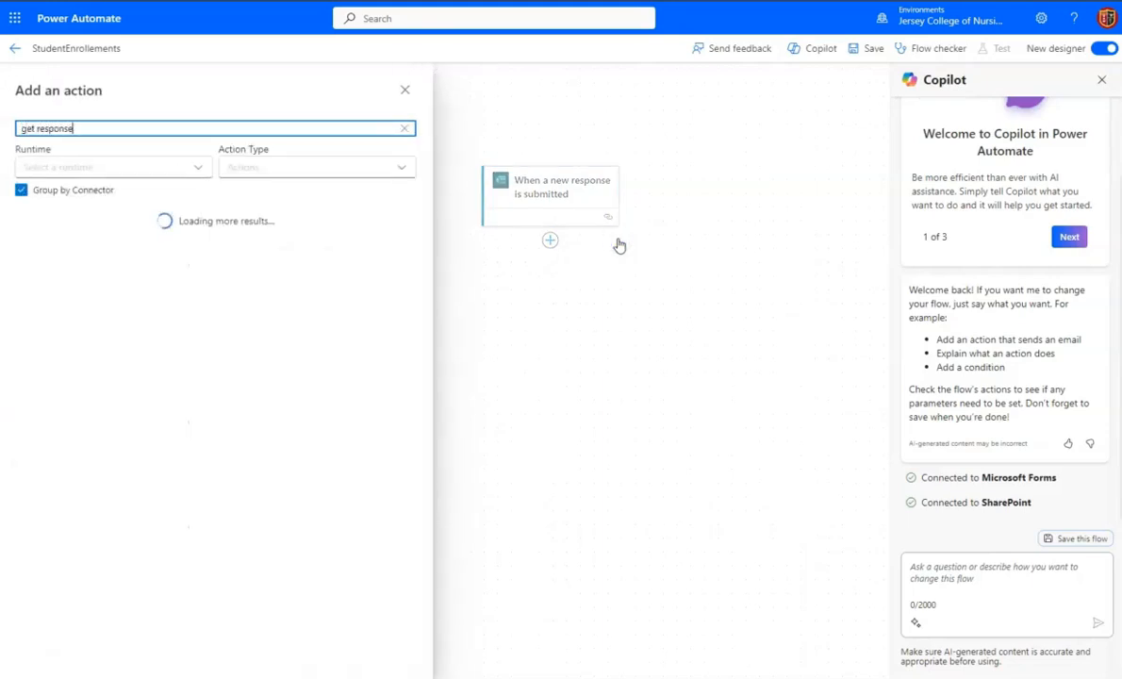
pyautogui.write('details')
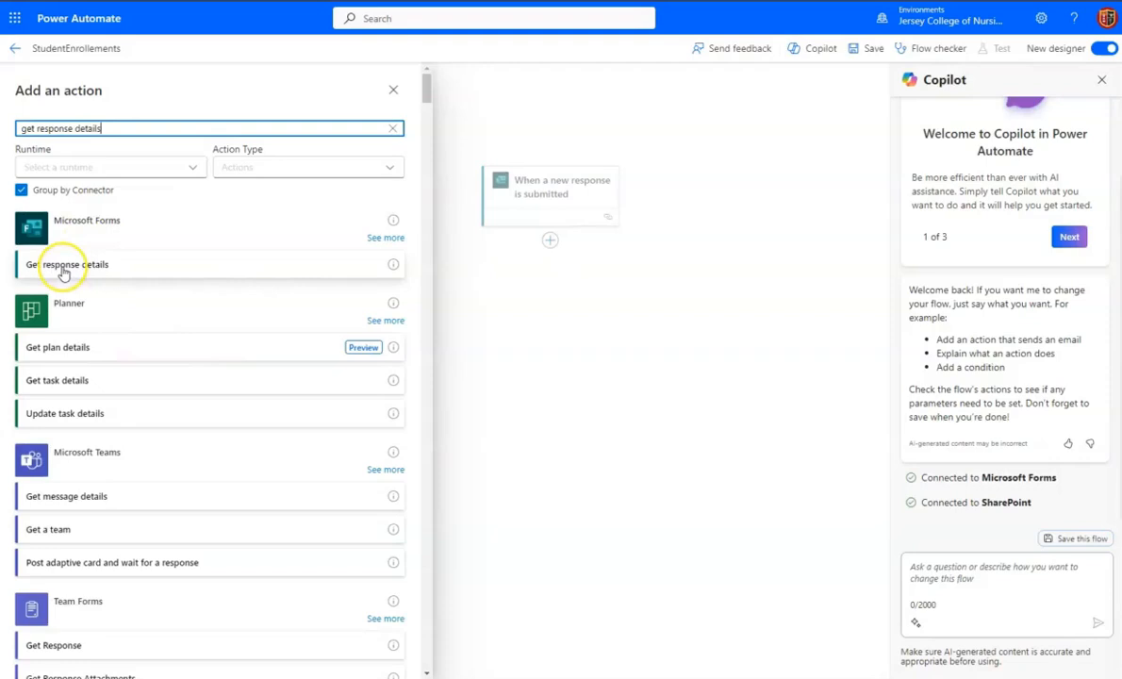
pyautogui.click(76, 264)
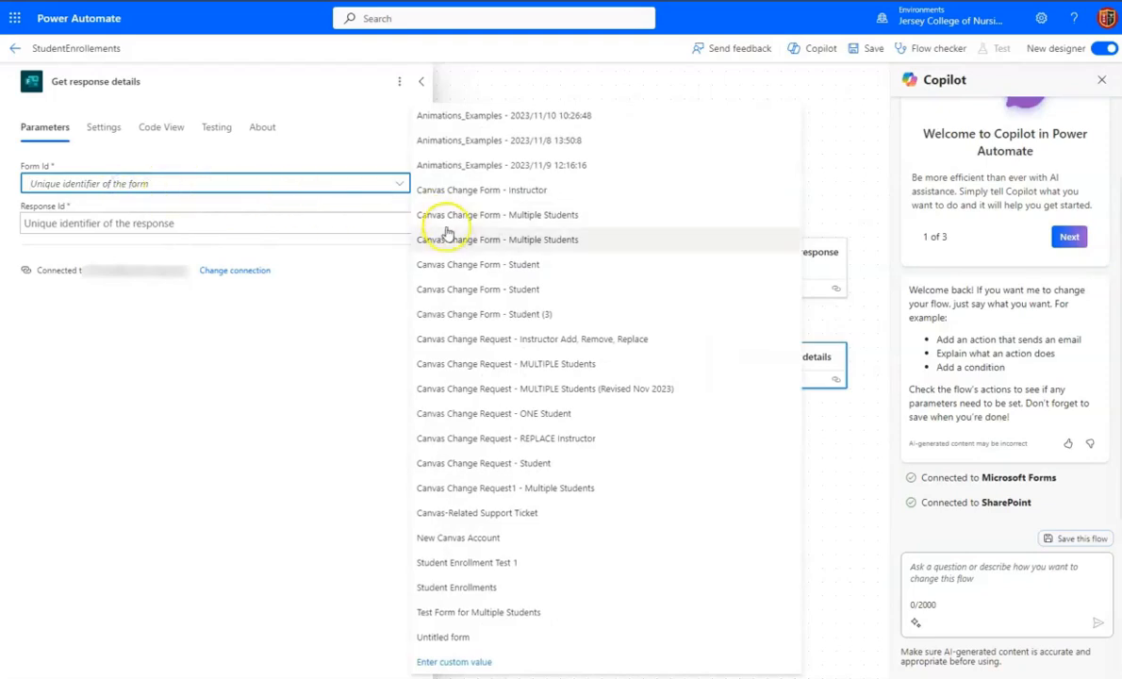
pyautogui.moveTo(472, 562)
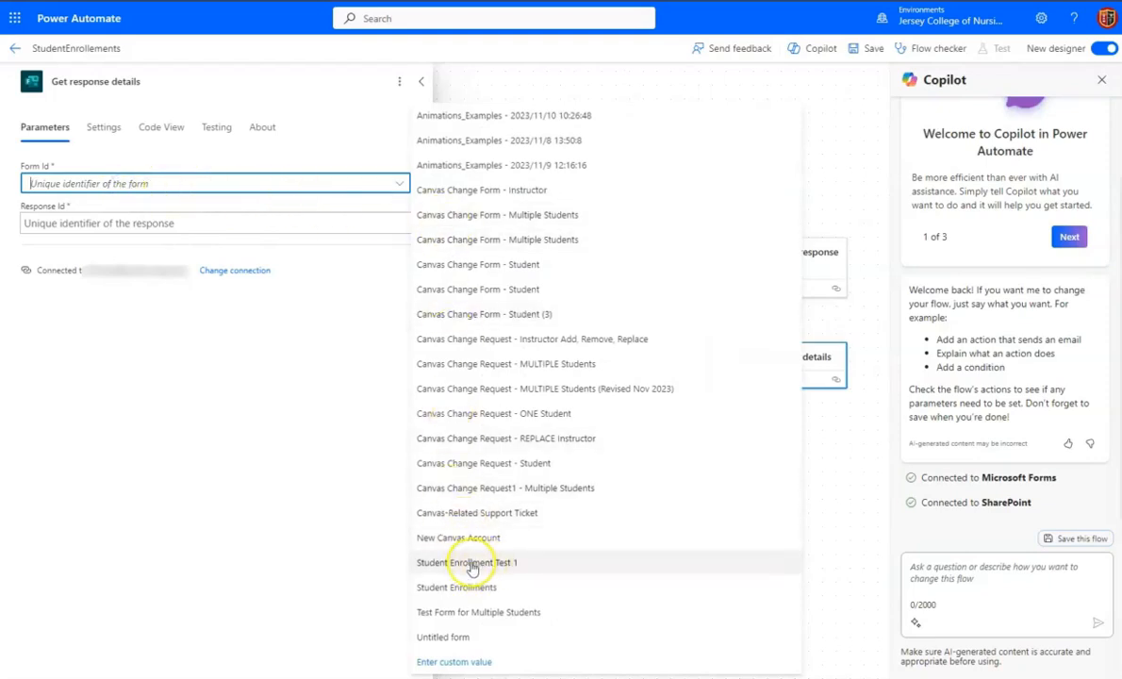
pyautogui.click(467, 562)
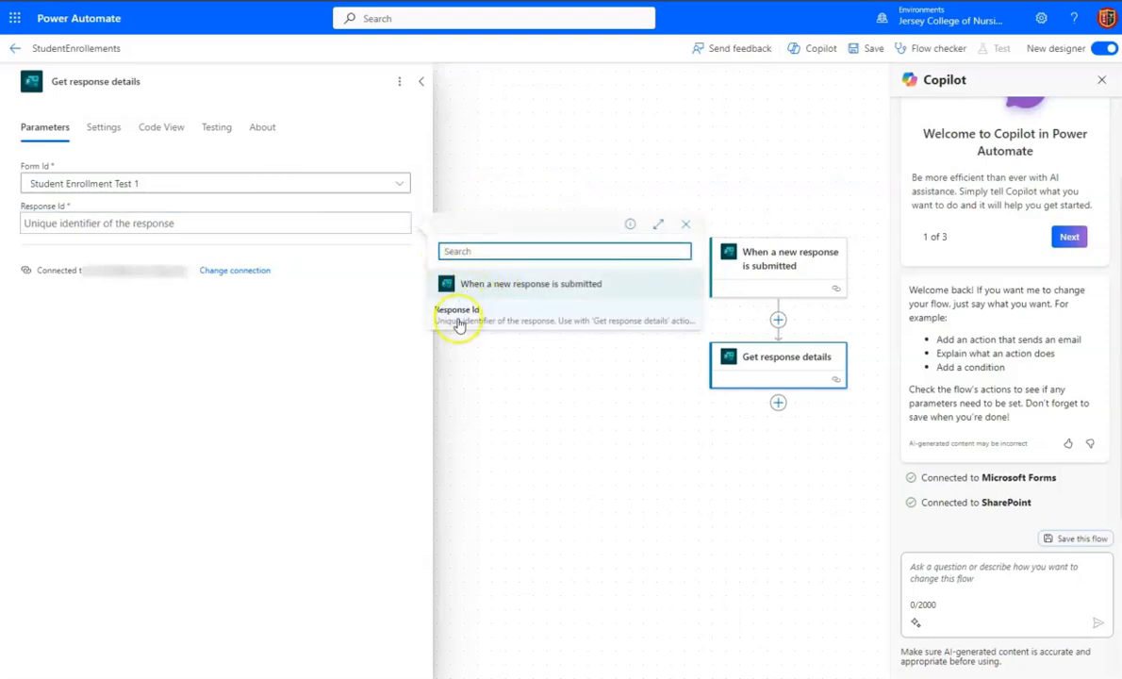
pyautogui.moveTo(456, 316)
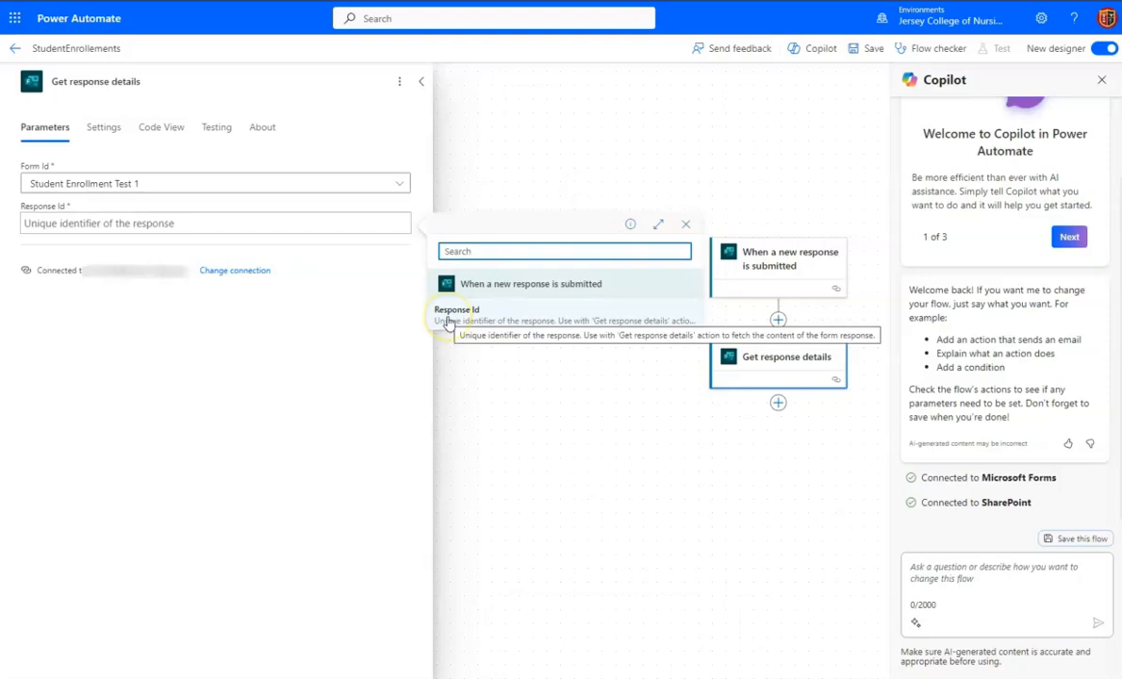
pyautogui.click(456, 314)
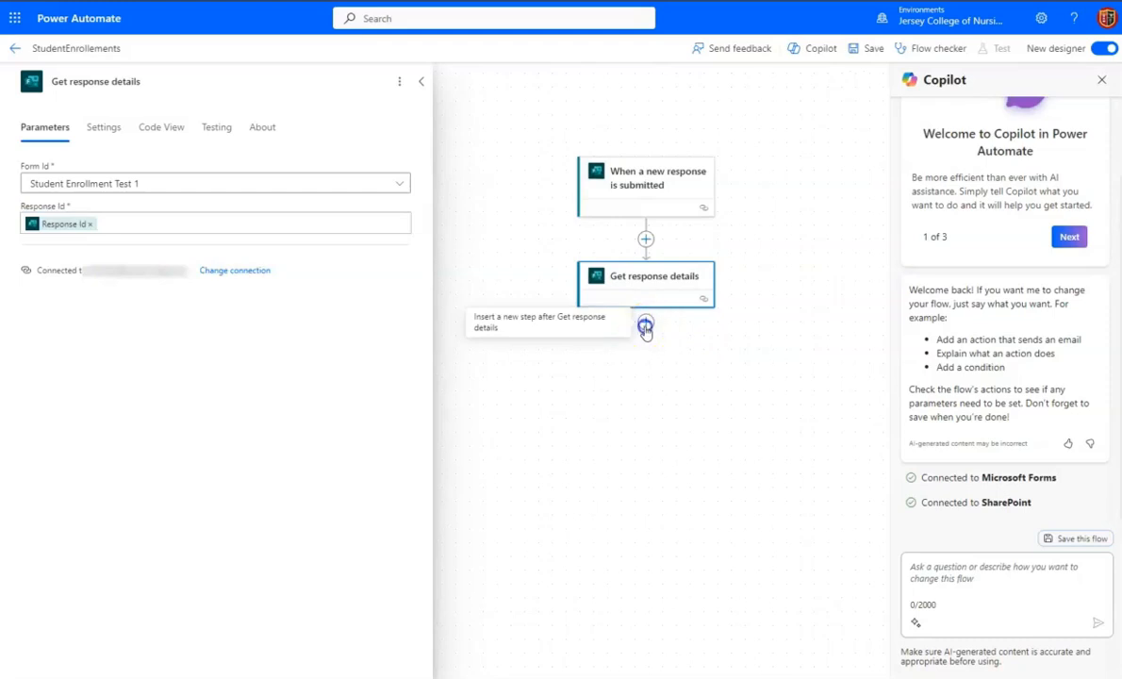
# Step: Add a SharePoint 'Create item' action after Get response details
pyautogui.click(646, 323)
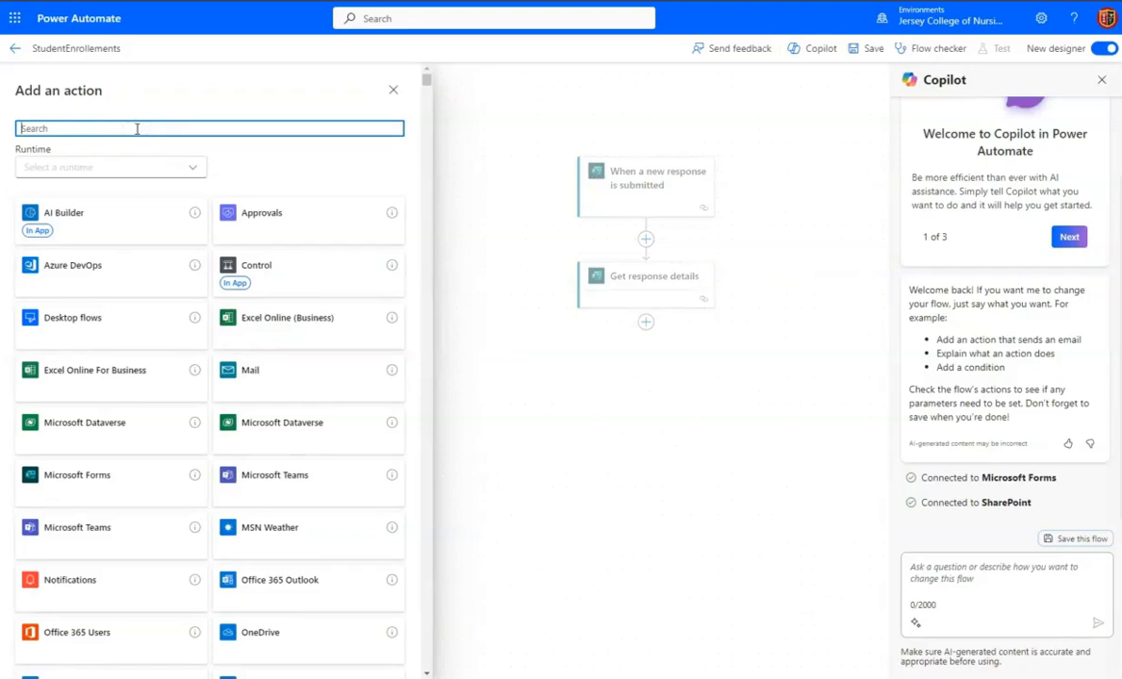
pyautogui.write('create item')
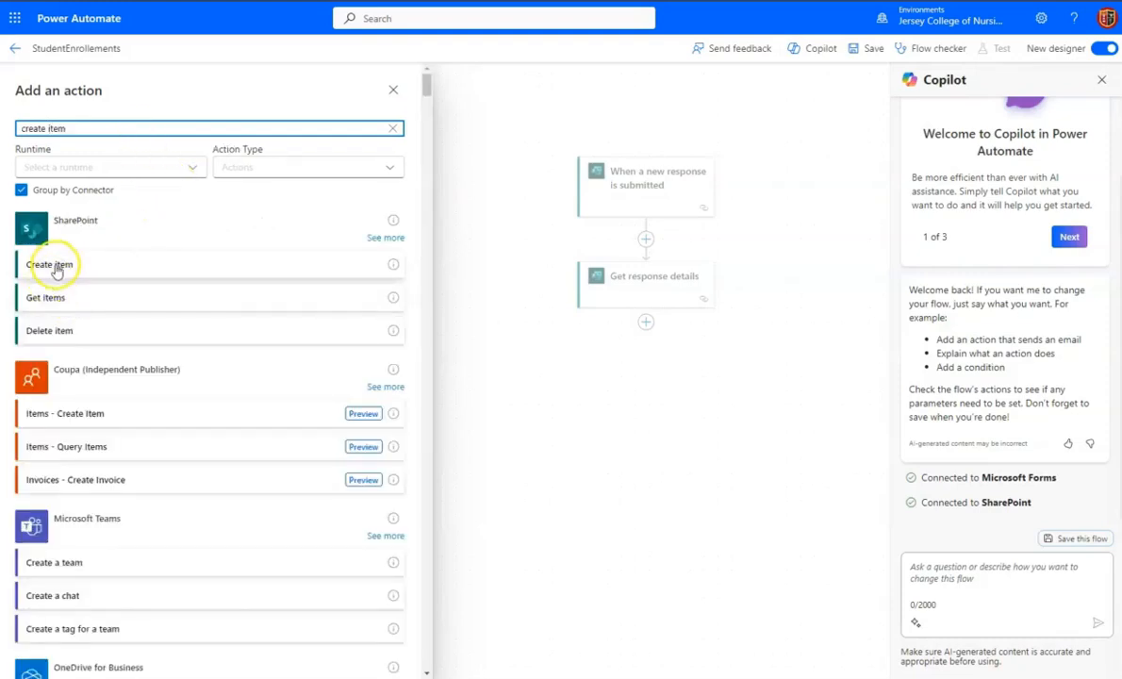
pyautogui.click(49, 264)
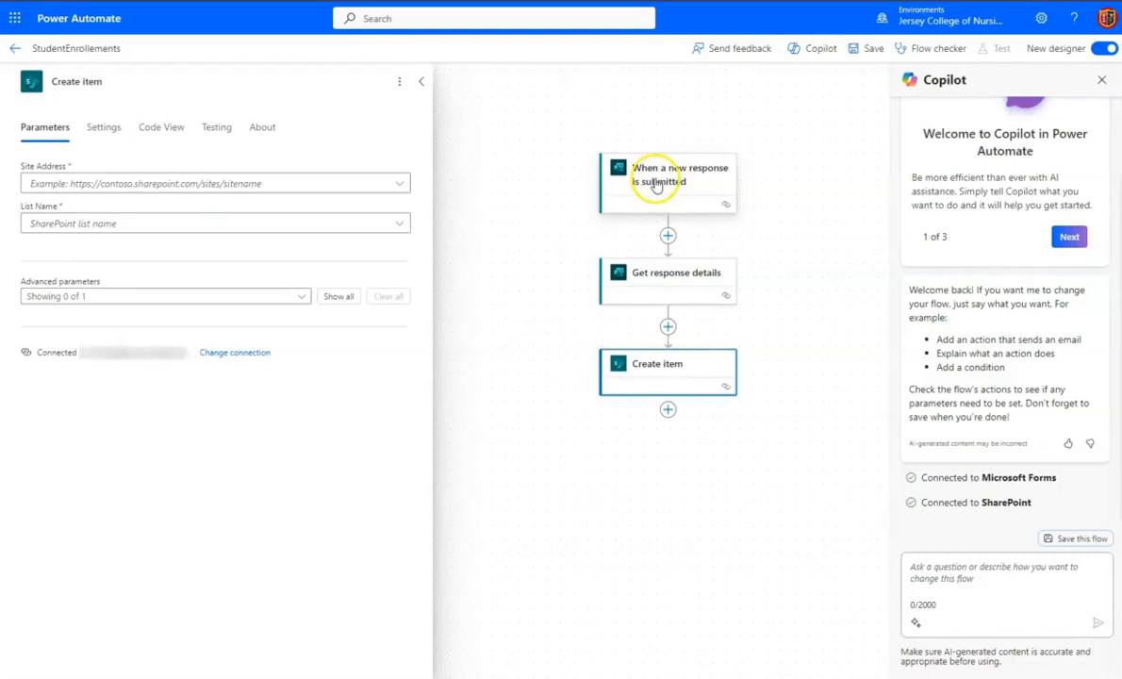
pyautogui.moveTo(687, 179)
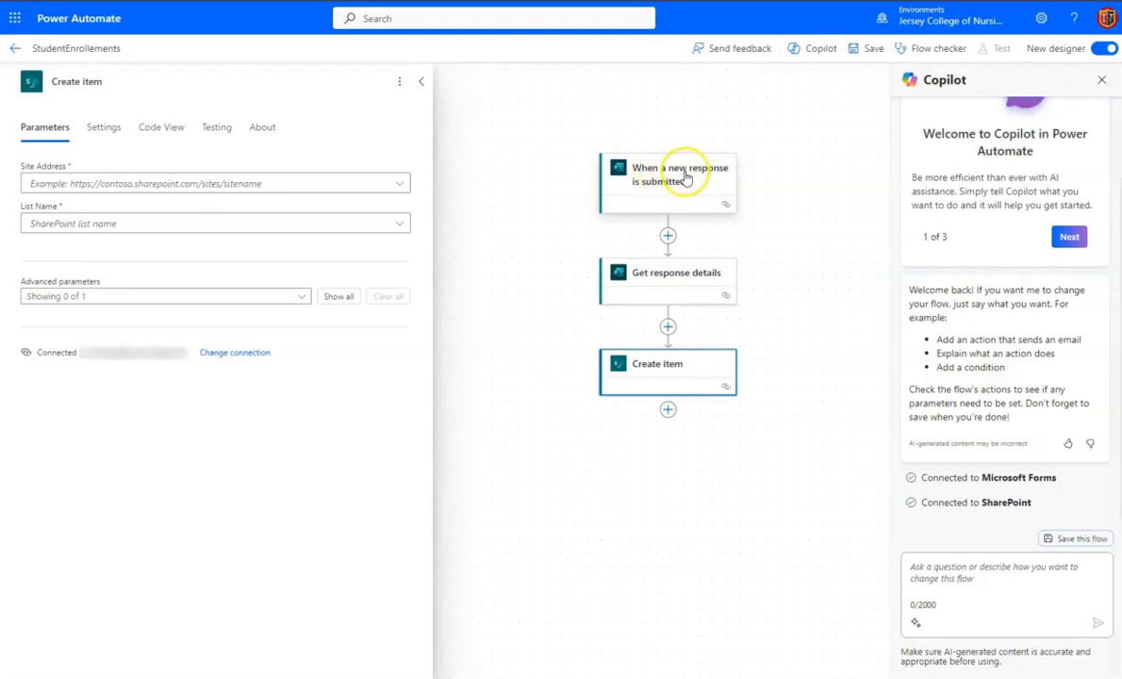
pyautogui.moveTo(641, 194)
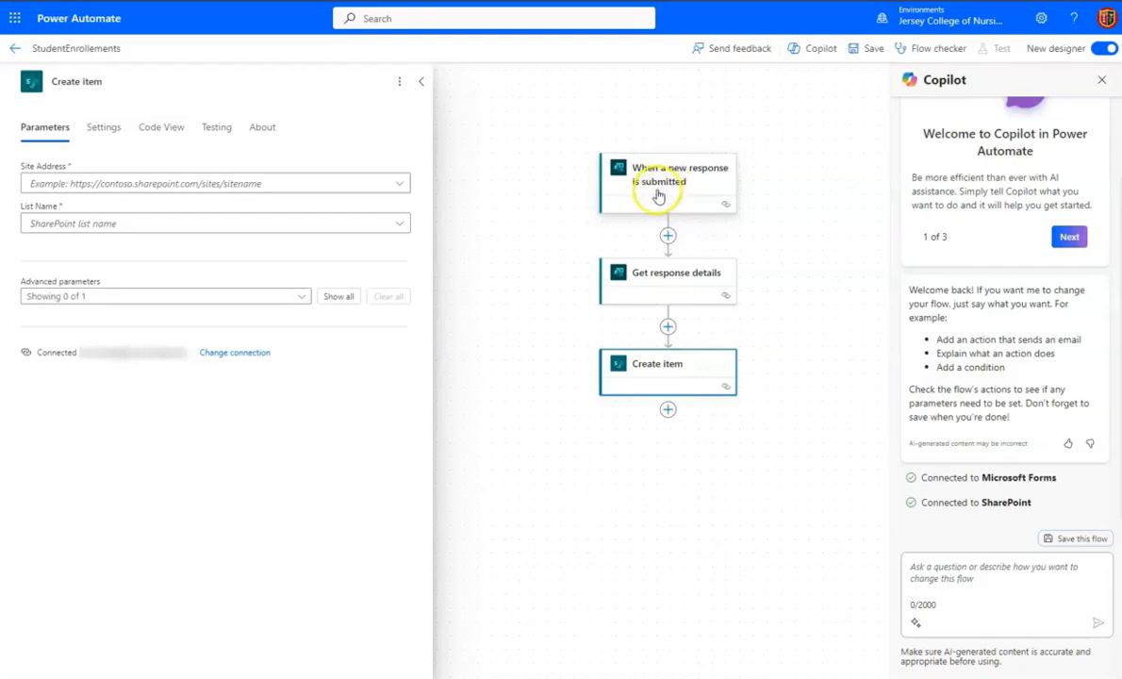
pyautogui.moveTo(698, 281)
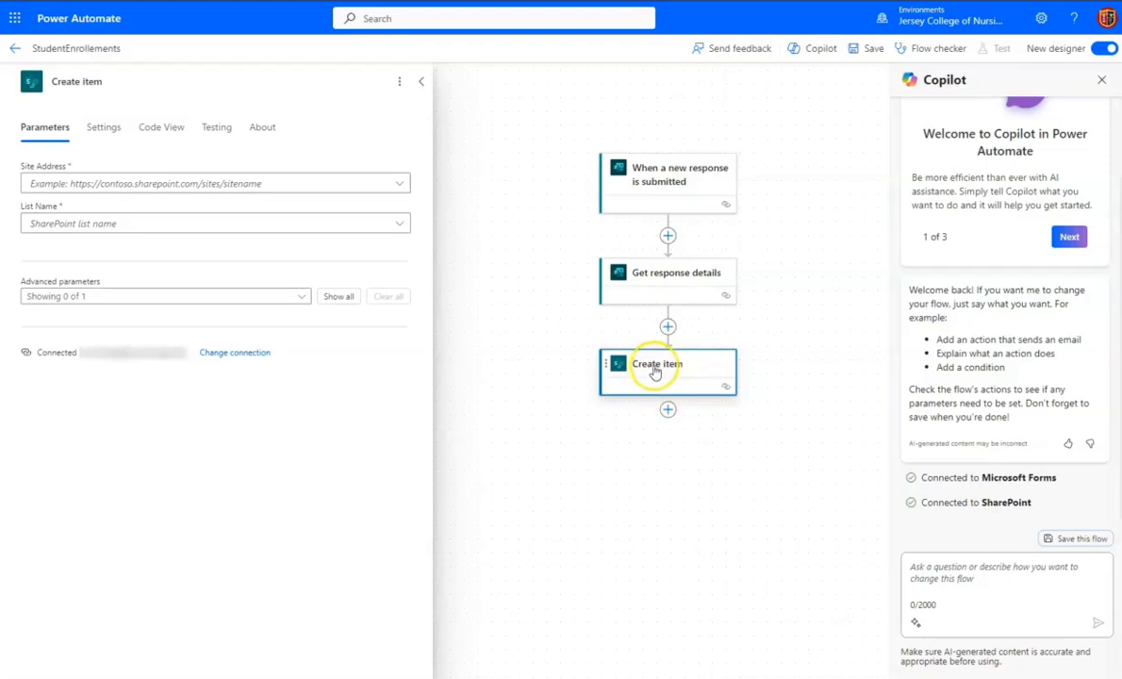
pyautogui.moveTo(686, 374)
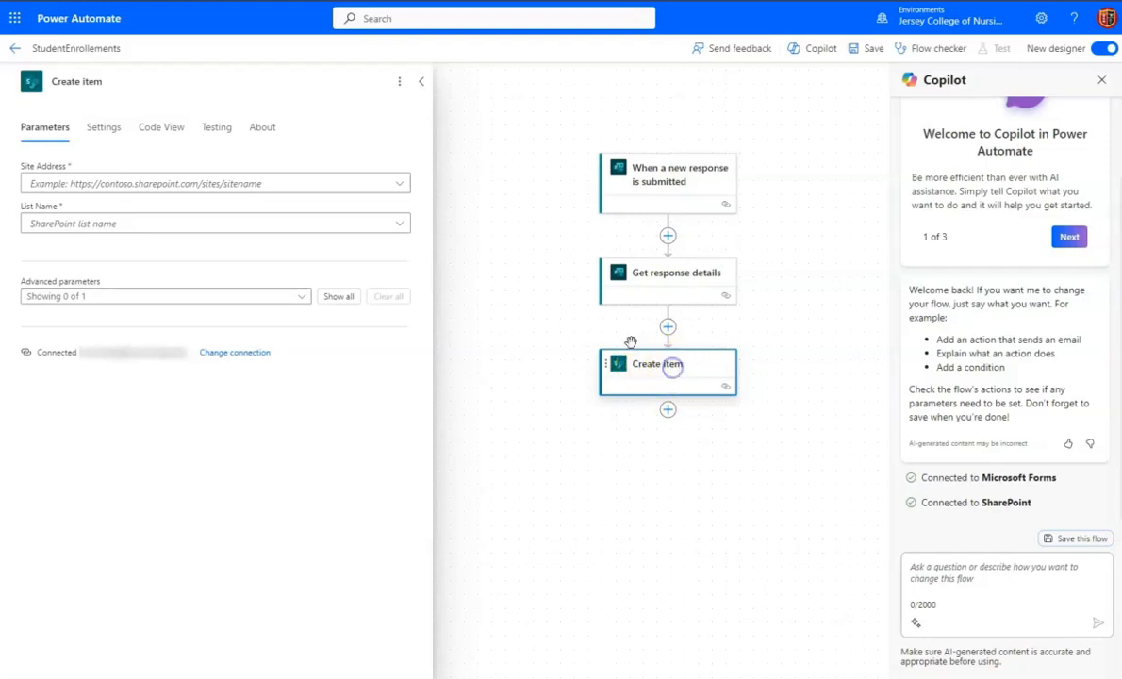
# Step: Point Create item at the Instructional Design Team site and the Student Enrollments list
pyautogui.click(215, 183)
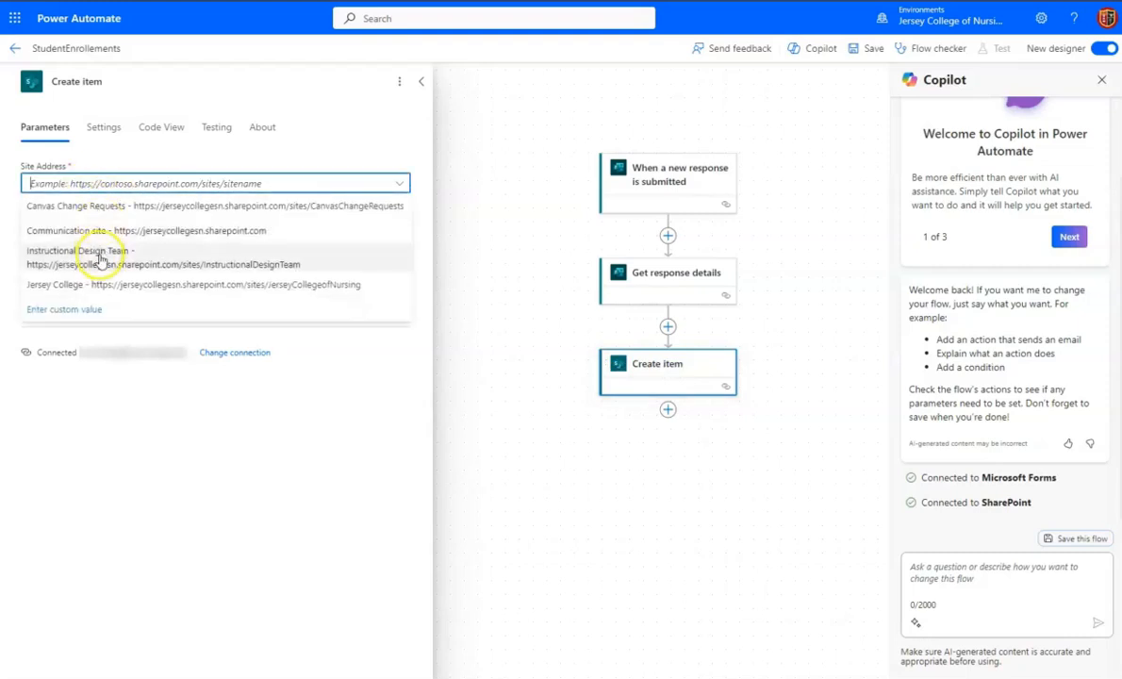
pyautogui.click(101, 257)
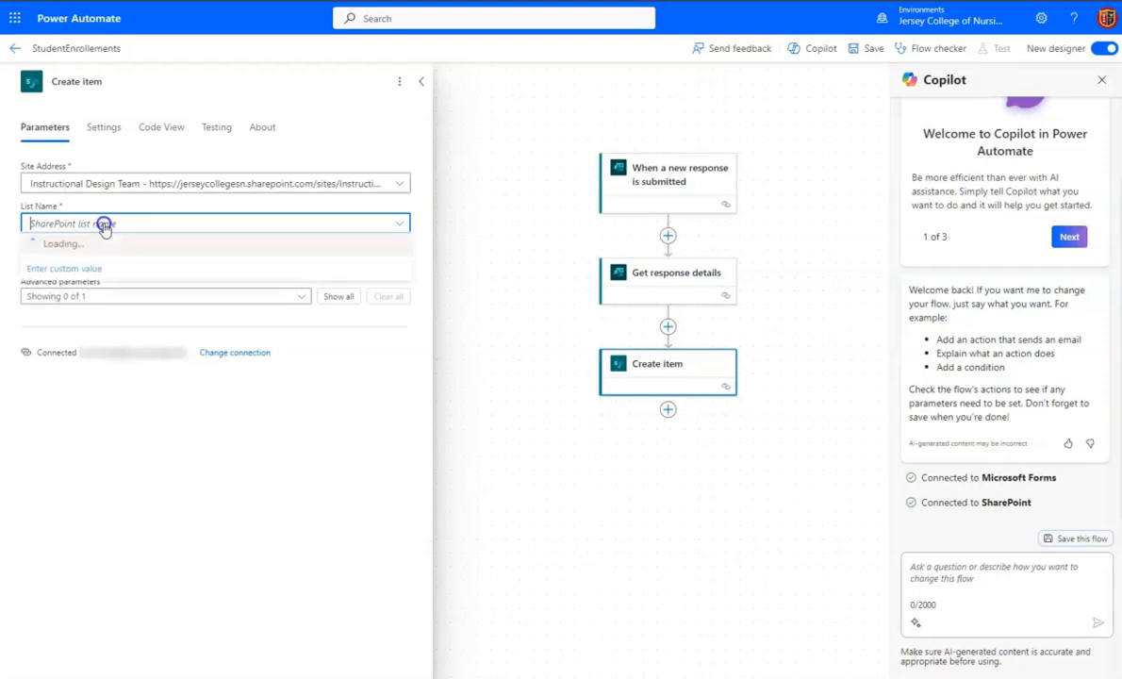
pyautogui.click(107, 223)
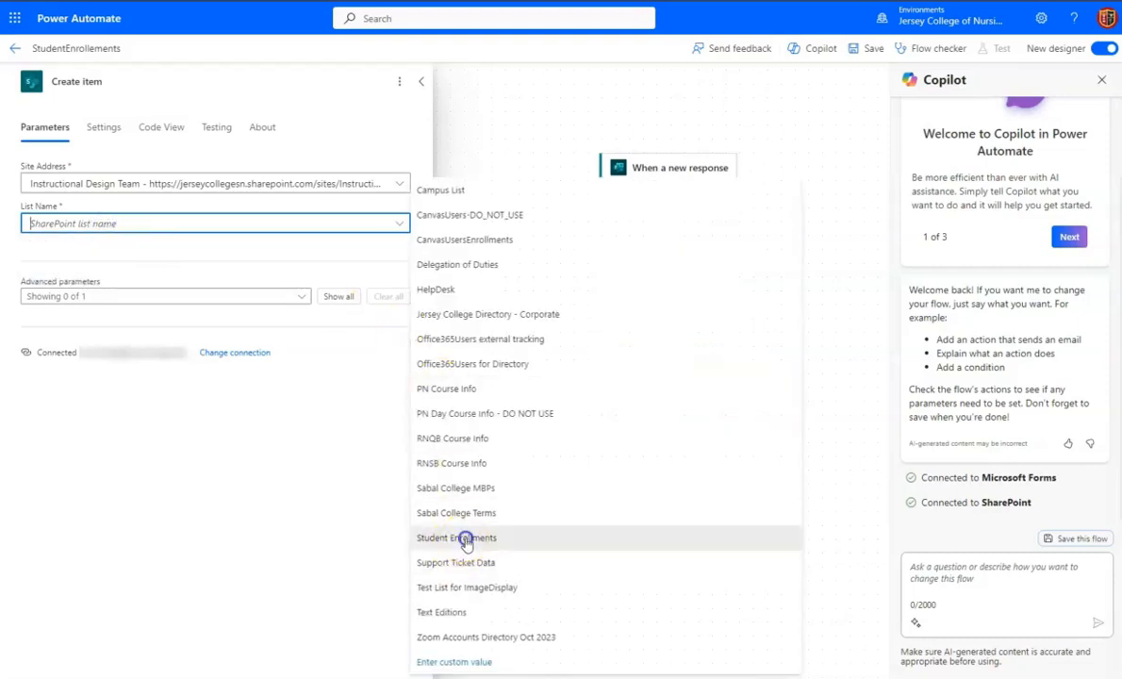
pyautogui.click(457, 538)
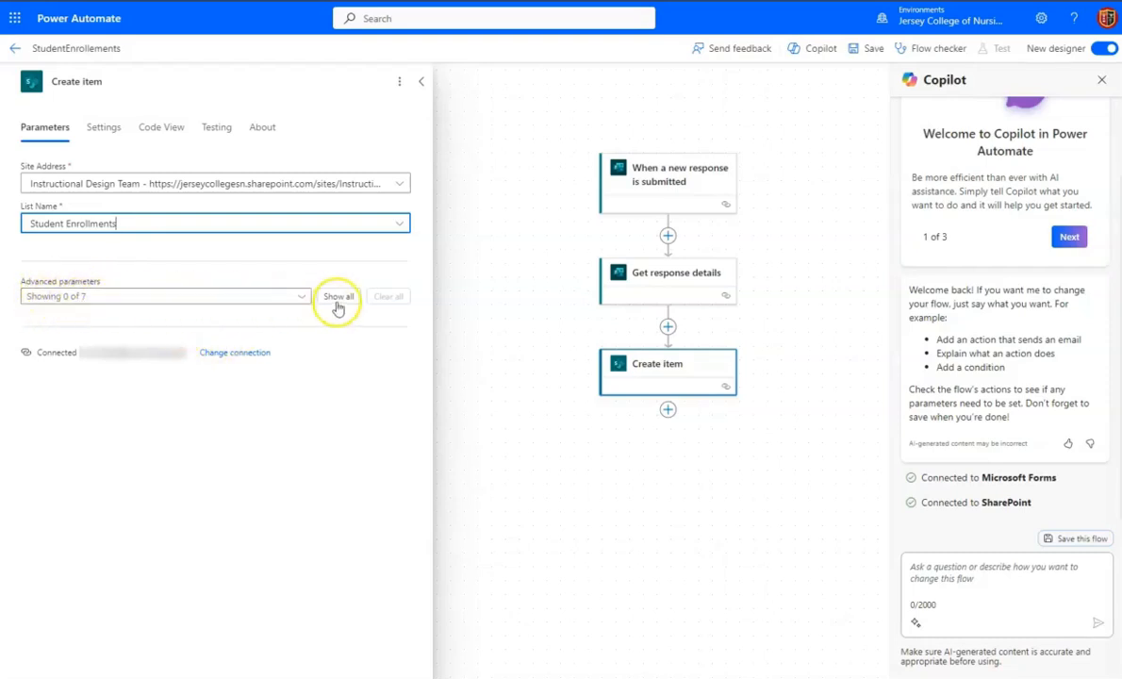
# Step: Show all columns and map form answers into FirstName, LastName, StudentID, Course and Campus Value
pyautogui.click(339, 296)
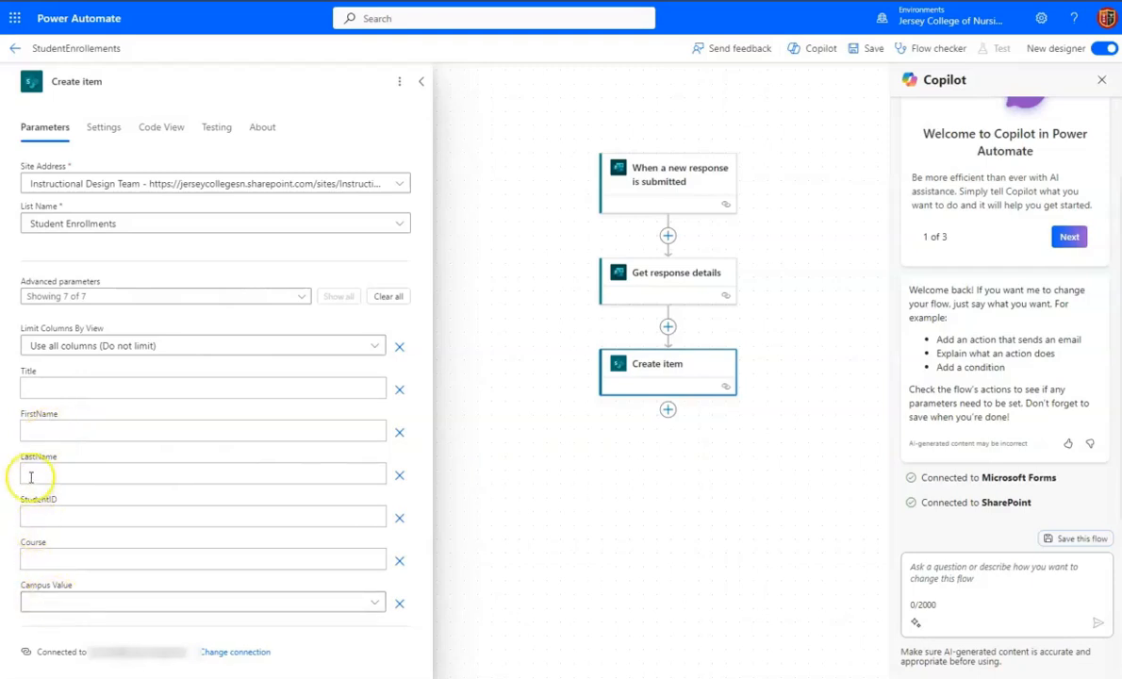
pyautogui.click(203, 430)
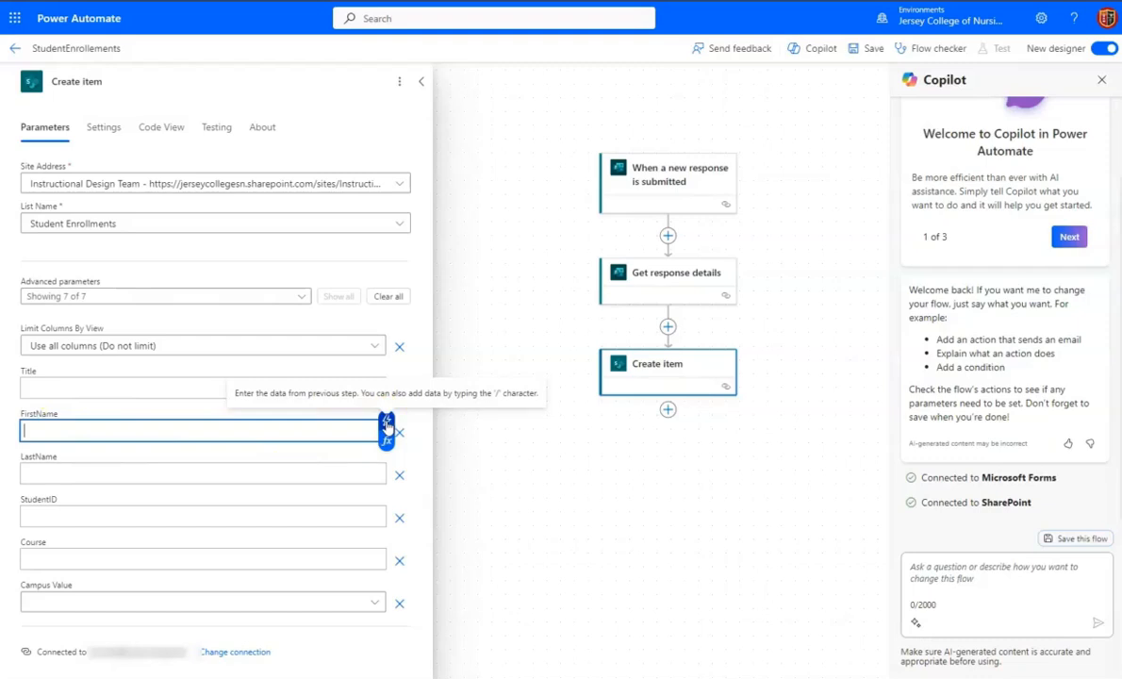
pyautogui.click(387, 427)
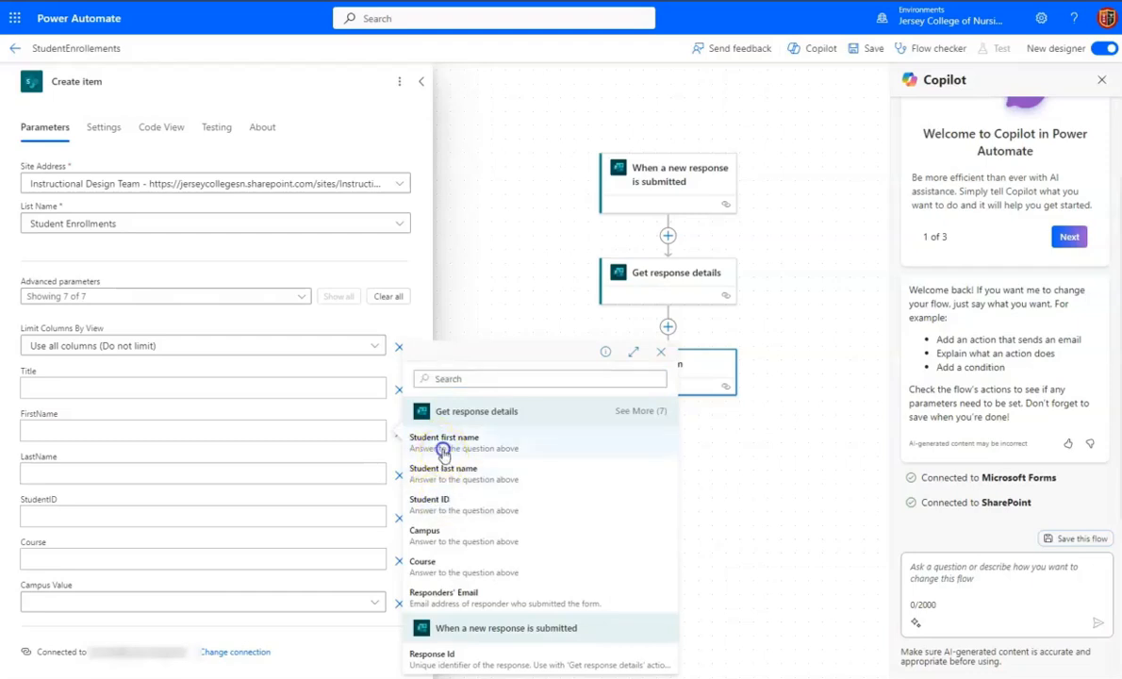
pyautogui.click(444, 437)
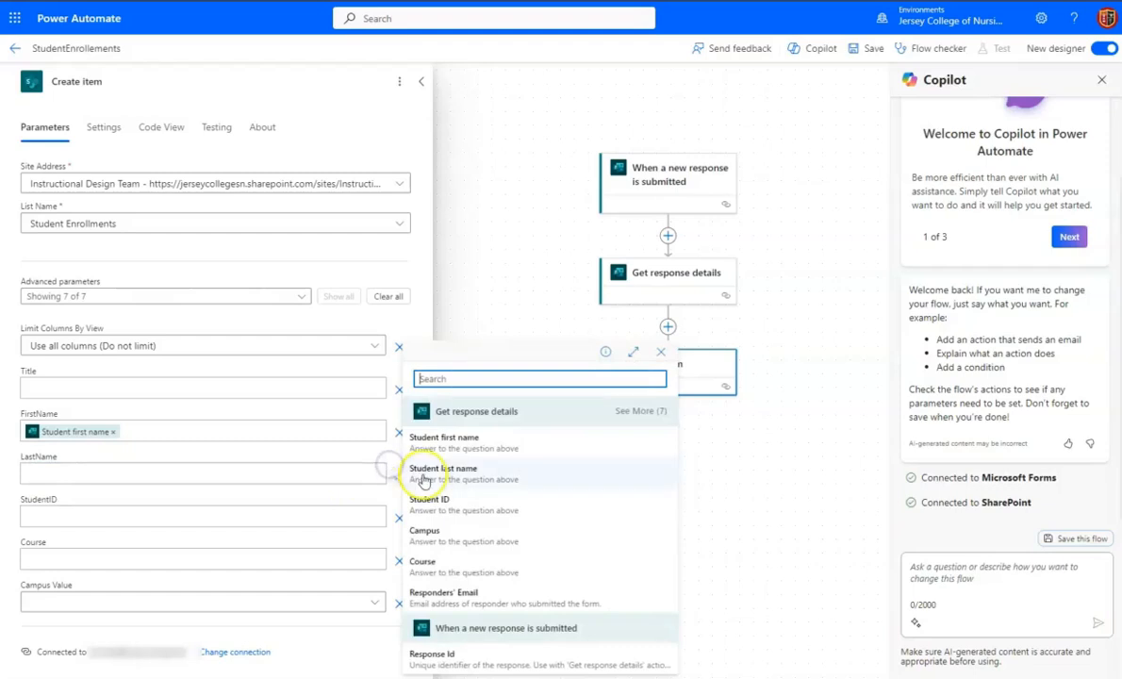
pyautogui.click(443, 468)
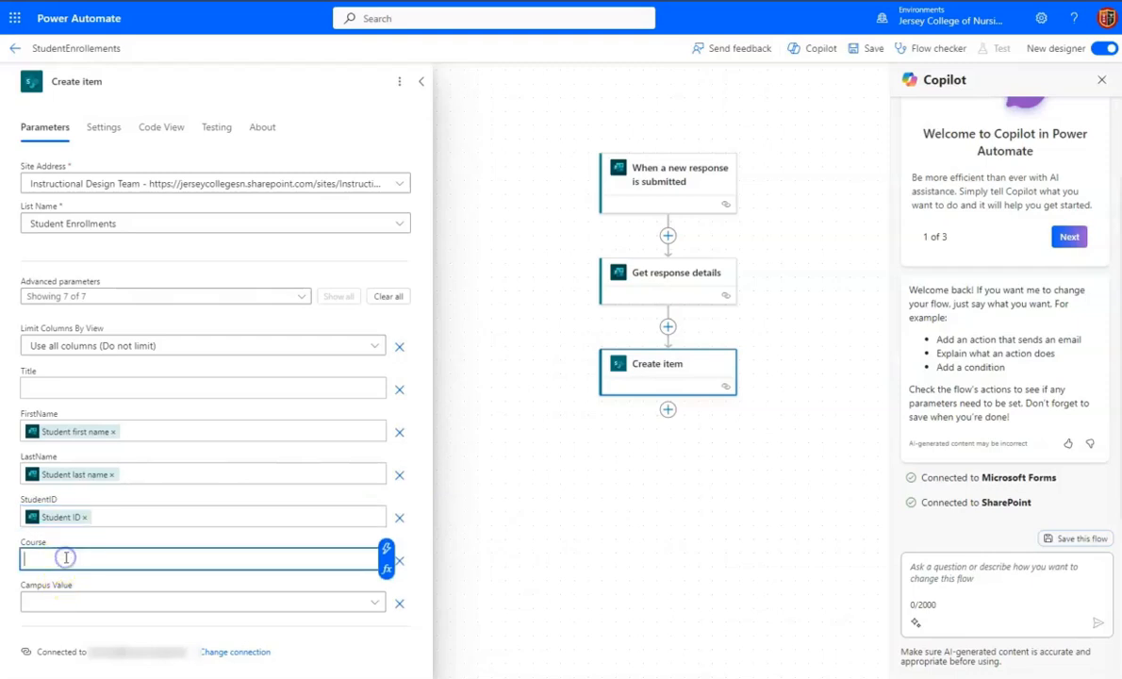
pyautogui.click(385, 548)
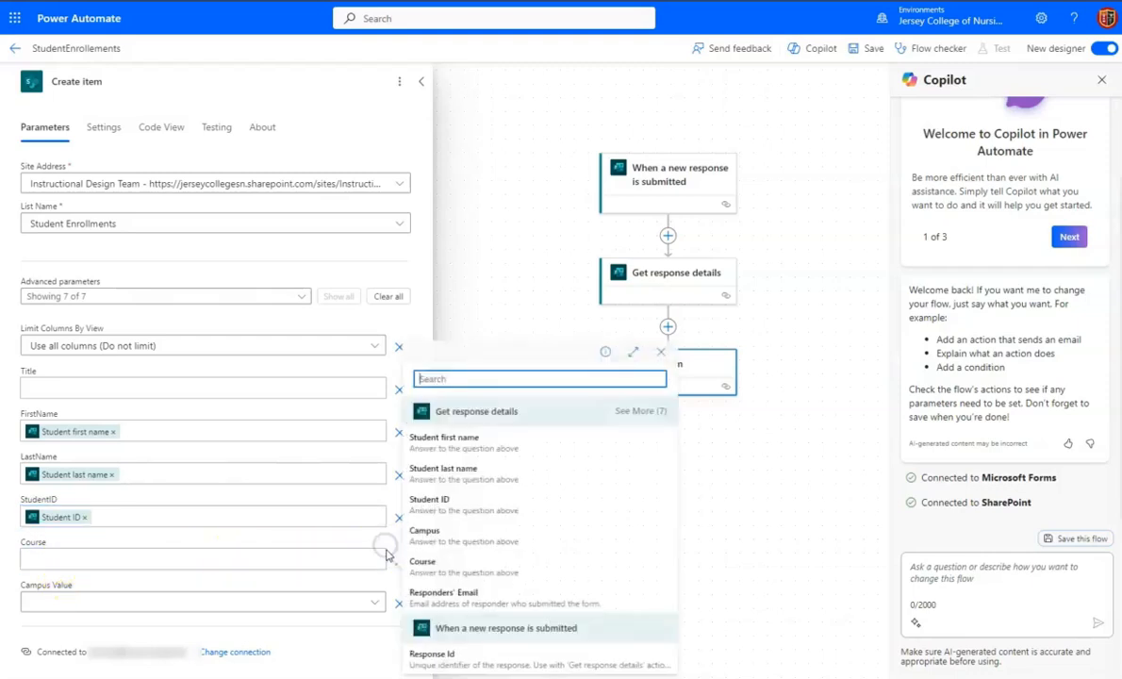
pyautogui.click(422, 562)
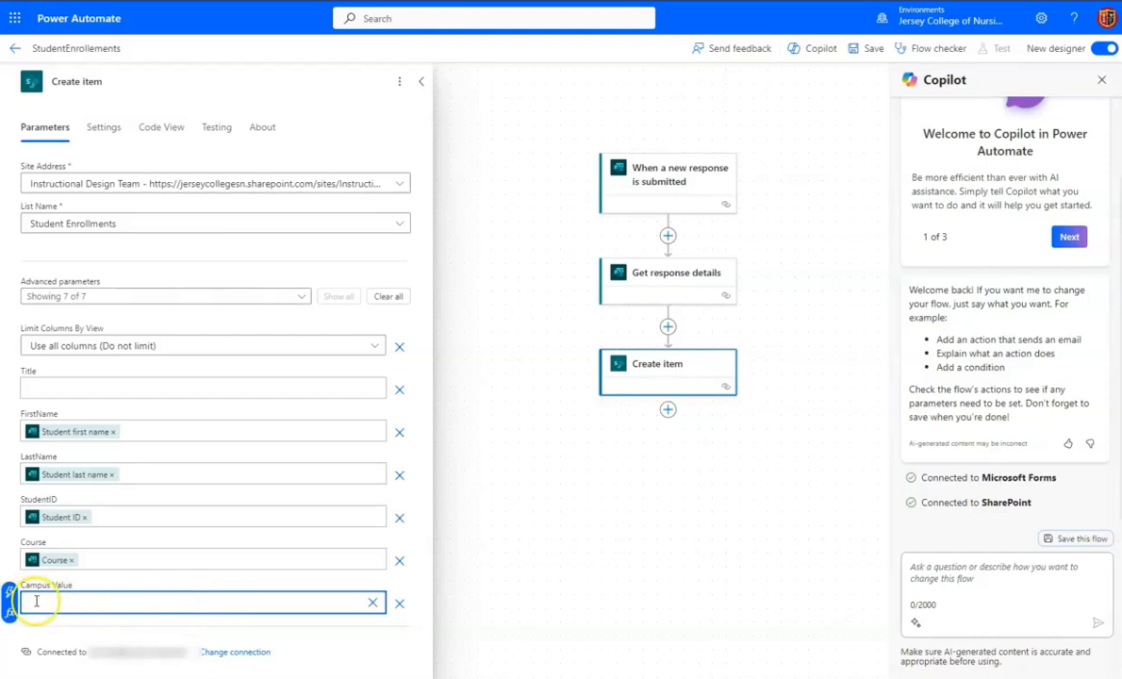
pyautogui.click(202, 602)
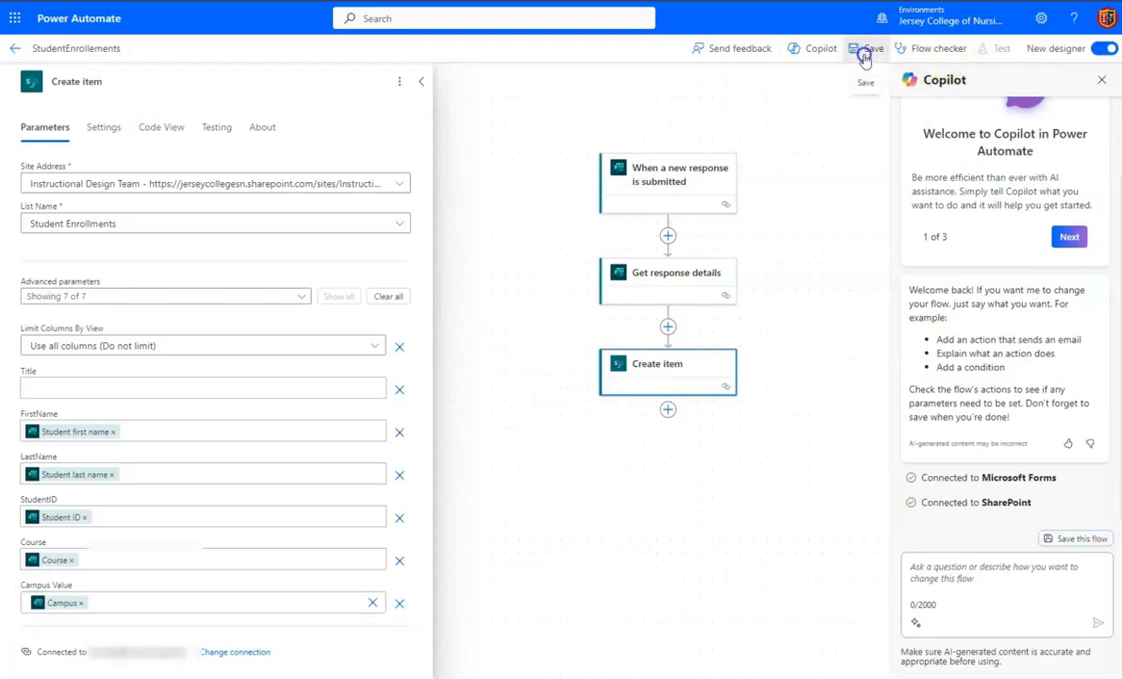
# Step: Save the StudentEnrollements flow and run a Manual test awaiting a form submission
pyautogui.click(865, 48)
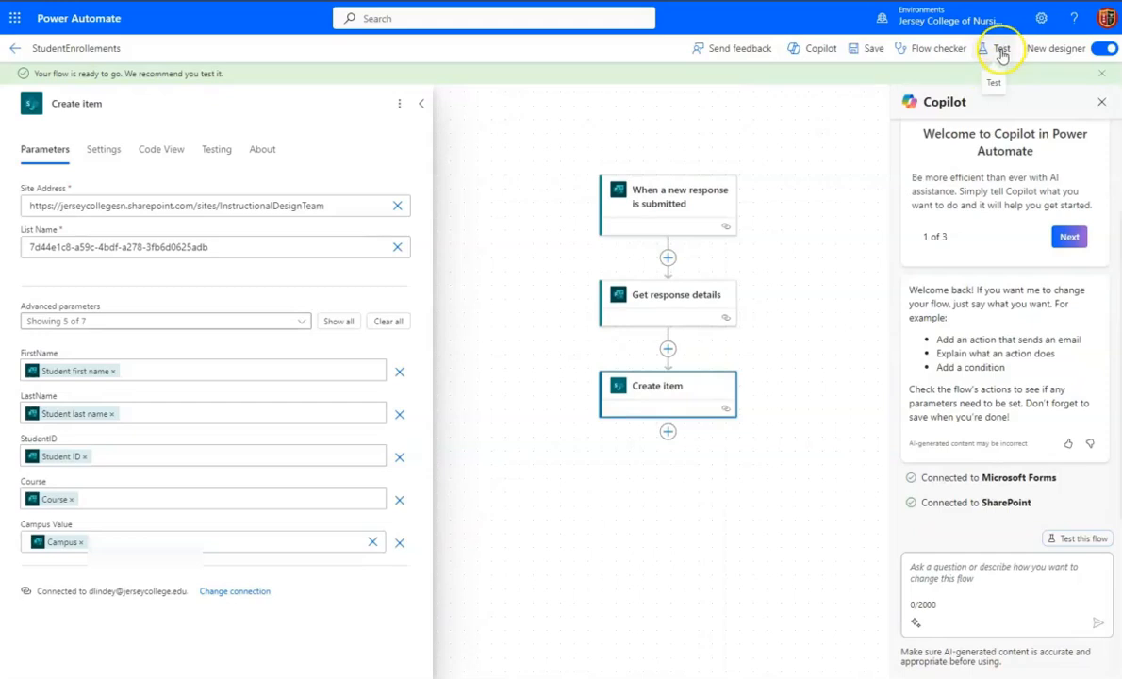
pyautogui.click(996, 48)
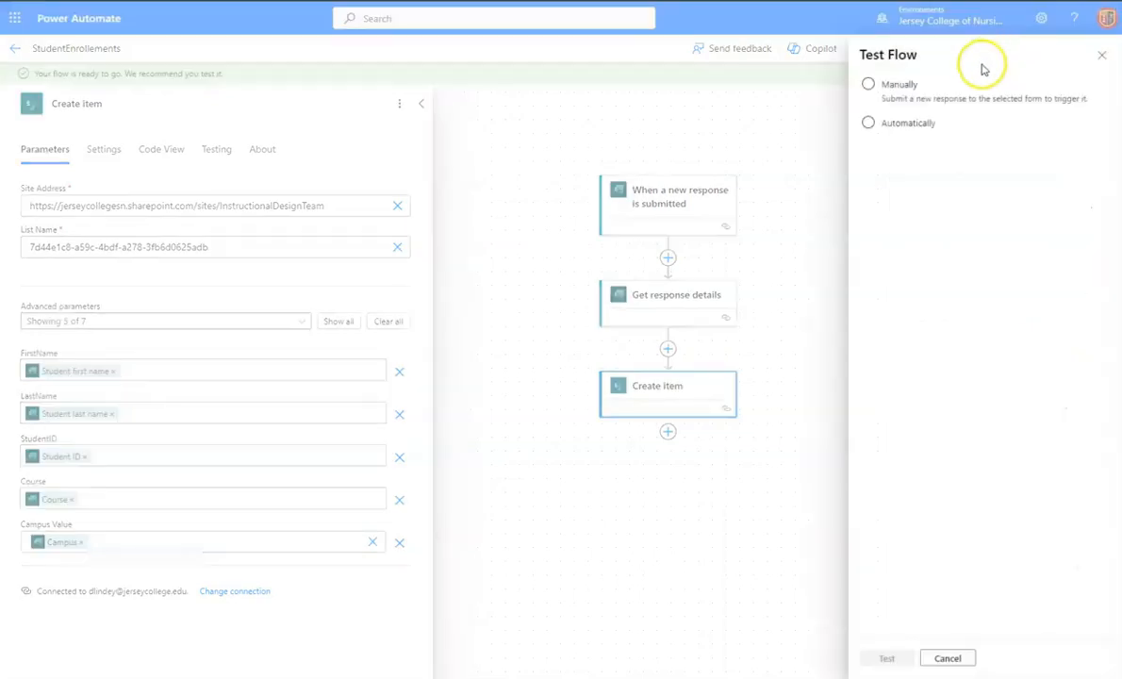
pyautogui.click(867, 84)
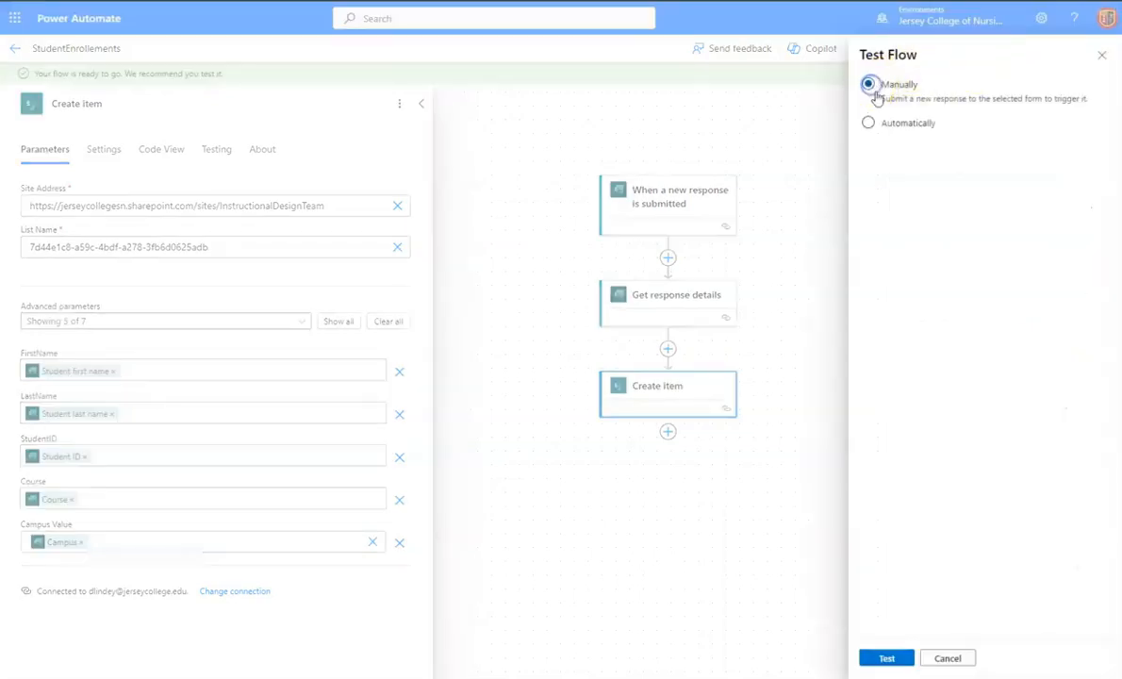
pyautogui.moveTo(1025, 104)
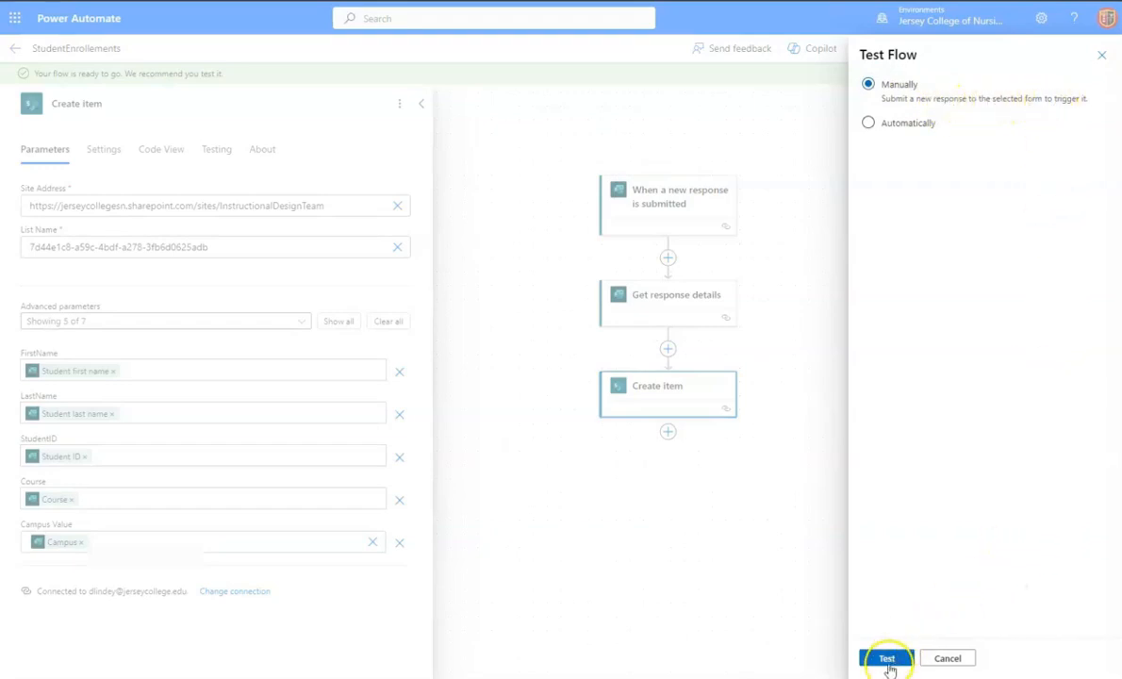
pyautogui.click(886, 657)
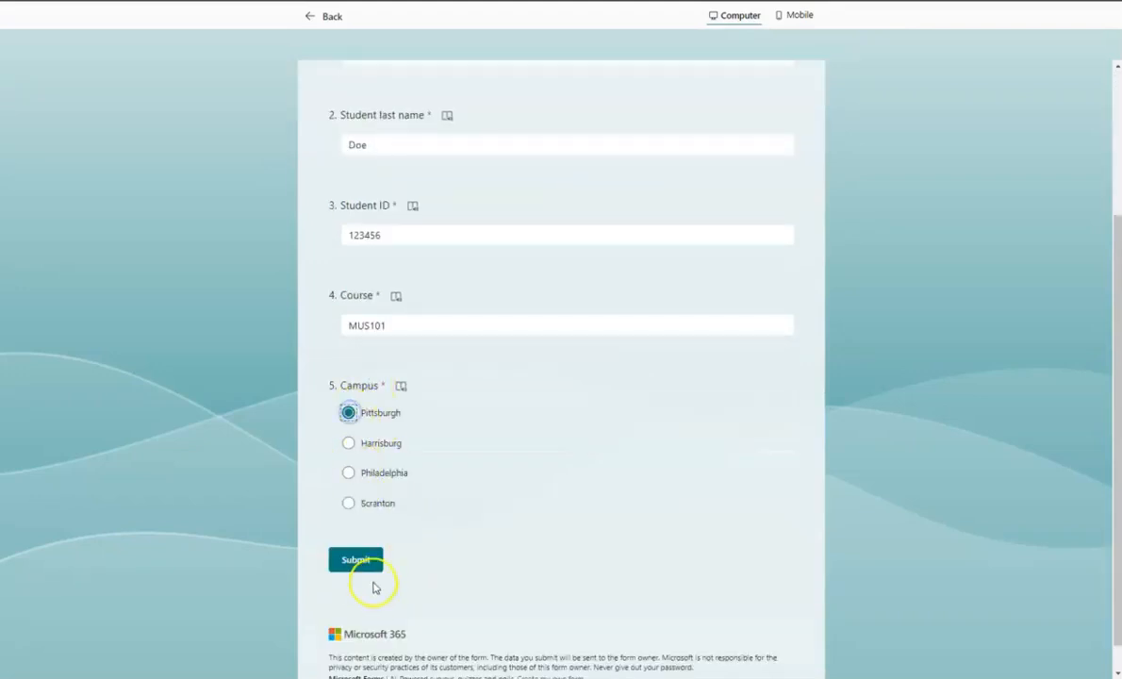
# Step: Submit the Doe enrollment form with ID 123456, course MUS101, Pittsburgh campus
pyautogui.click(355, 560)
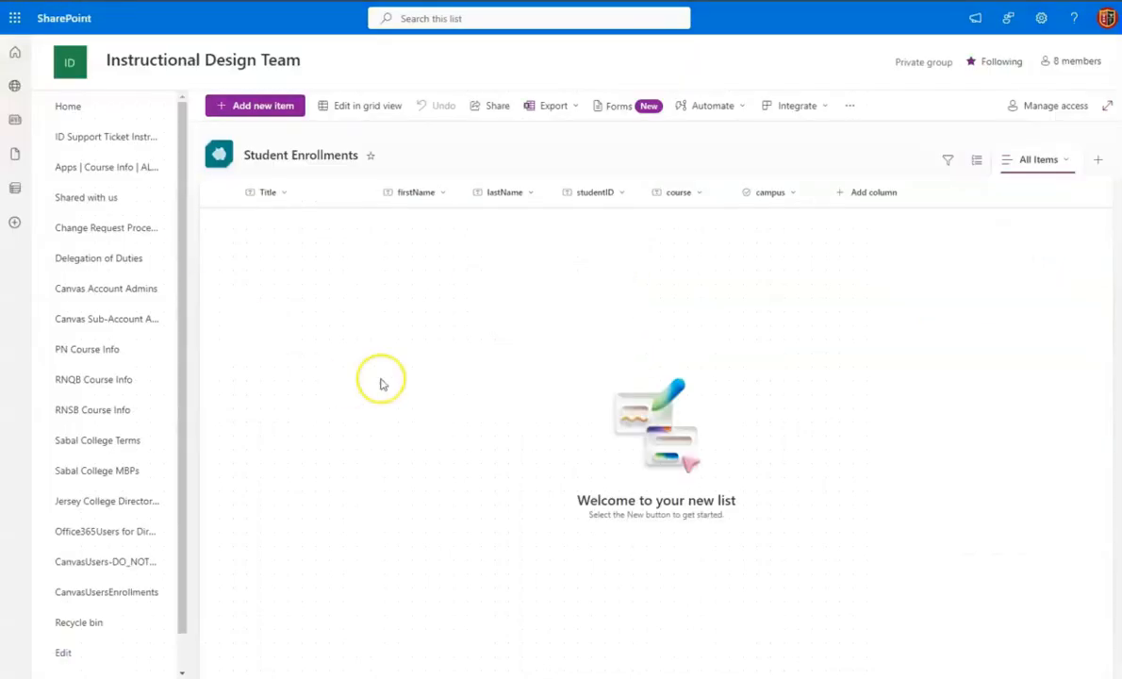
pyautogui.moveTo(443, 368)
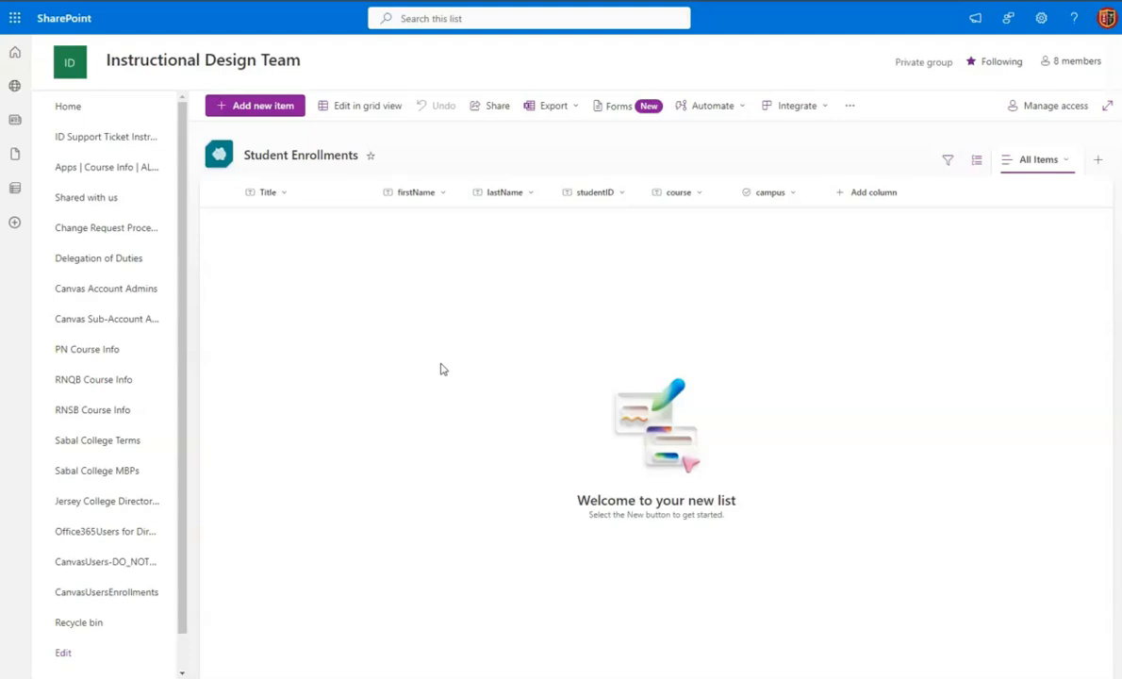
# Step: Refresh the Student Enrollments list to reveal the Doe, 123456, MUS101, Pittsburgh item
pyautogui.click(254, 104)
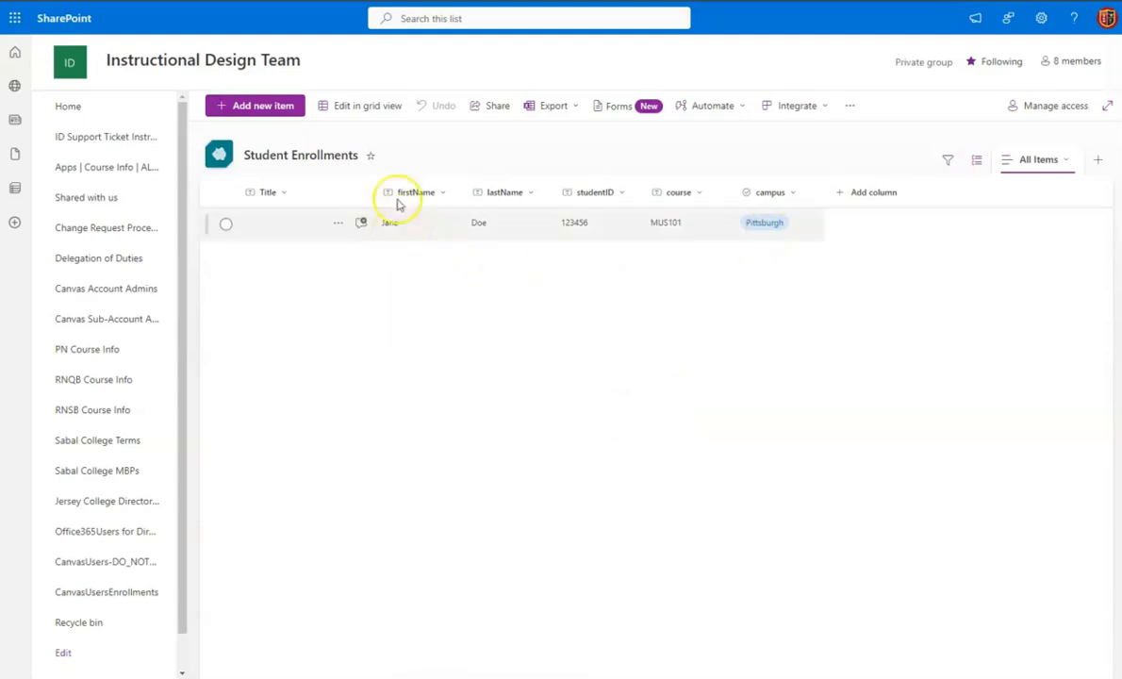
pyautogui.moveTo(412, 154)
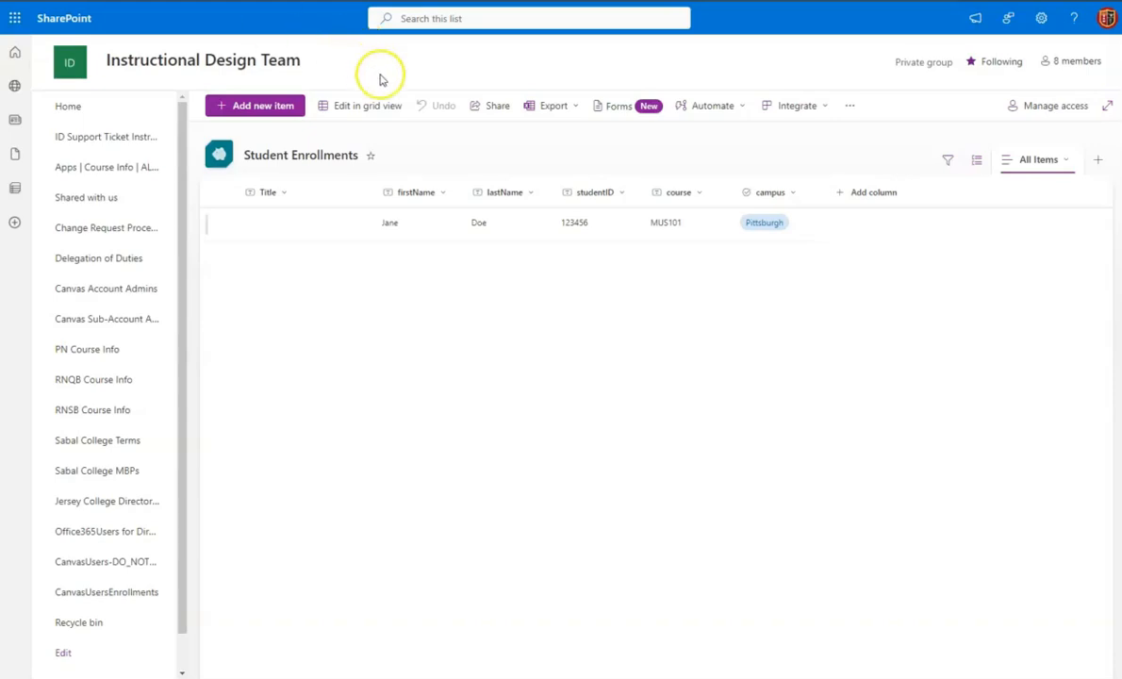
pyautogui.moveTo(801, 145)
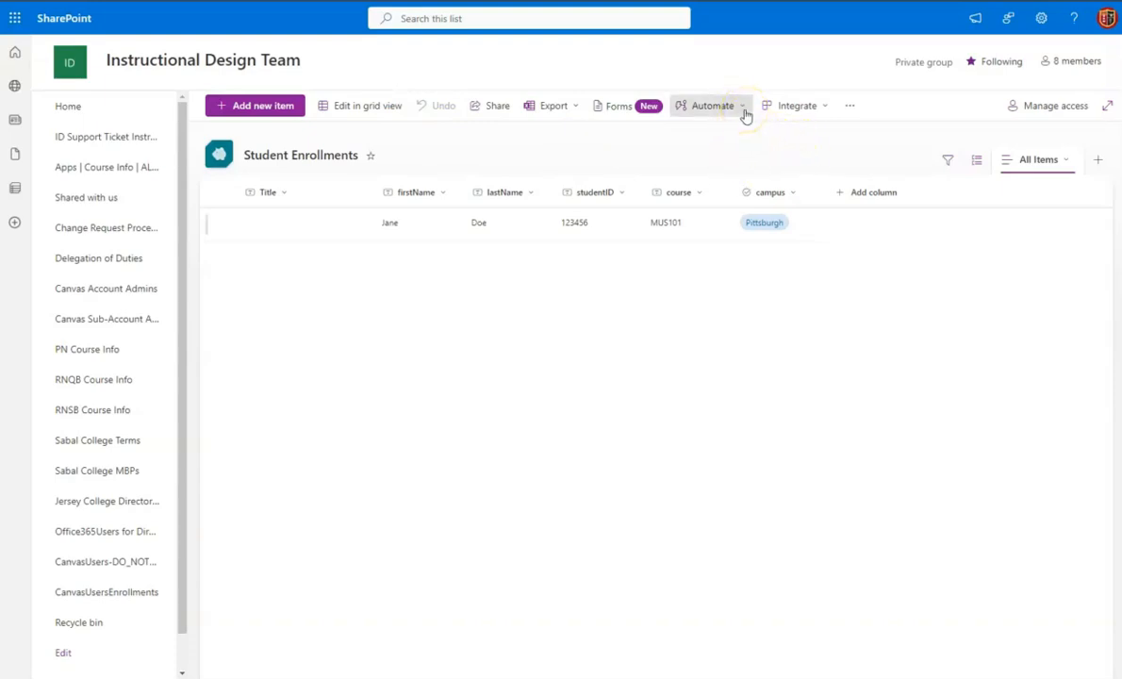
pyautogui.moveTo(745, 112)
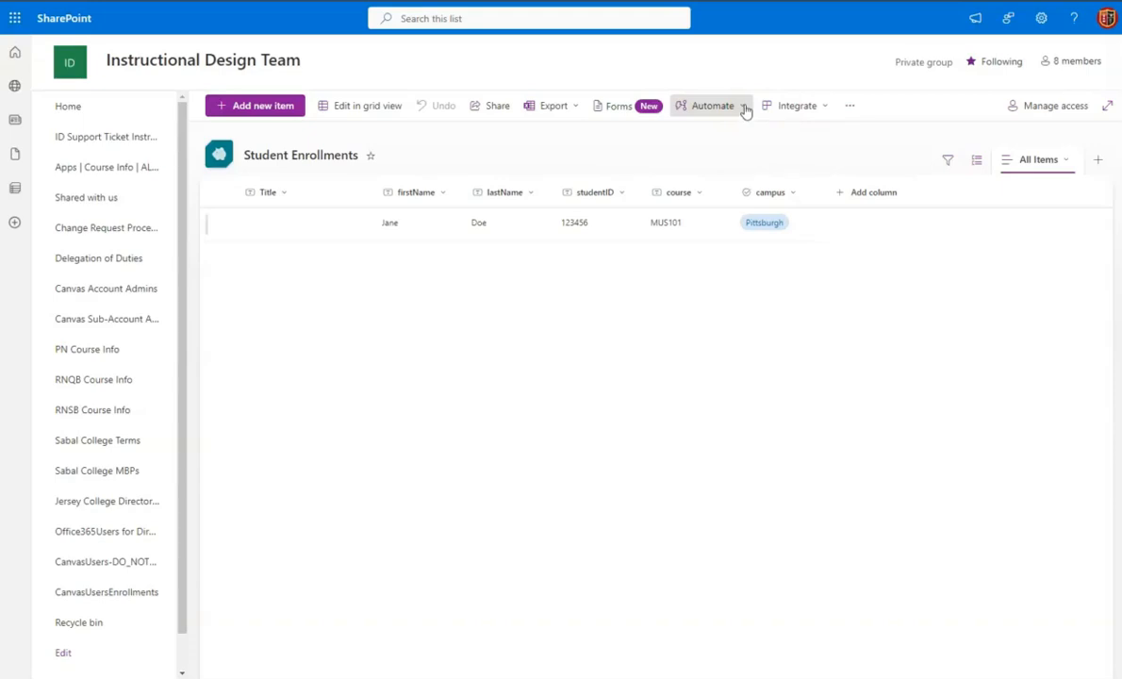
pyautogui.click(712, 105)
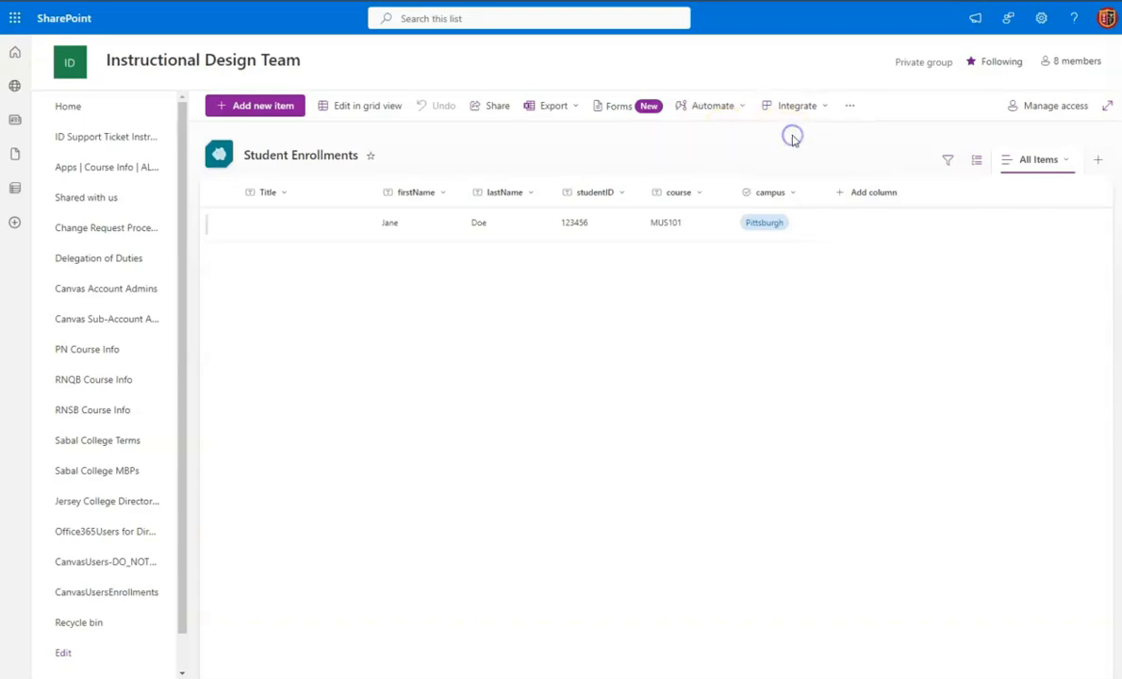
pyautogui.click(712, 105)
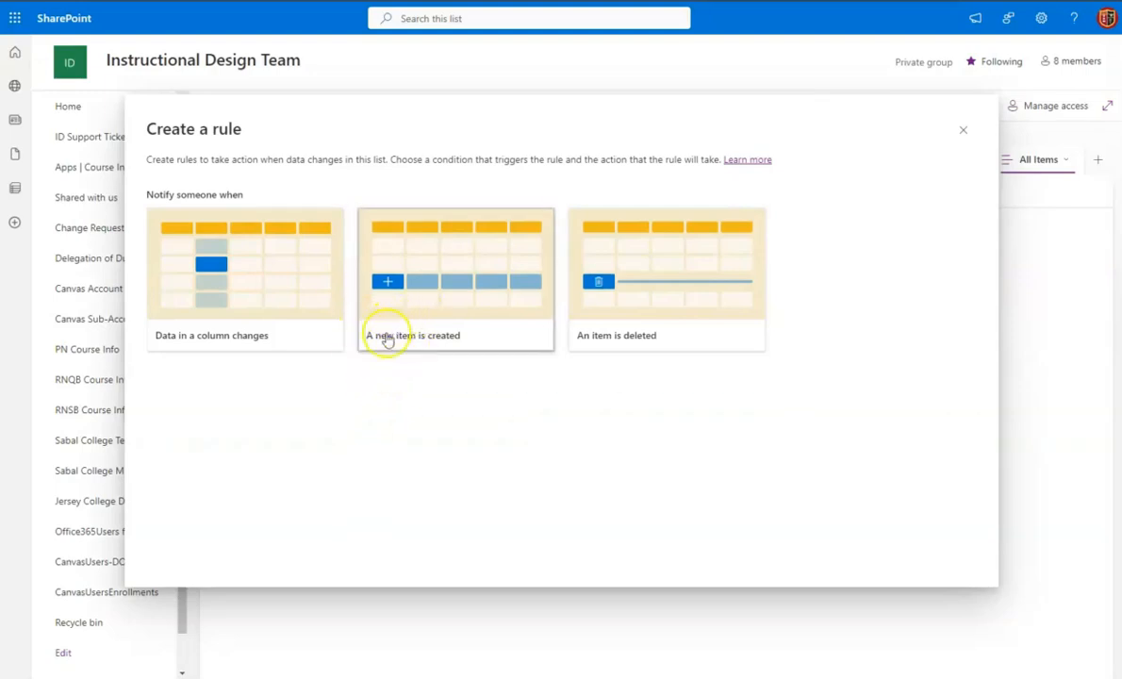
pyautogui.moveTo(446, 295)
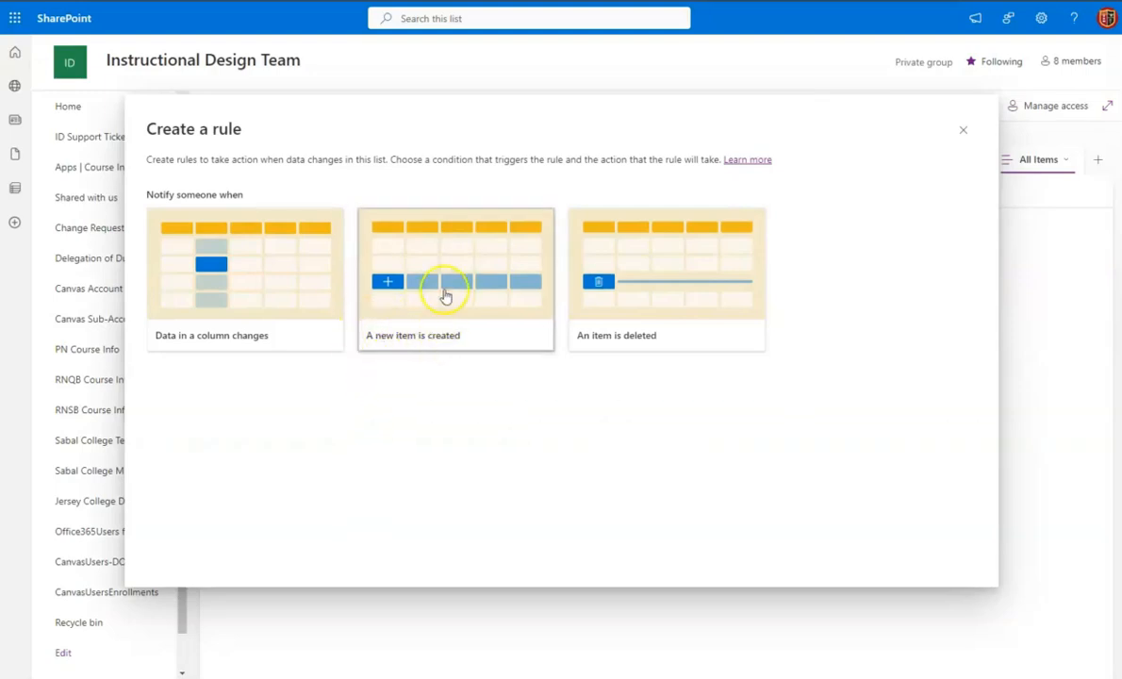
pyautogui.click(455, 279)
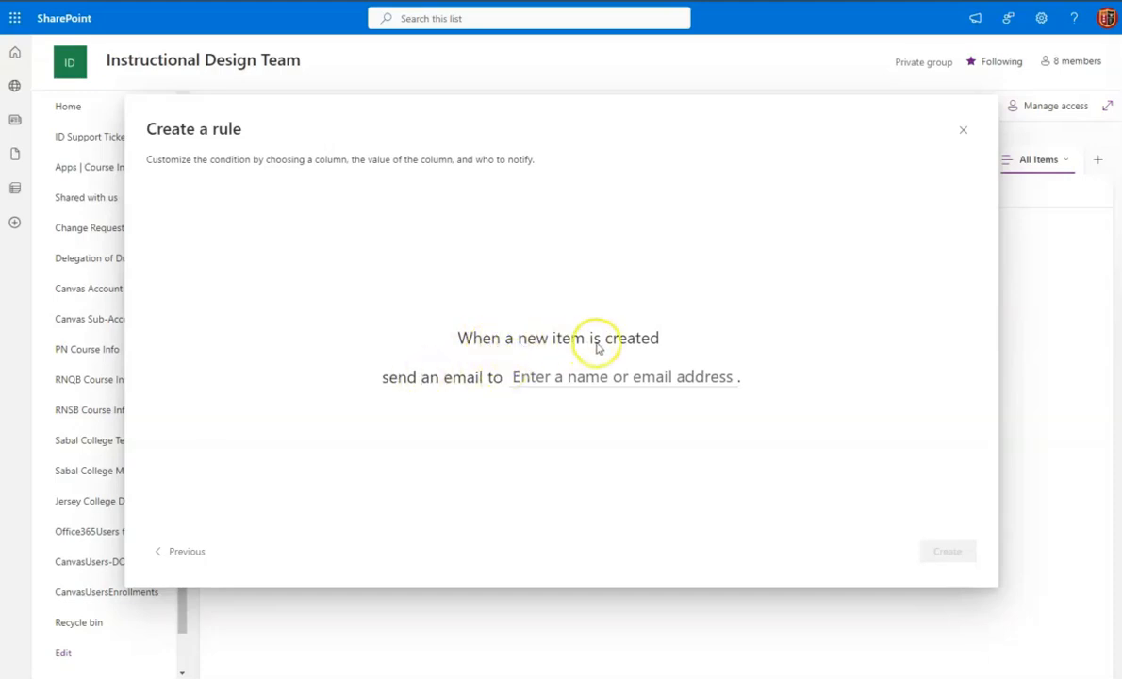
pyautogui.click(622, 376)
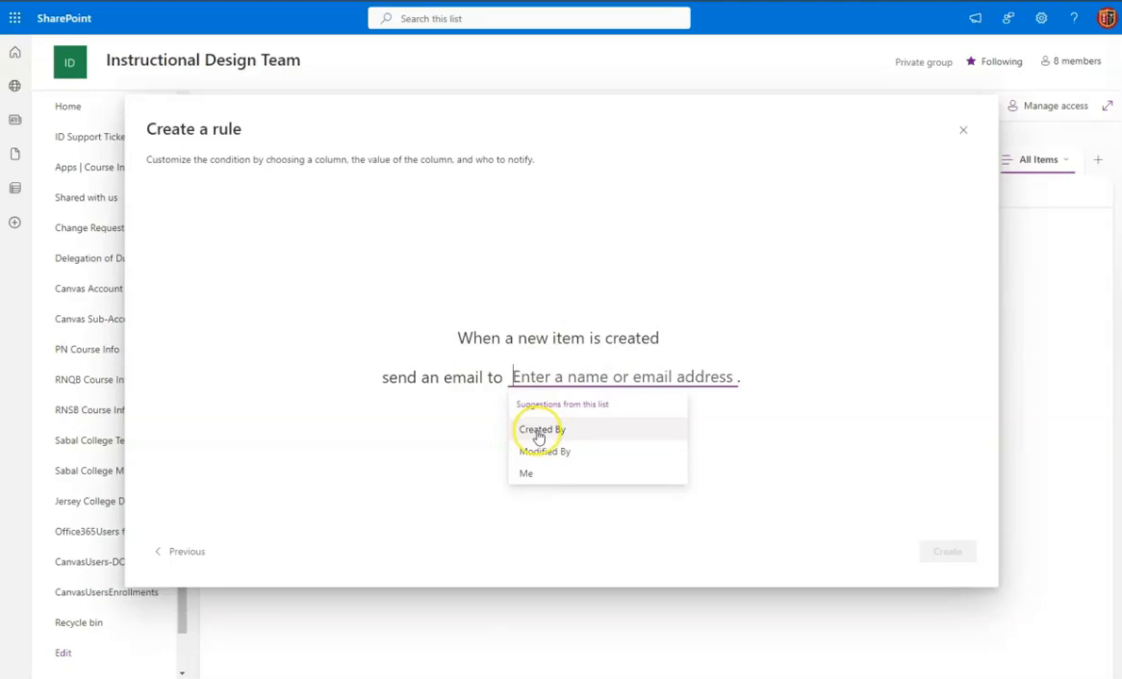
pyautogui.moveTo(549, 477)
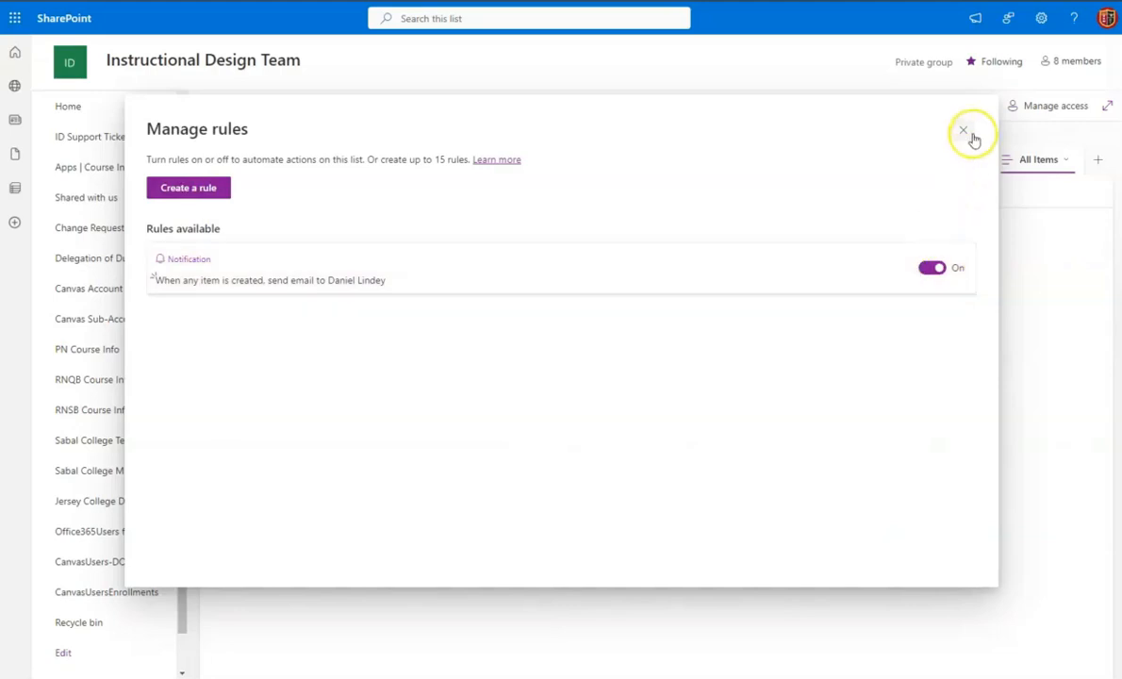
pyautogui.click(963, 129)
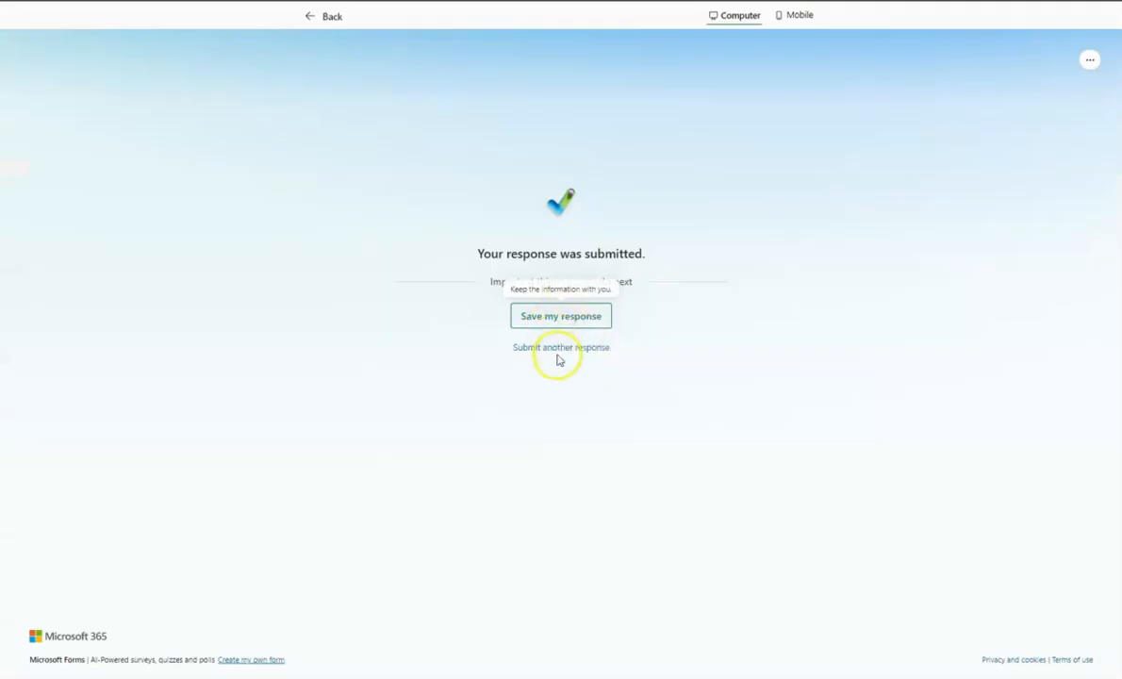
pyautogui.click(561, 347)
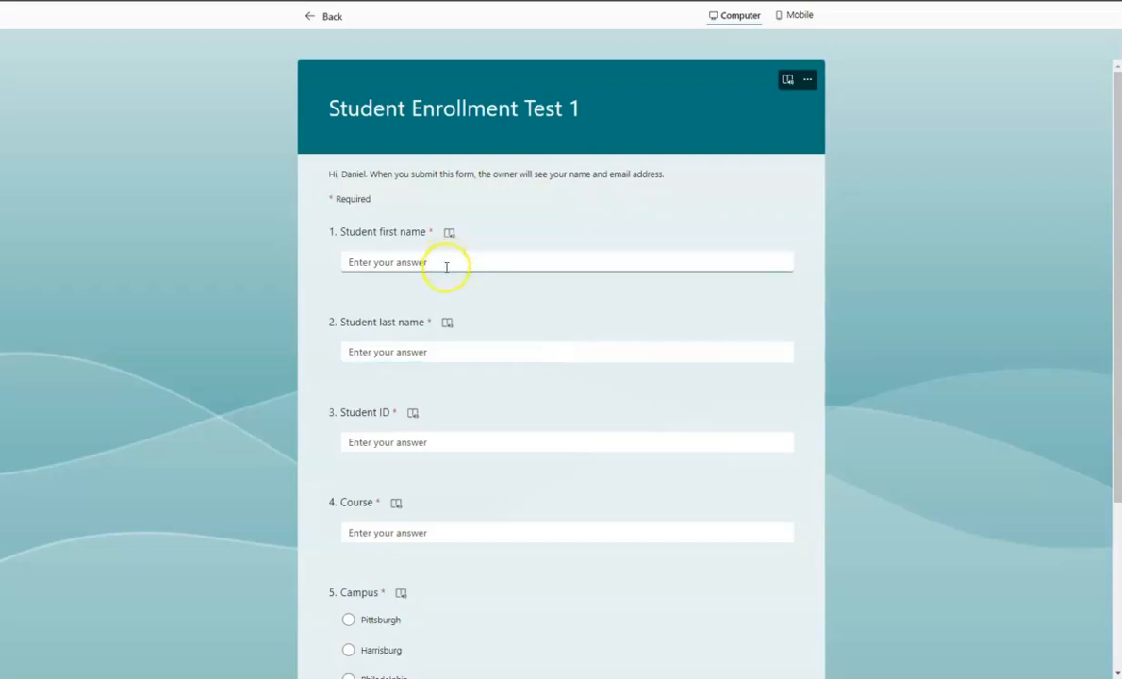
pyautogui.write('Jim')
pyautogui.click(568, 352)
pyautogui.write('Jacks')
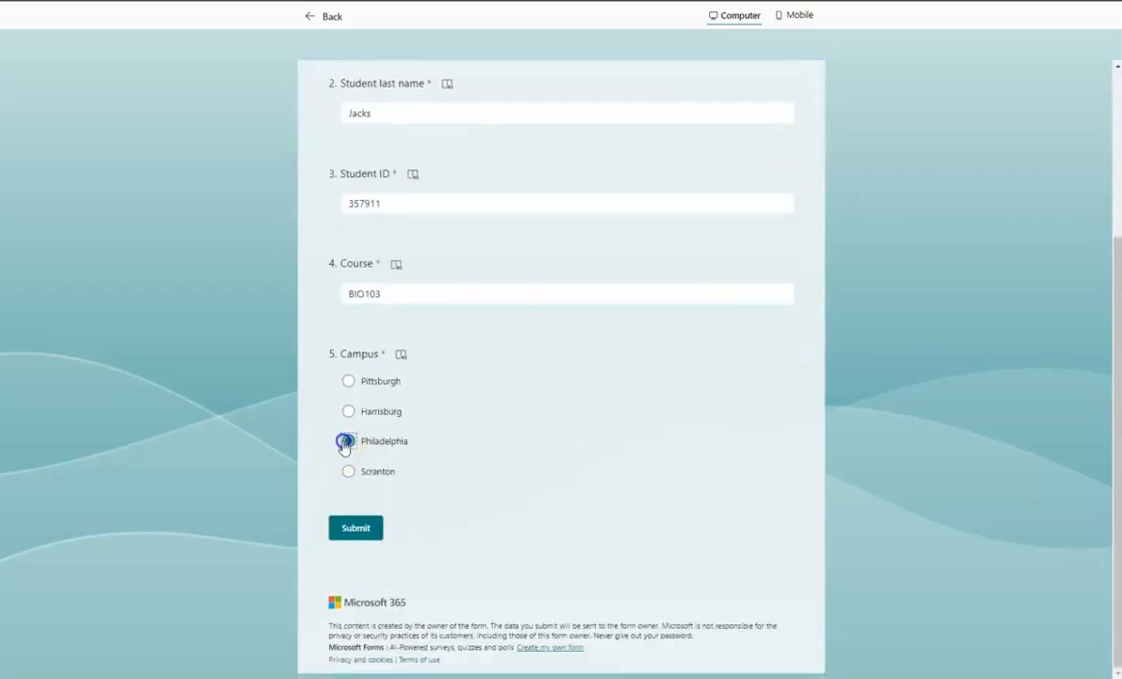
pyautogui.click(355, 527)
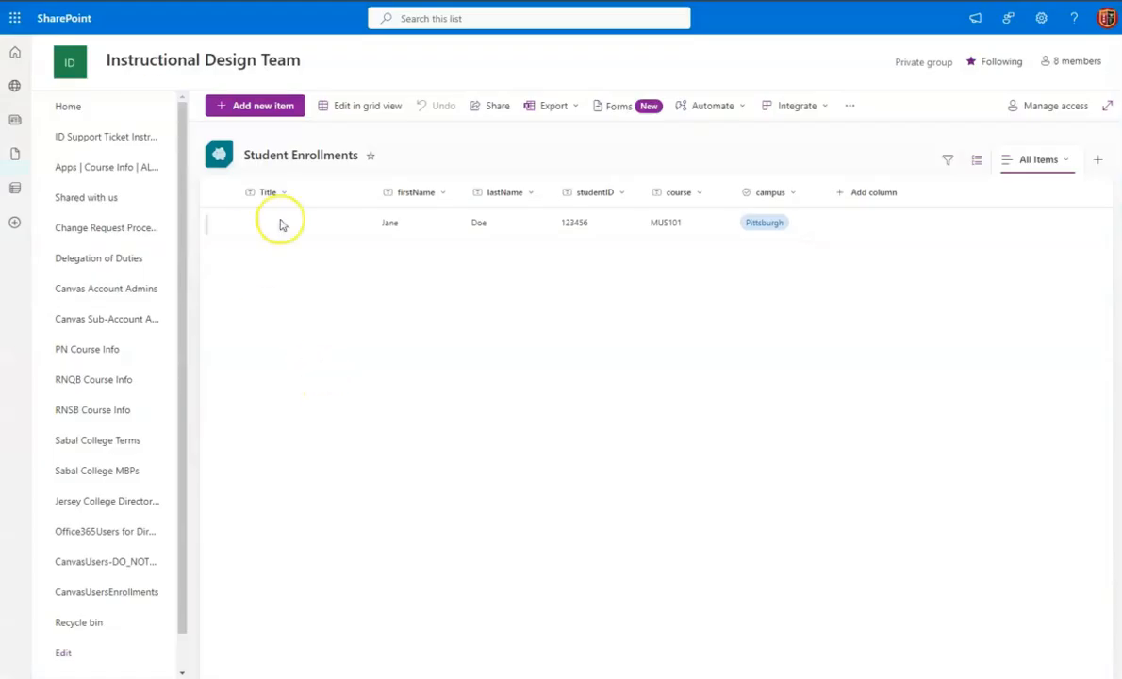
pyautogui.moveTo(170, 48)
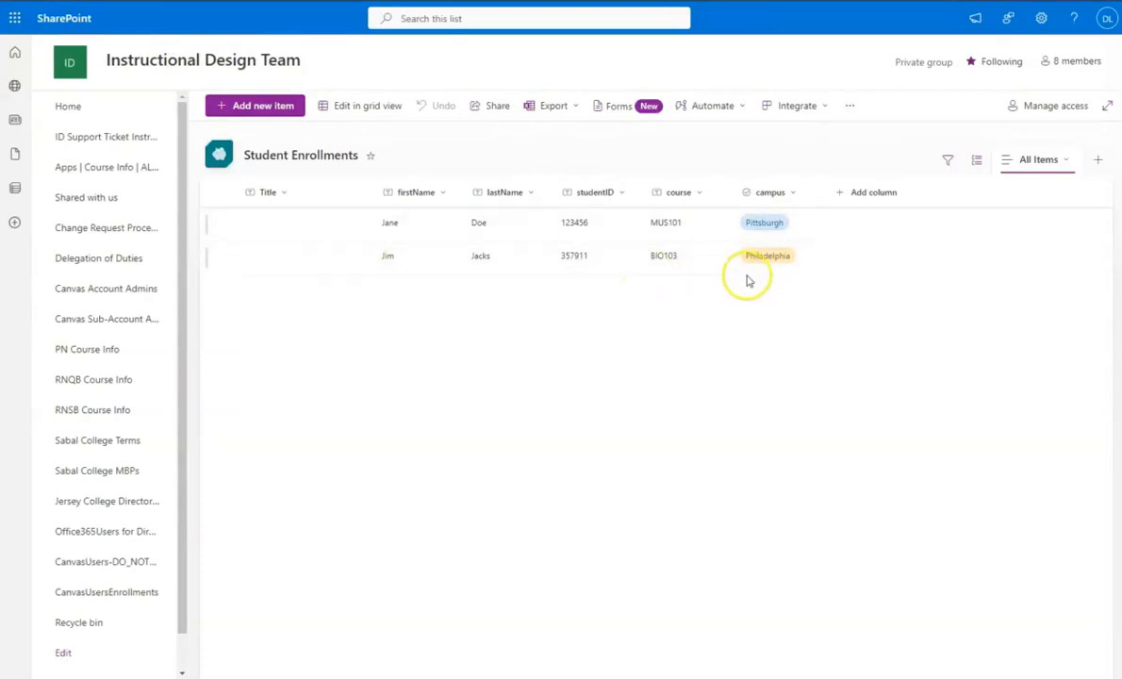
pyautogui.moveTo(790, 274)
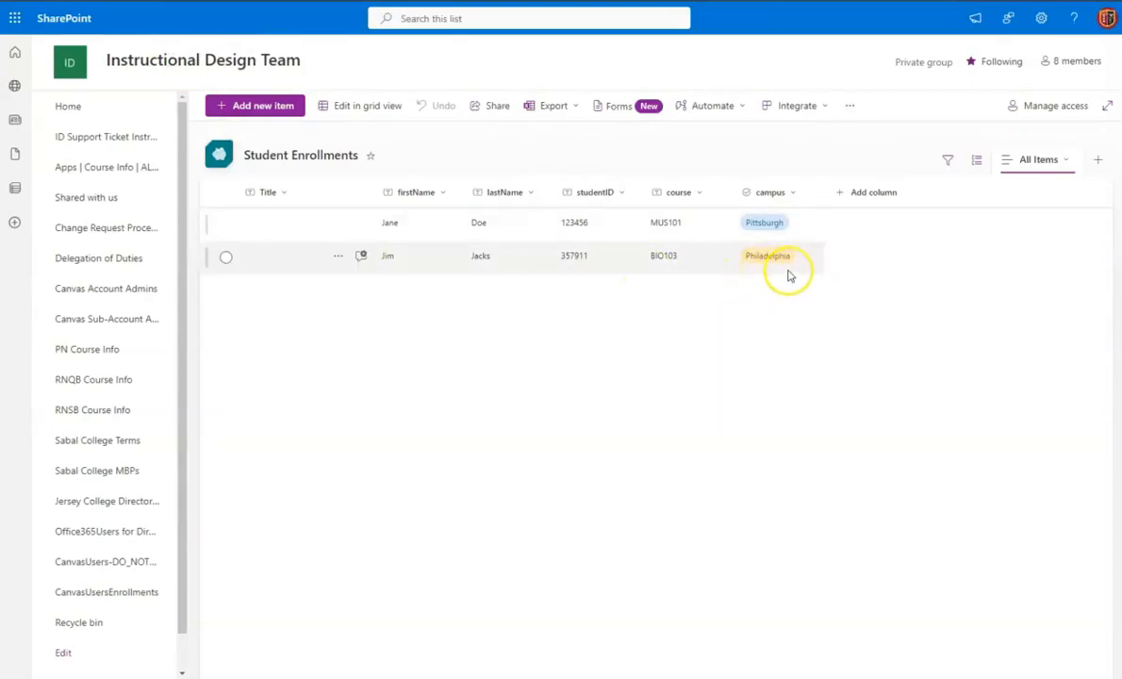
pyautogui.moveTo(790, 275)
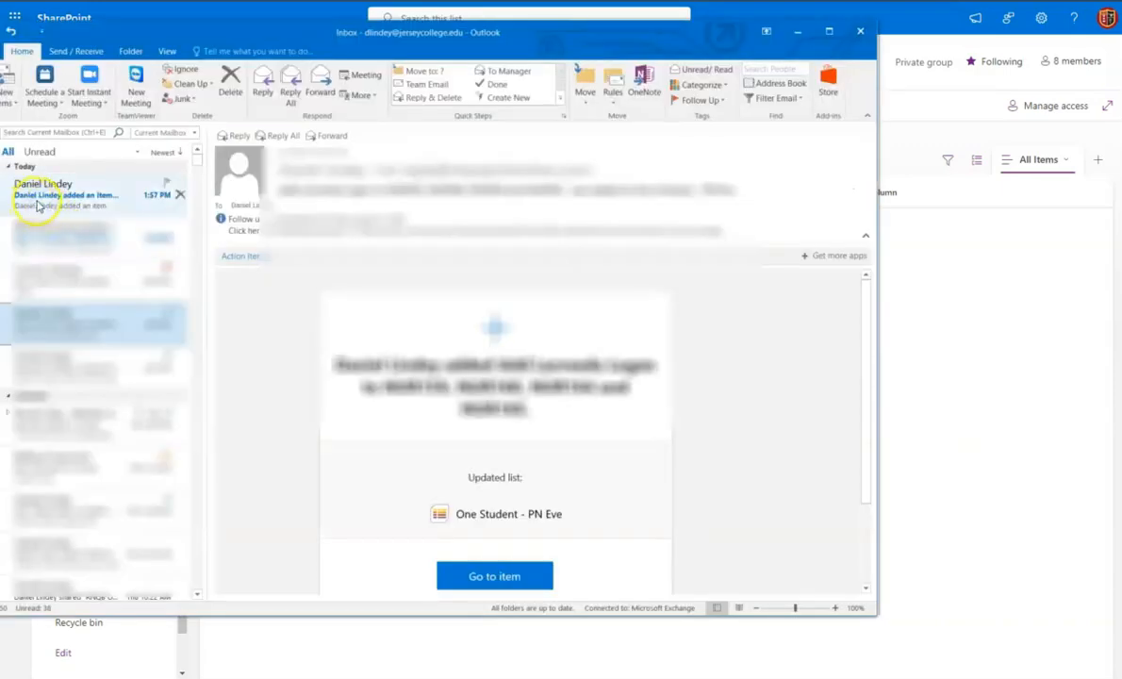
pyautogui.click(66, 196)
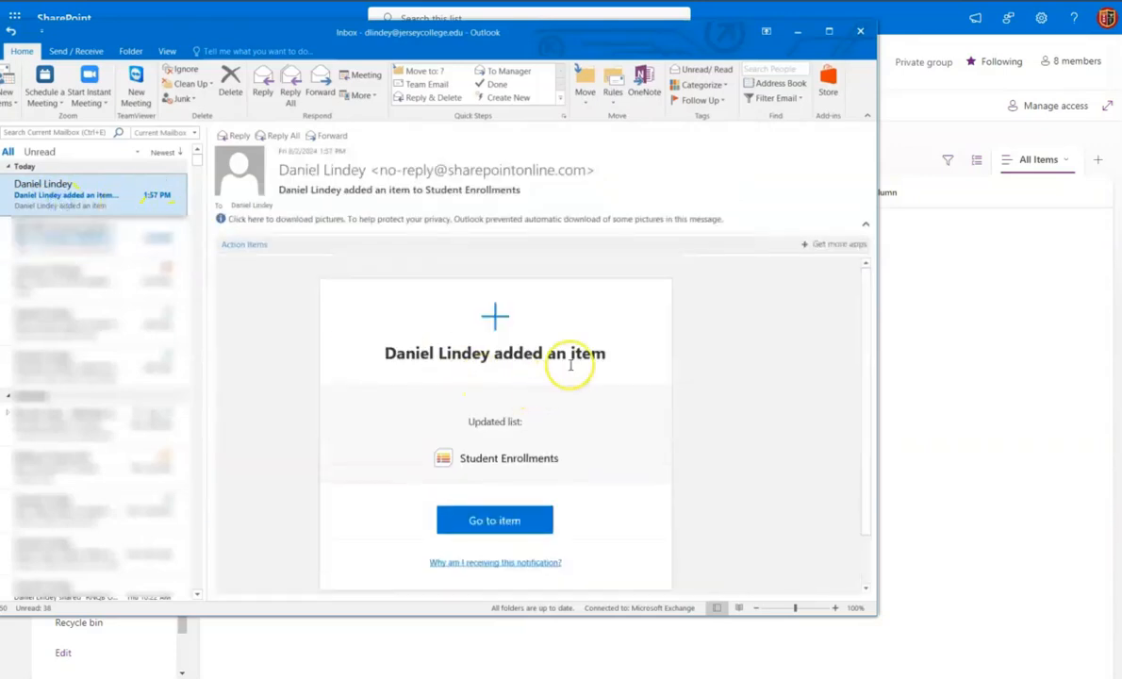
pyautogui.moveTo(527, 464)
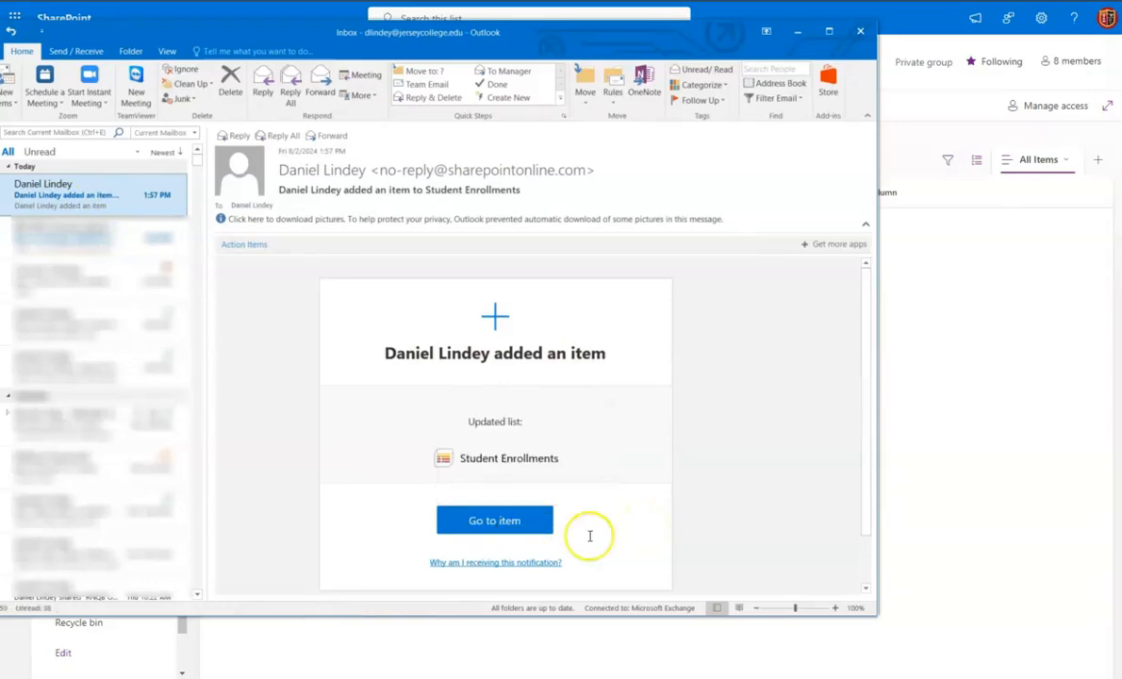
pyautogui.moveTo(494, 519)
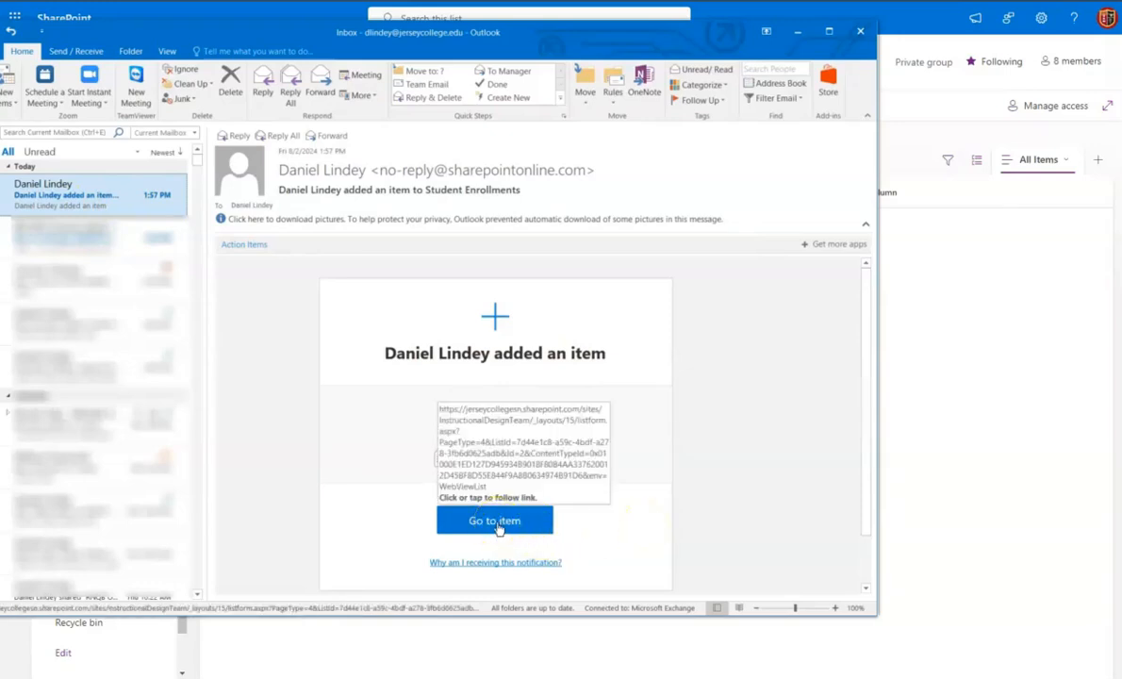
pyautogui.click(495, 521)
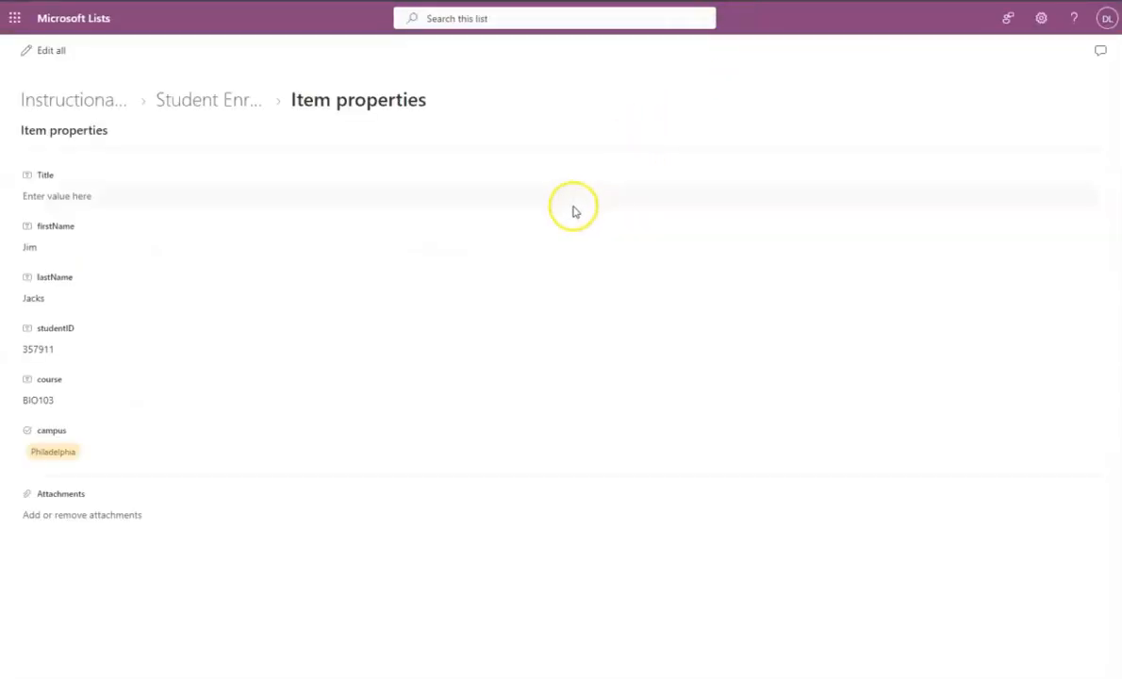
pyautogui.moveTo(44, 257)
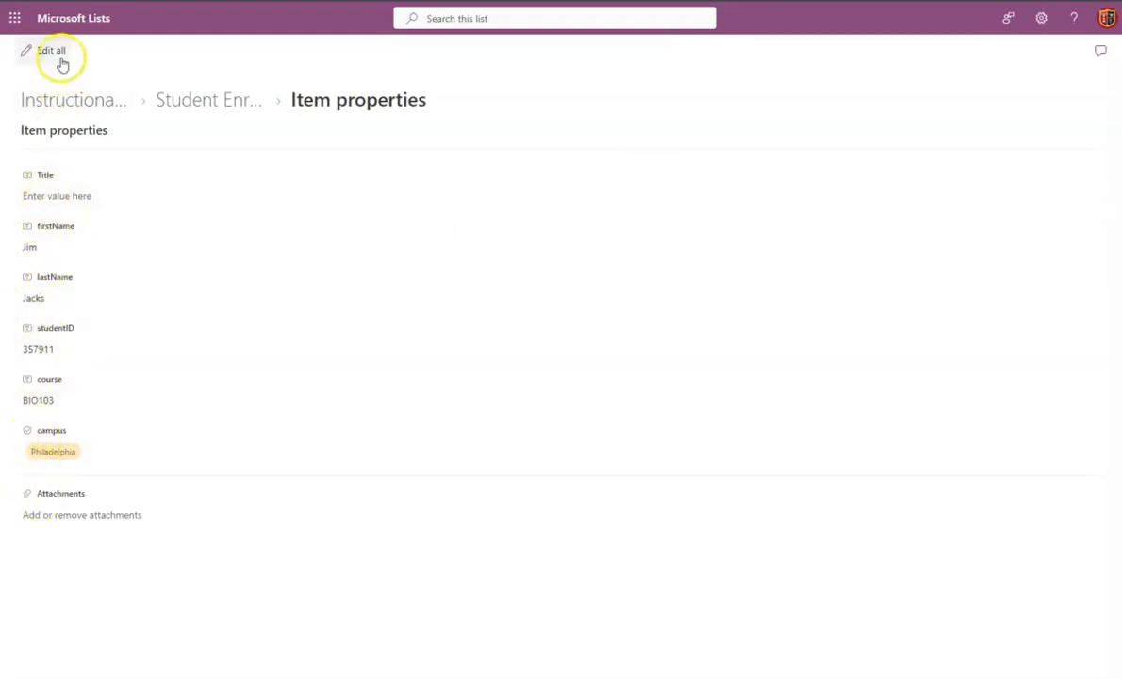
pyautogui.moveTo(208, 99)
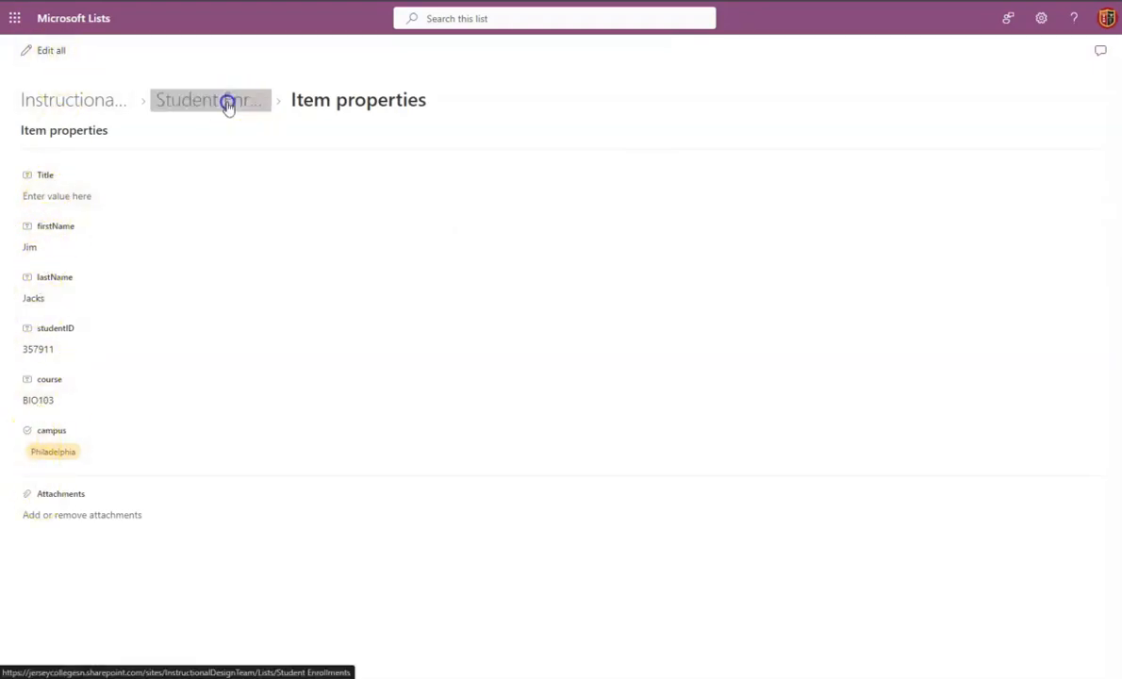
pyautogui.click(209, 100)
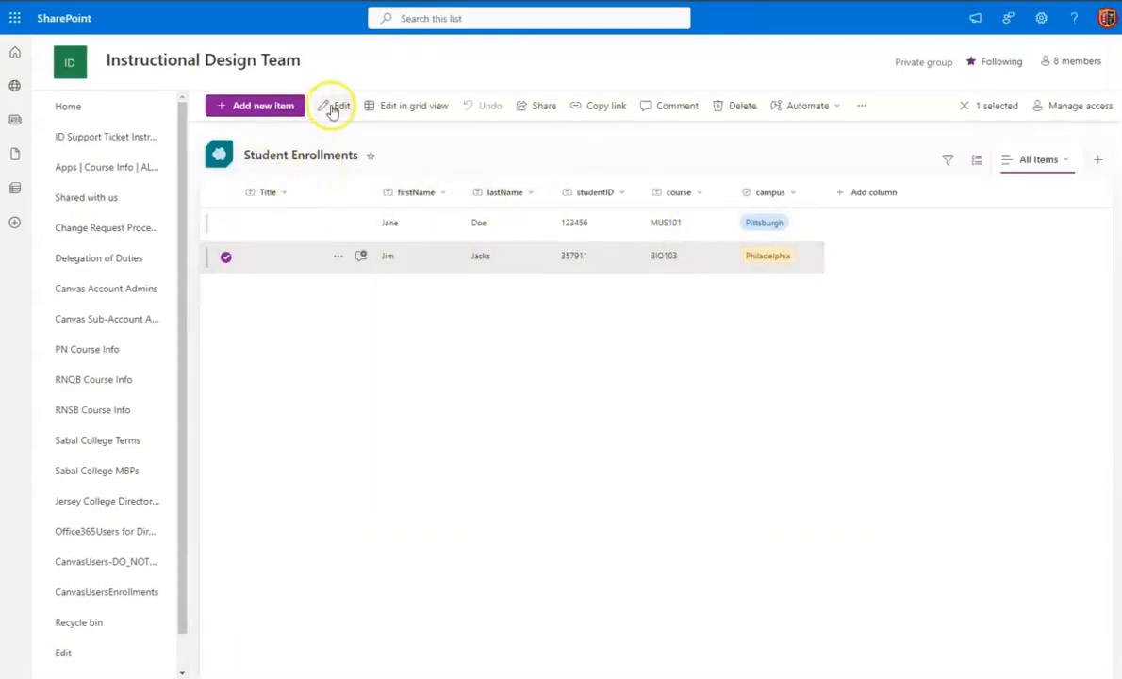
pyautogui.click(332, 104)
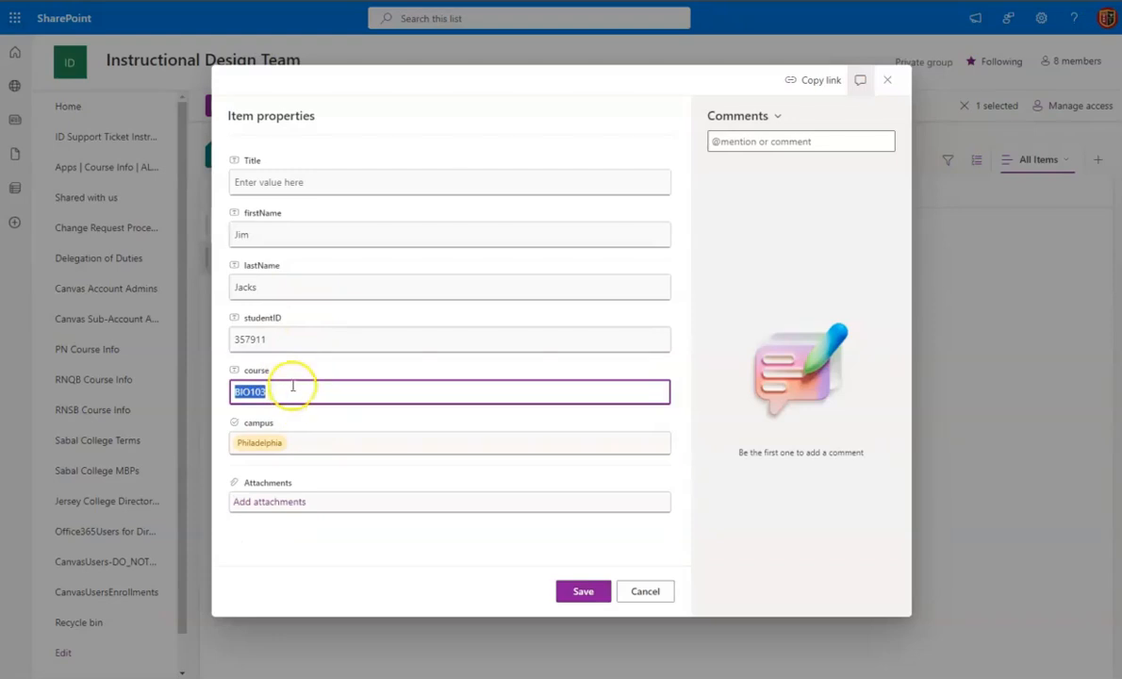
pyautogui.moveTo(300, 382)
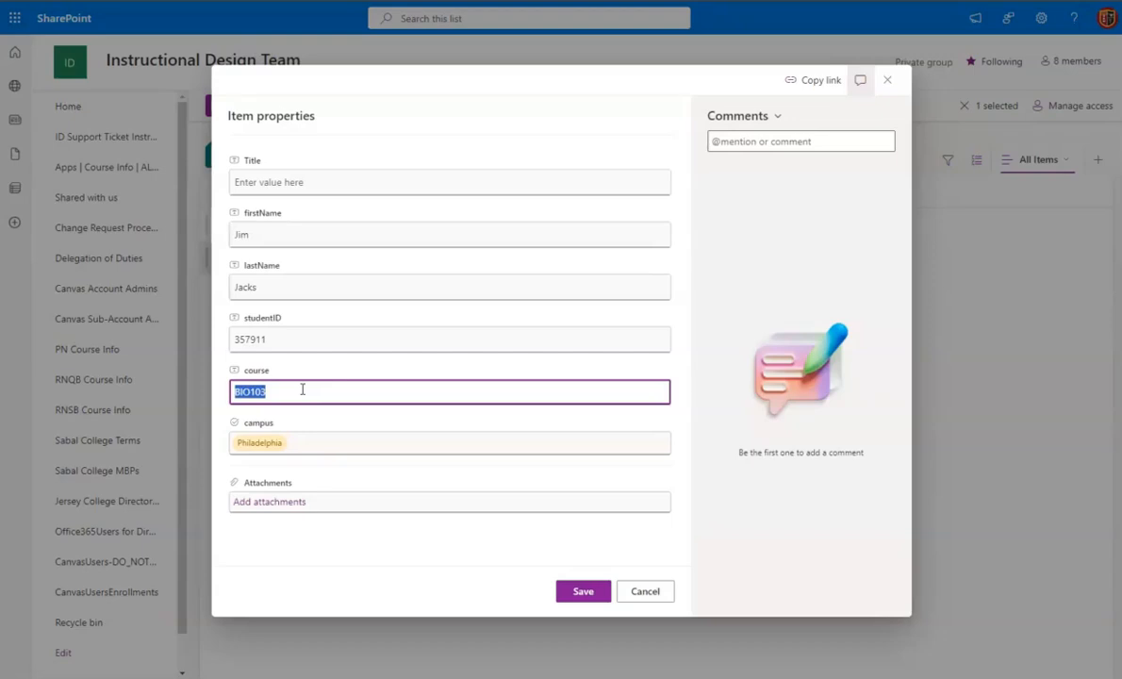
pyautogui.moveTo(338, 389)
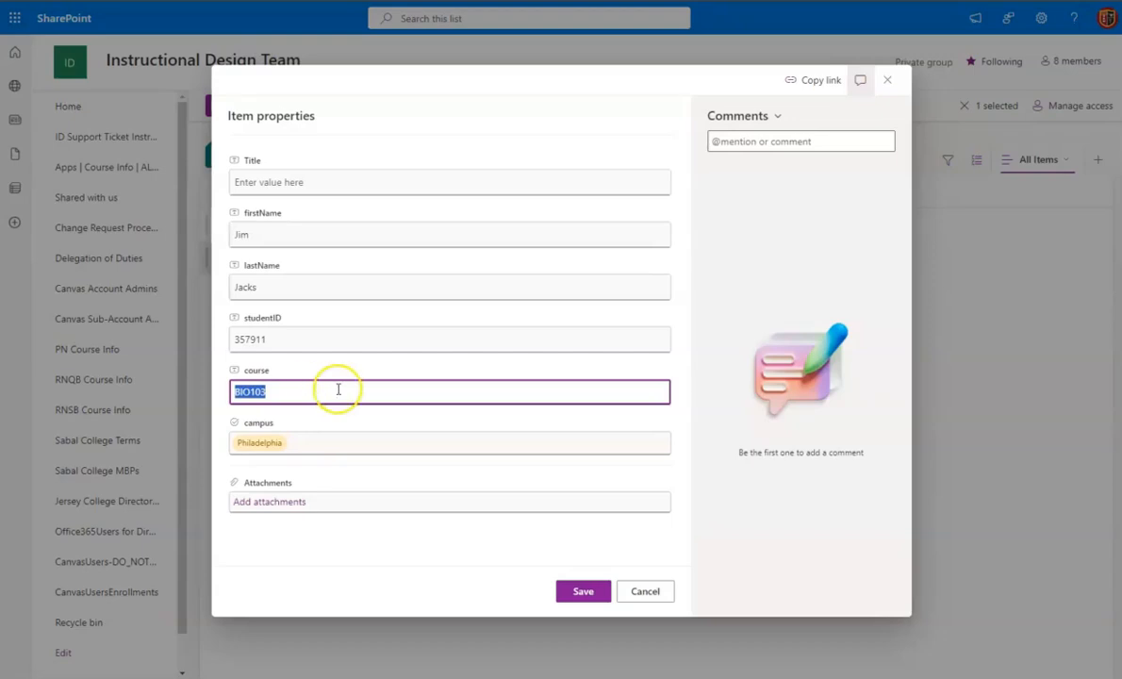